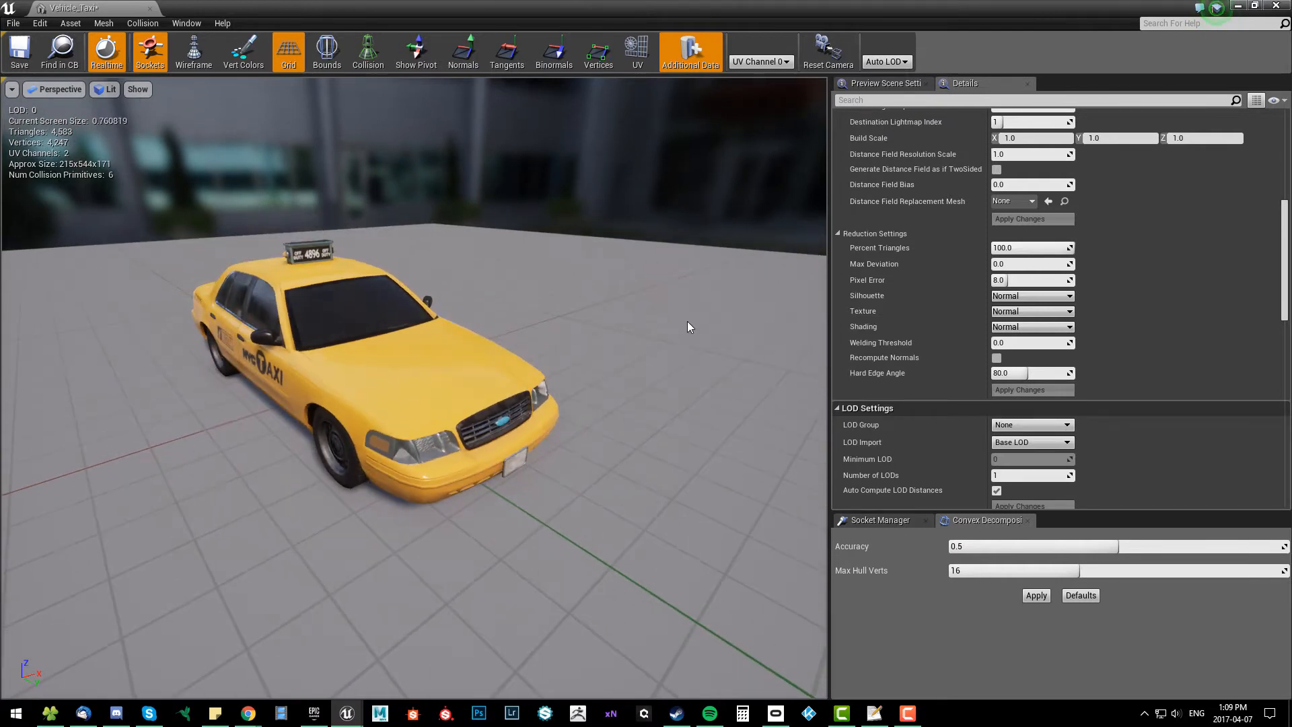
pyautogui.moveTo(1157, 272)
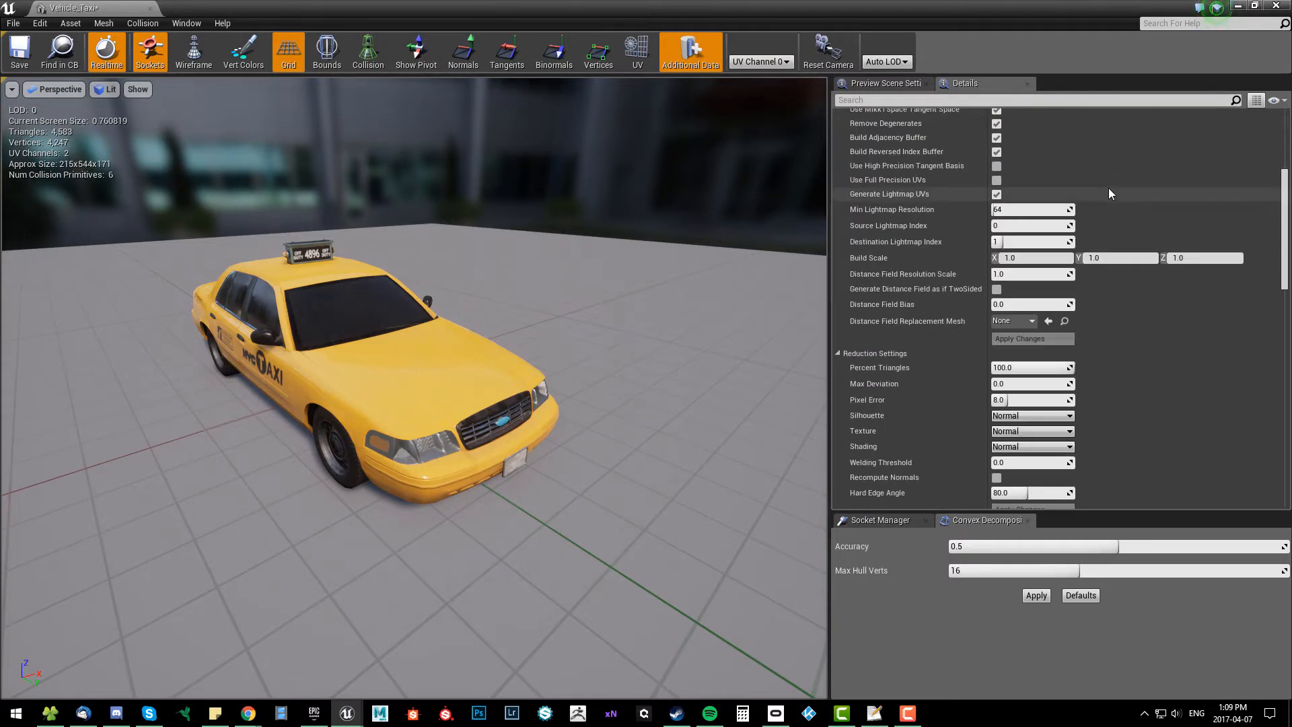
# Assign the SmallProp LOD group to the taxi and accept overwriting its settings with the group defaults.
pyautogui.scroll(-3)
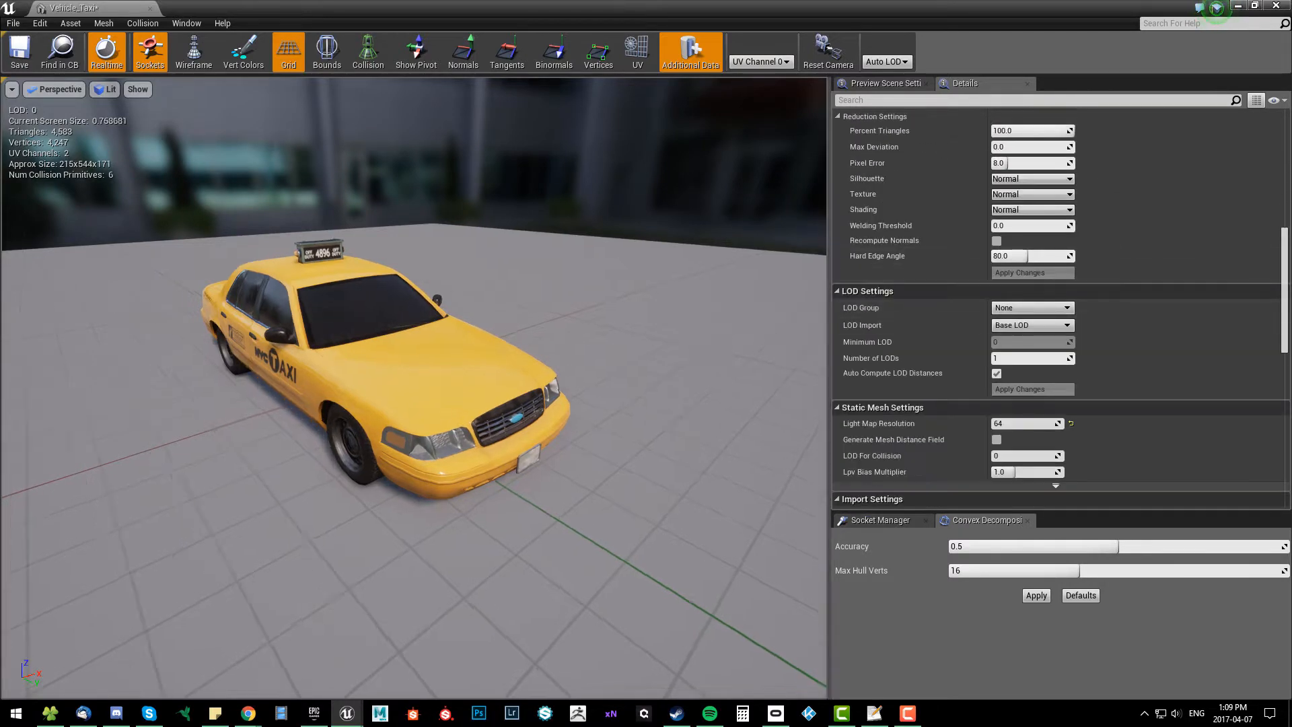
pyautogui.click(1031, 306)
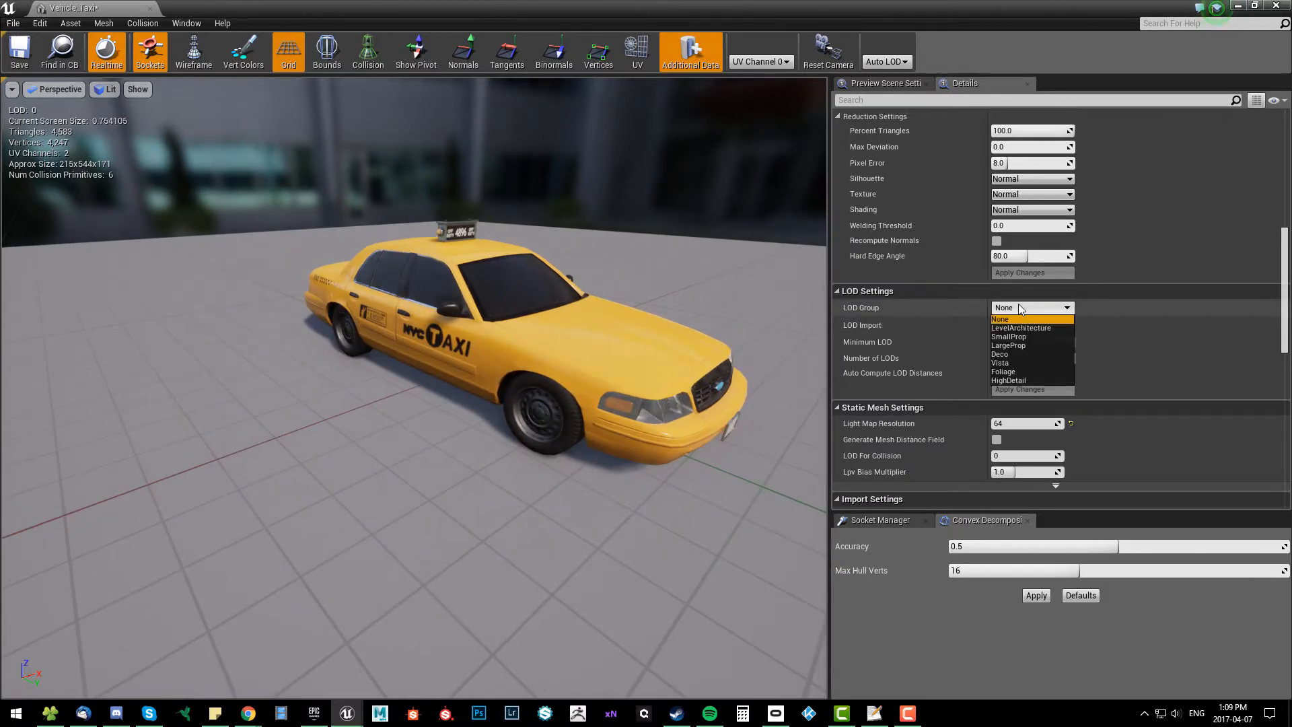
pyautogui.moveTo(1040, 345)
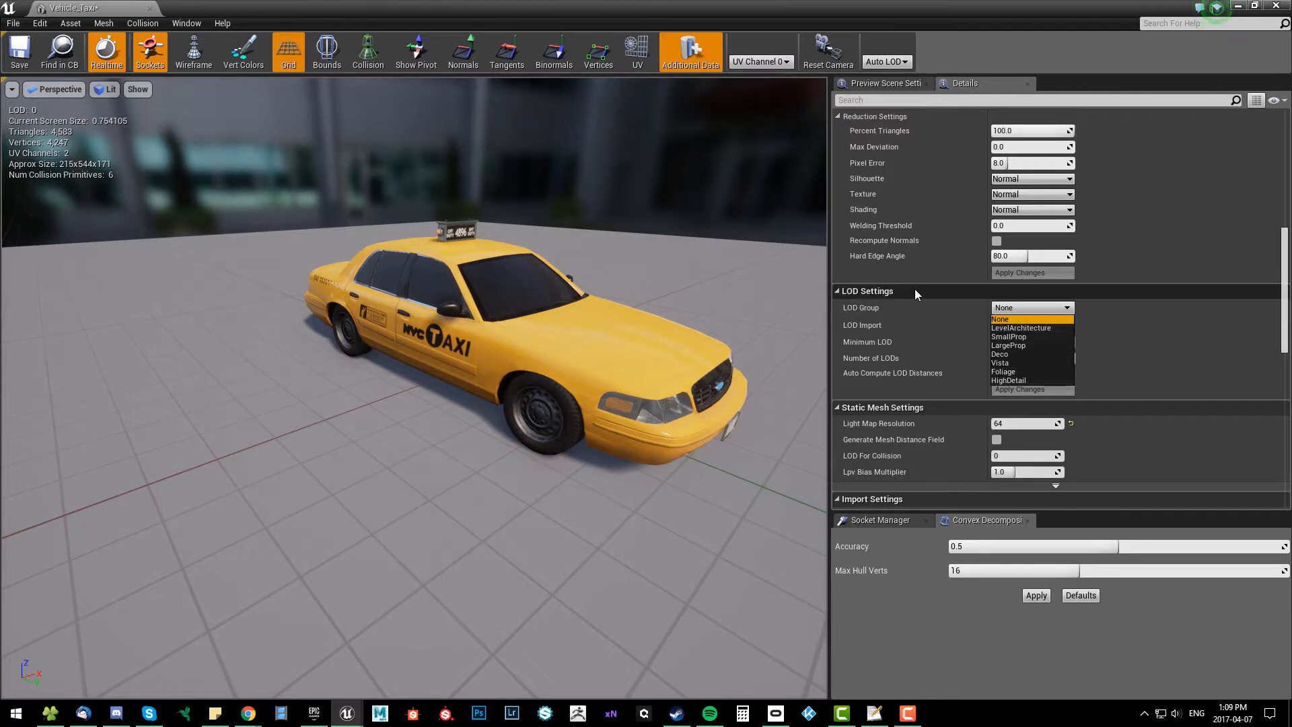
pyautogui.moveTo(1026, 340)
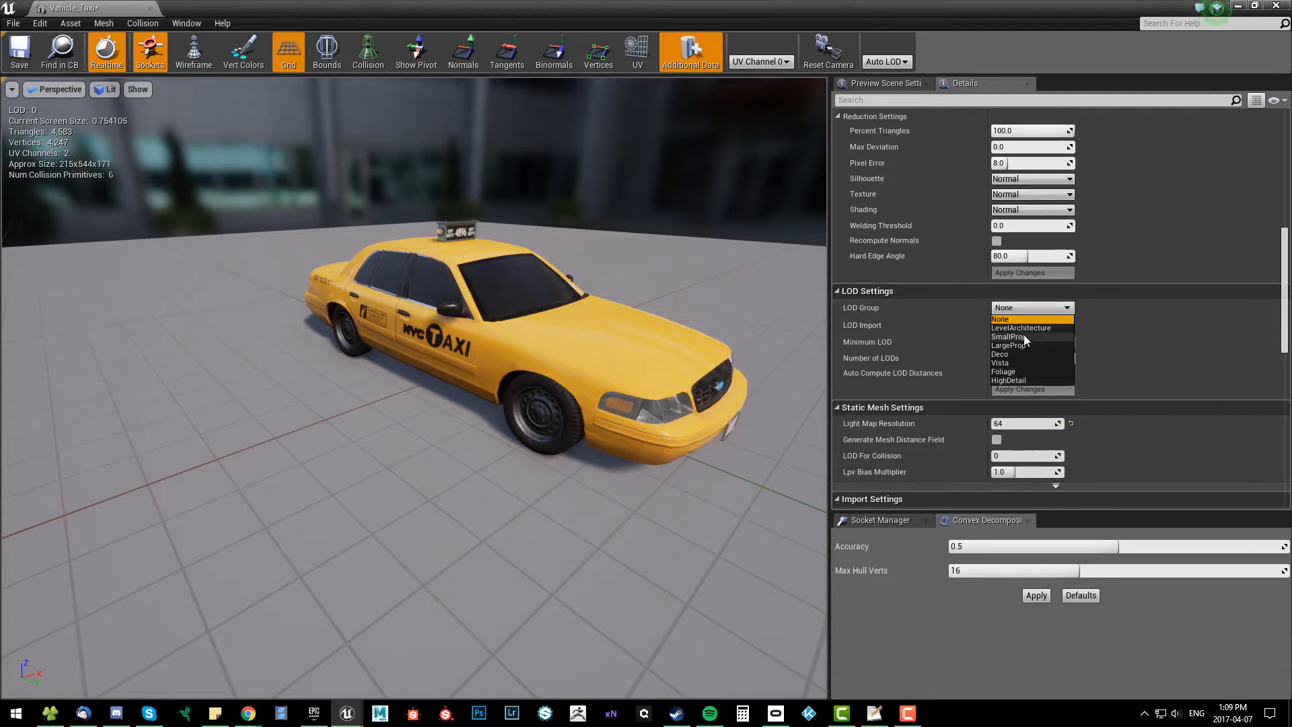
pyautogui.moveTo(1029, 345)
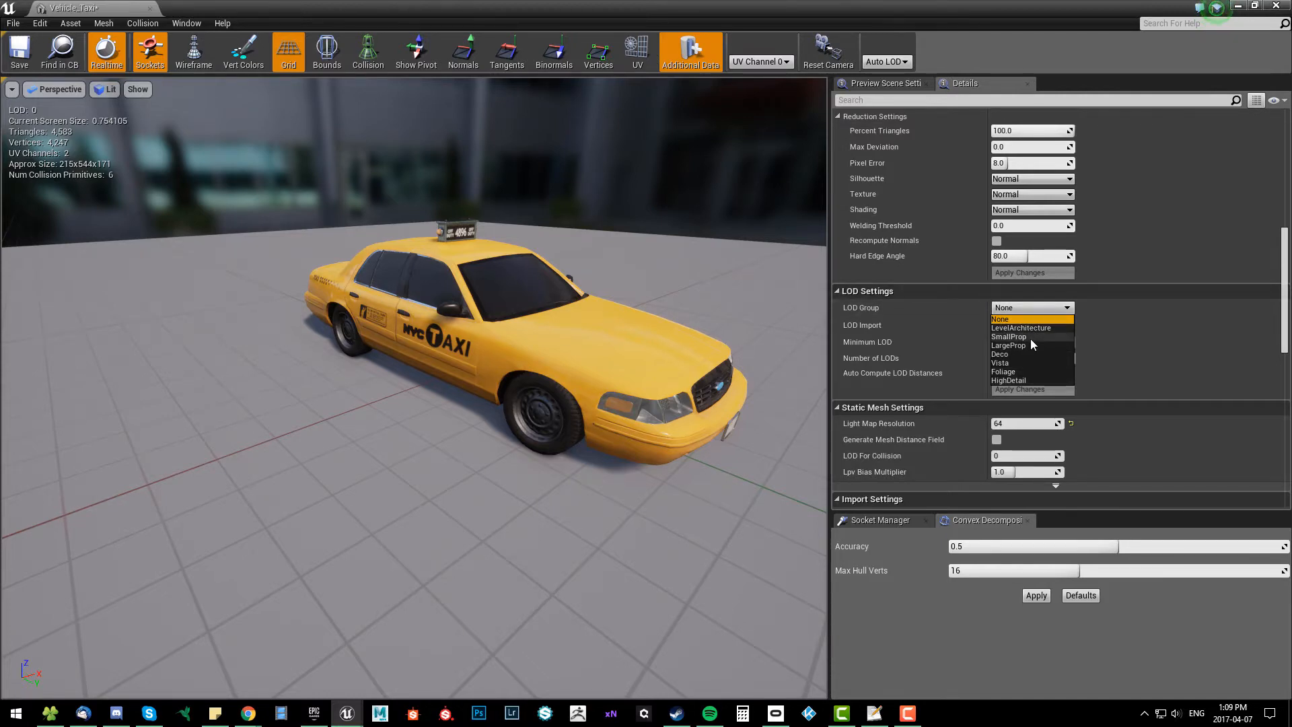
pyautogui.click(1007, 336)
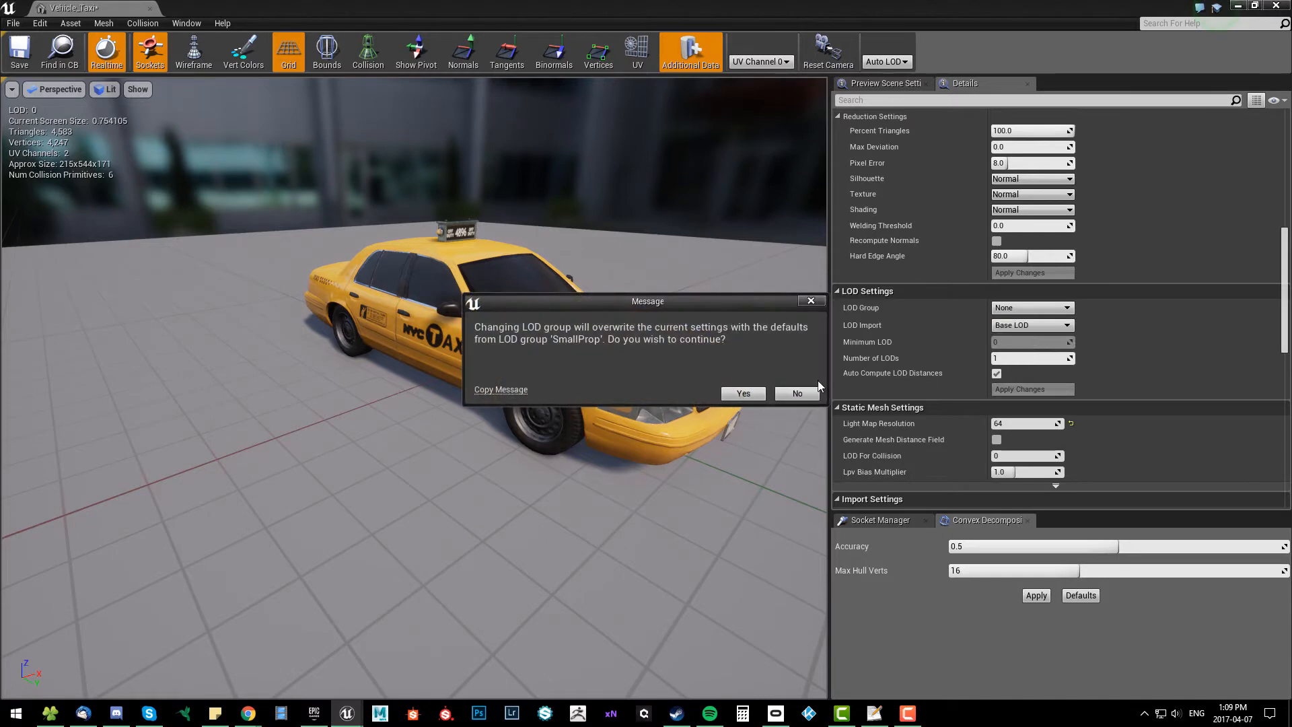
pyautogui.click(795, 393)
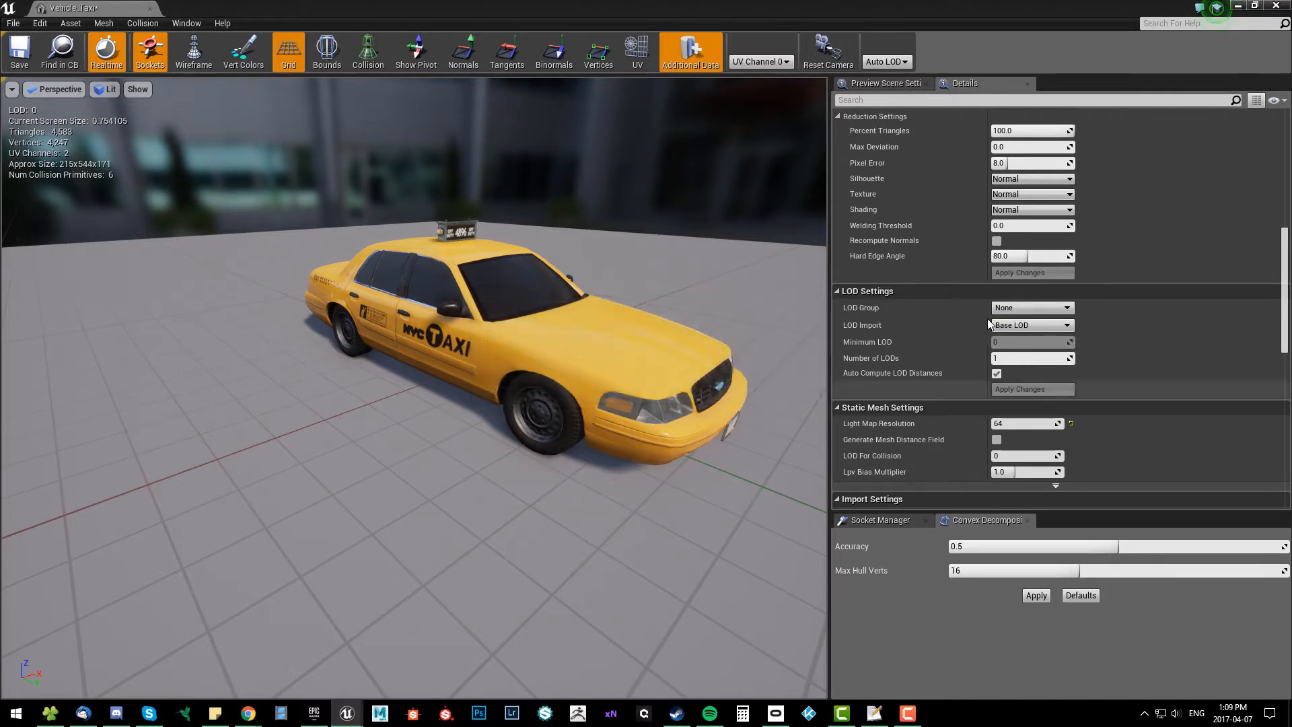
pyautogui.click(1030, 307)
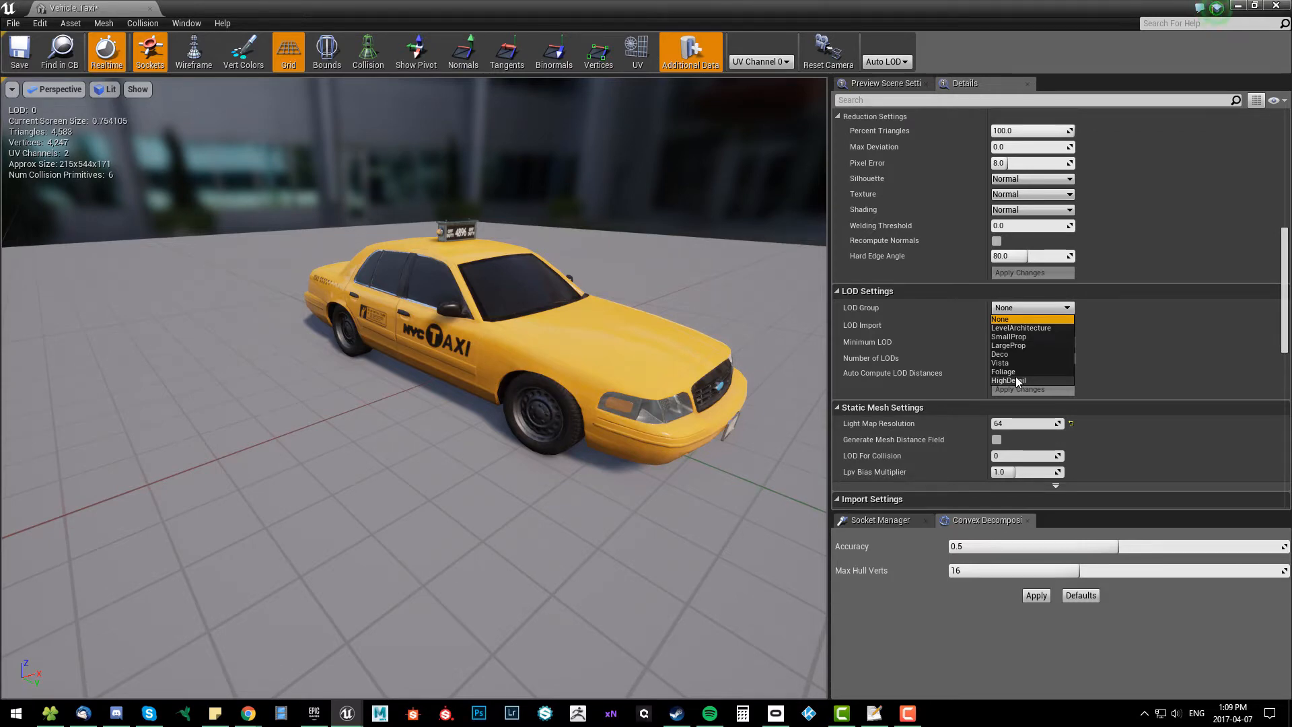
pyautogui.moveTo(1019, 371)
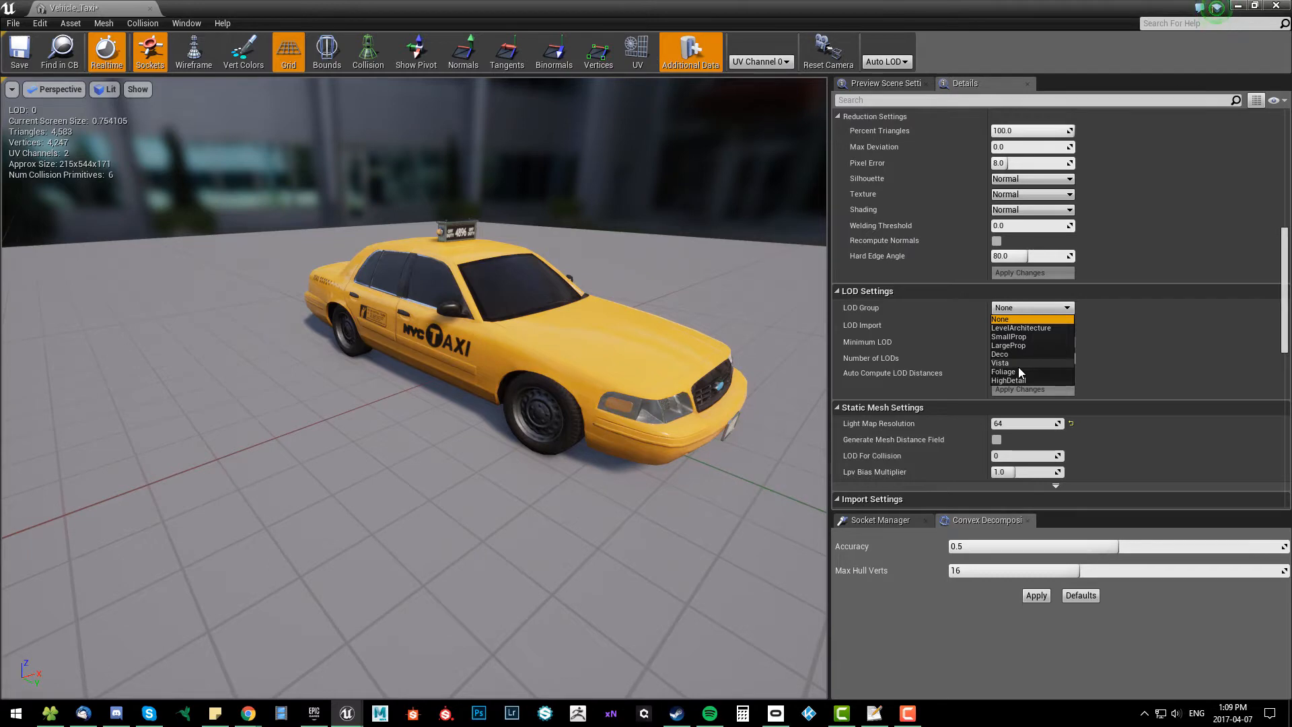
pyautogui.moveTo(1009, 379)
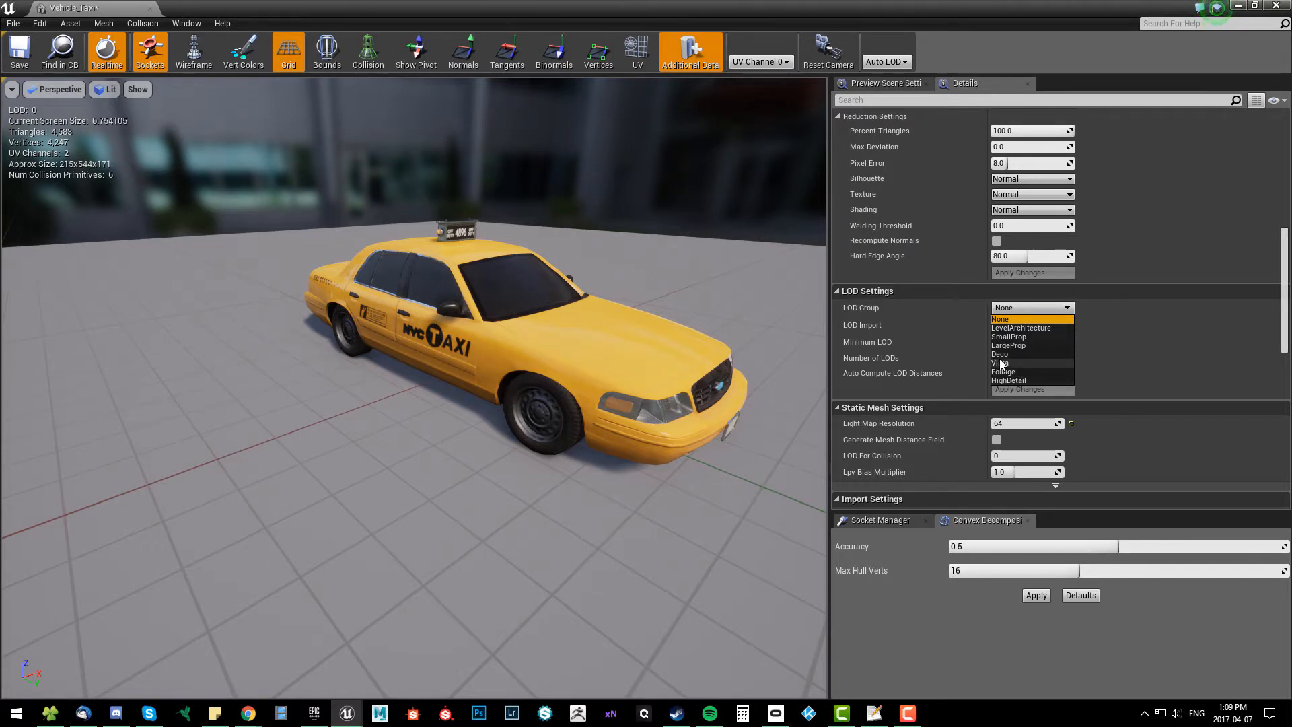
pyautogui.moveTo(1021, 353)
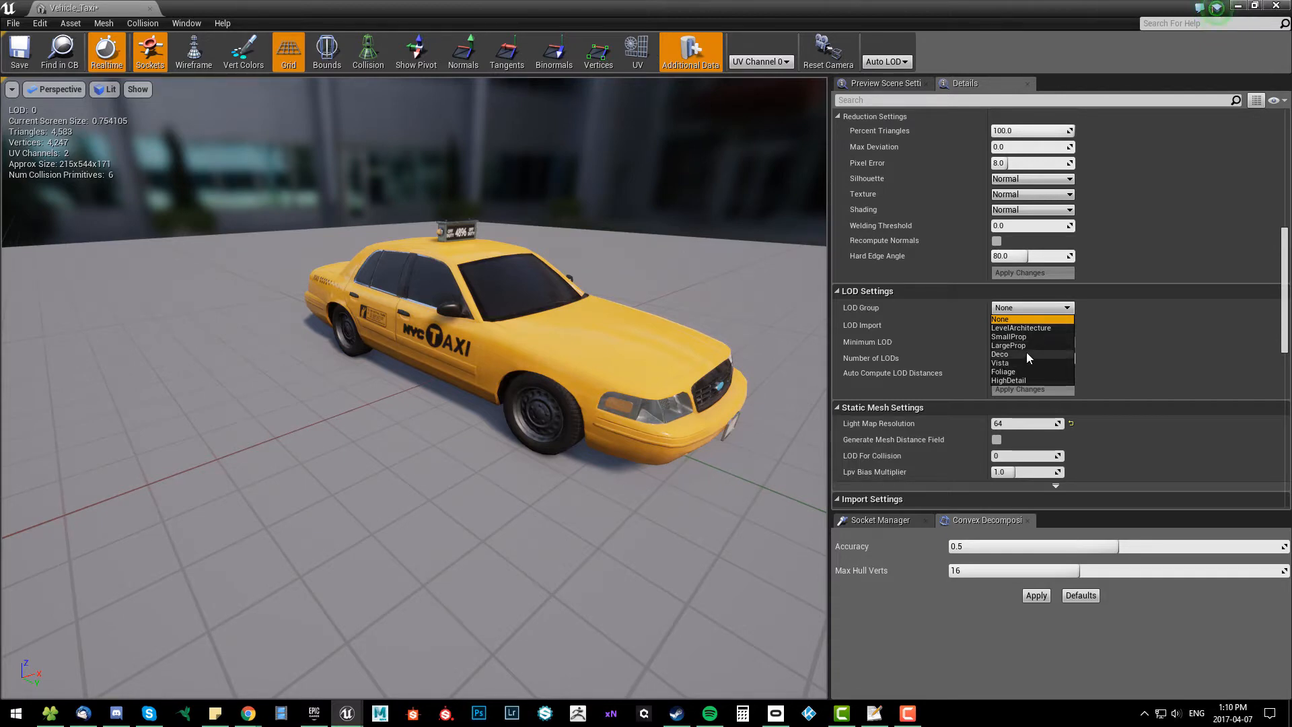
pyautogui.moveTo(1021, 346)
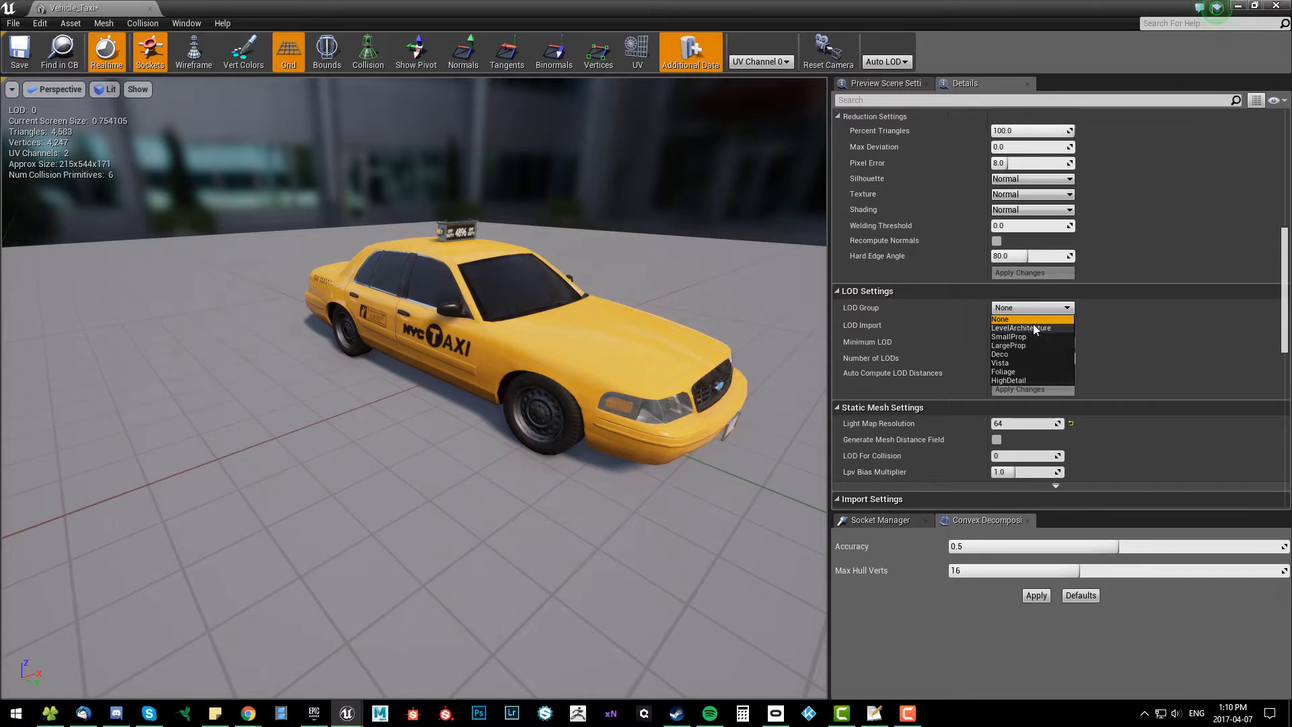
pyautogui.moveTo(1026, 346)
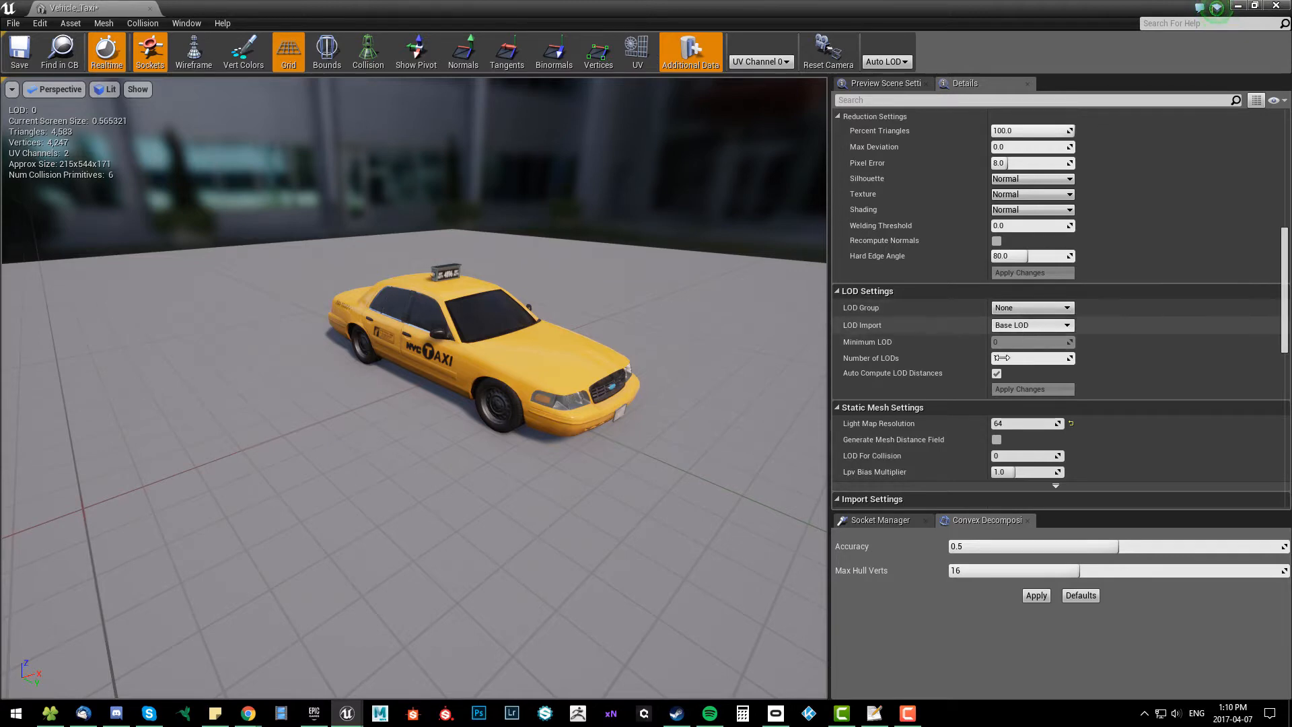
pyautogui.click(1030, 306)
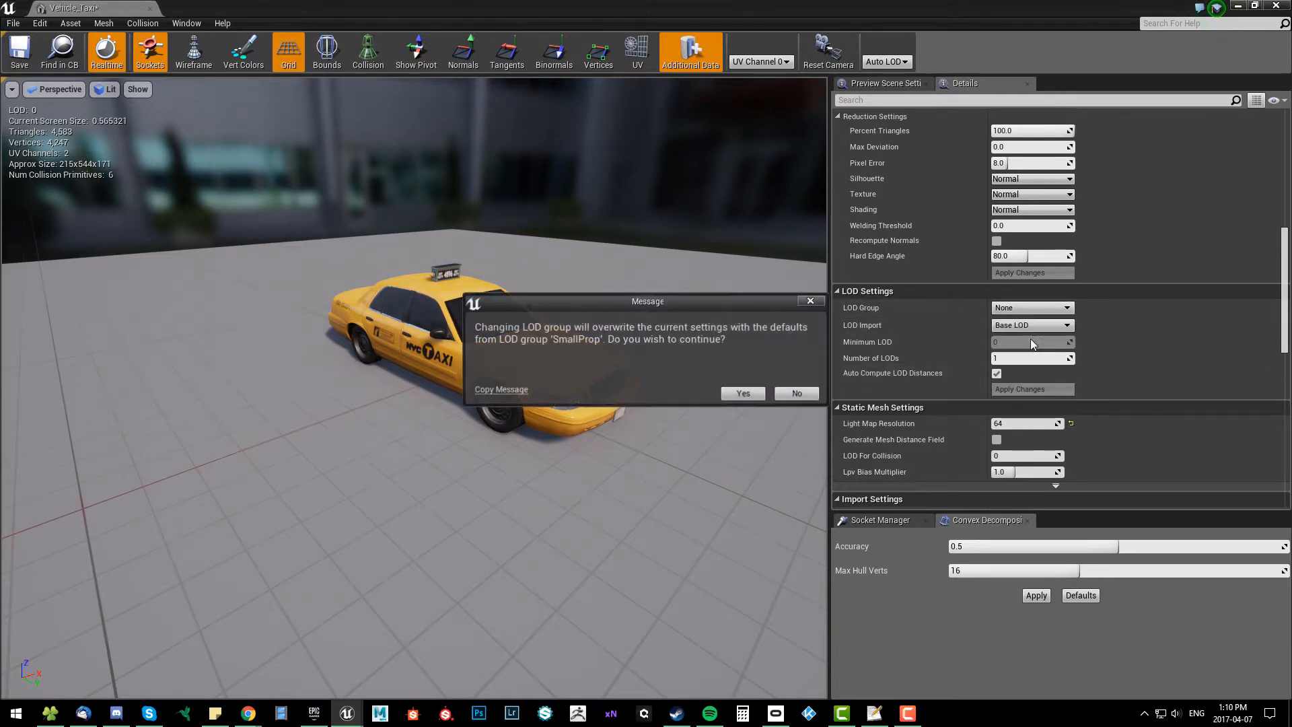
pyautogui.click(740, 393)
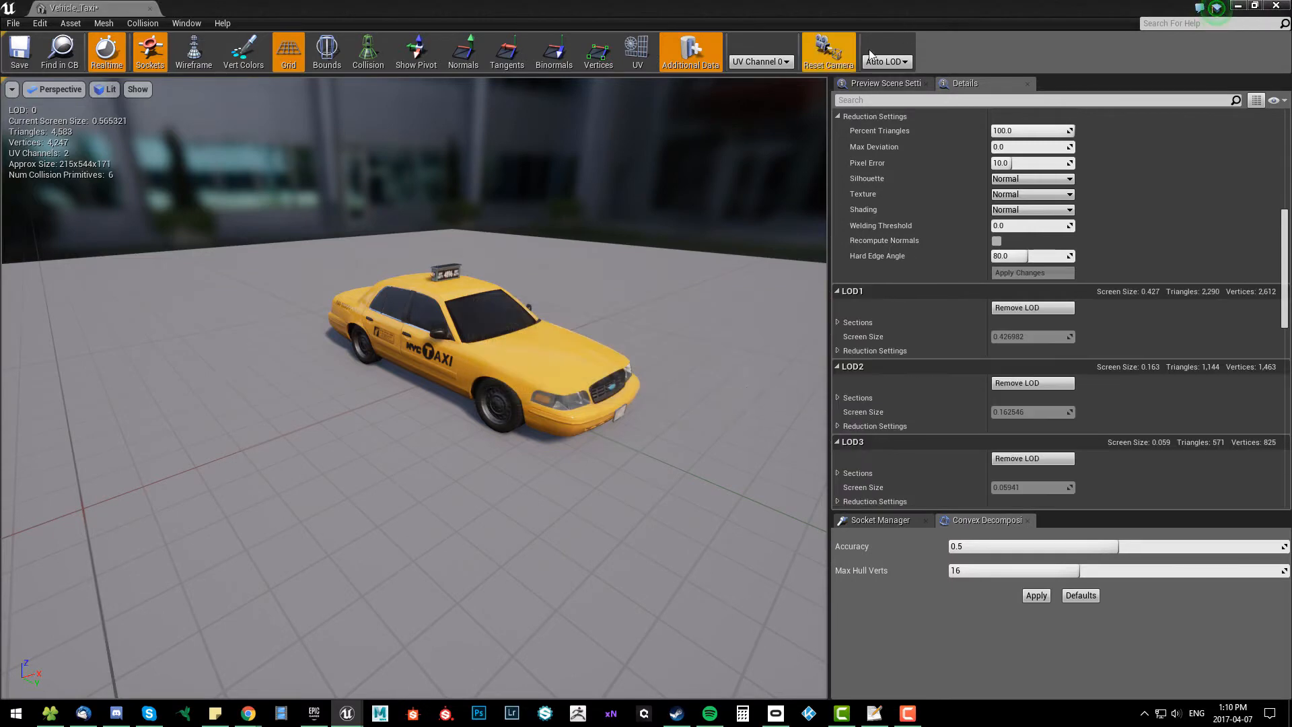
# Preview the generated LOD 3, LOD 2 and LOD 1 in turn, then the full-detail base LOD.
pyautogui.click(885, 61)
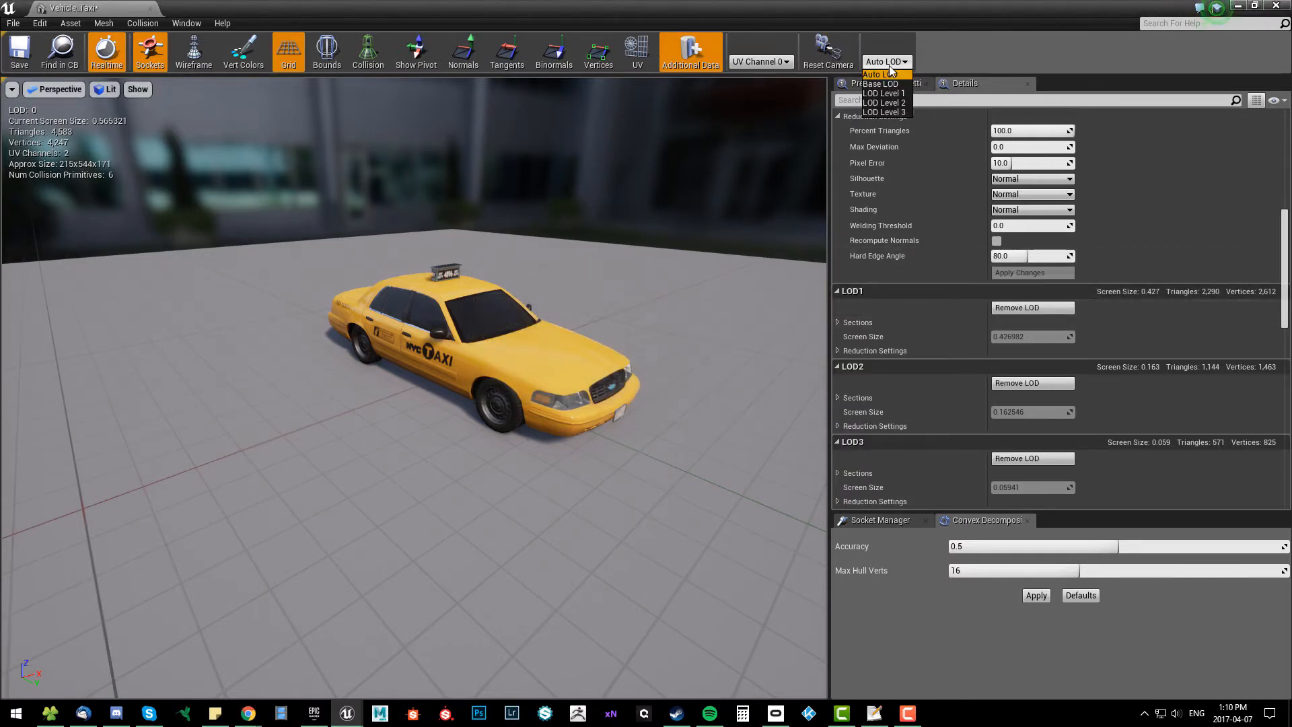
pyautogui.click(881, 93)
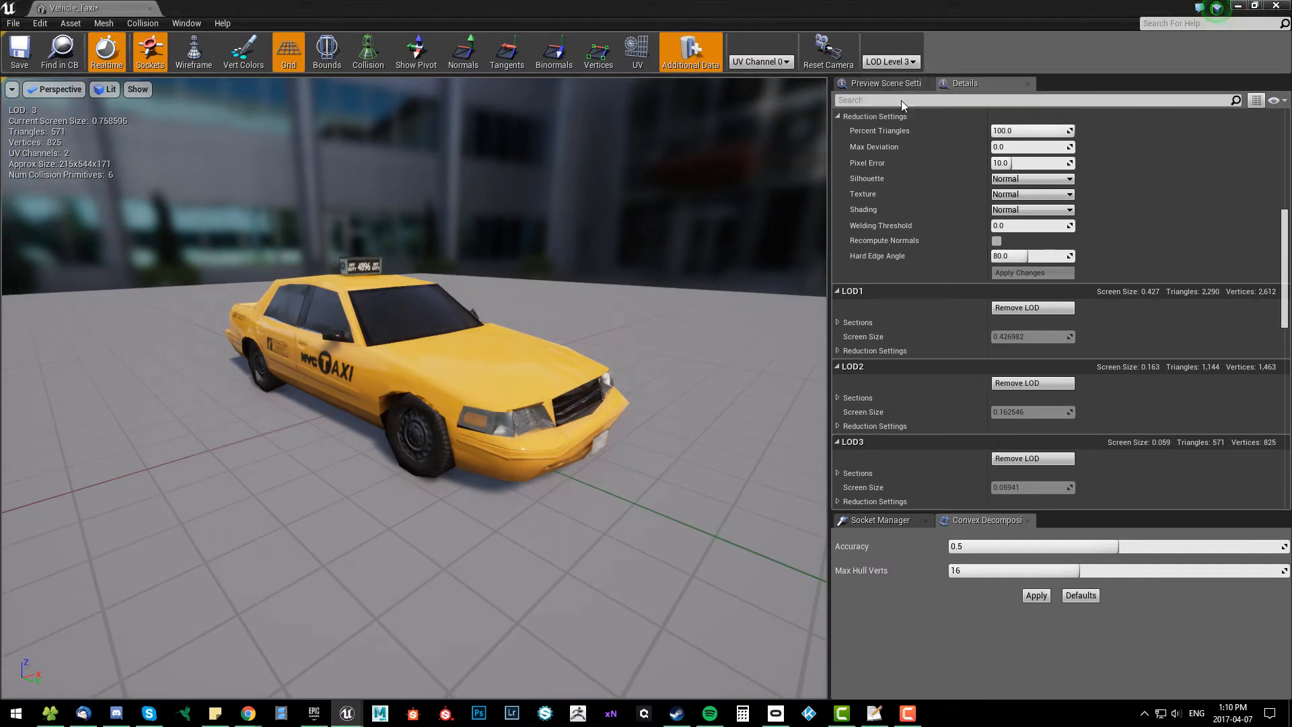
pyautogui.click(888, 60)
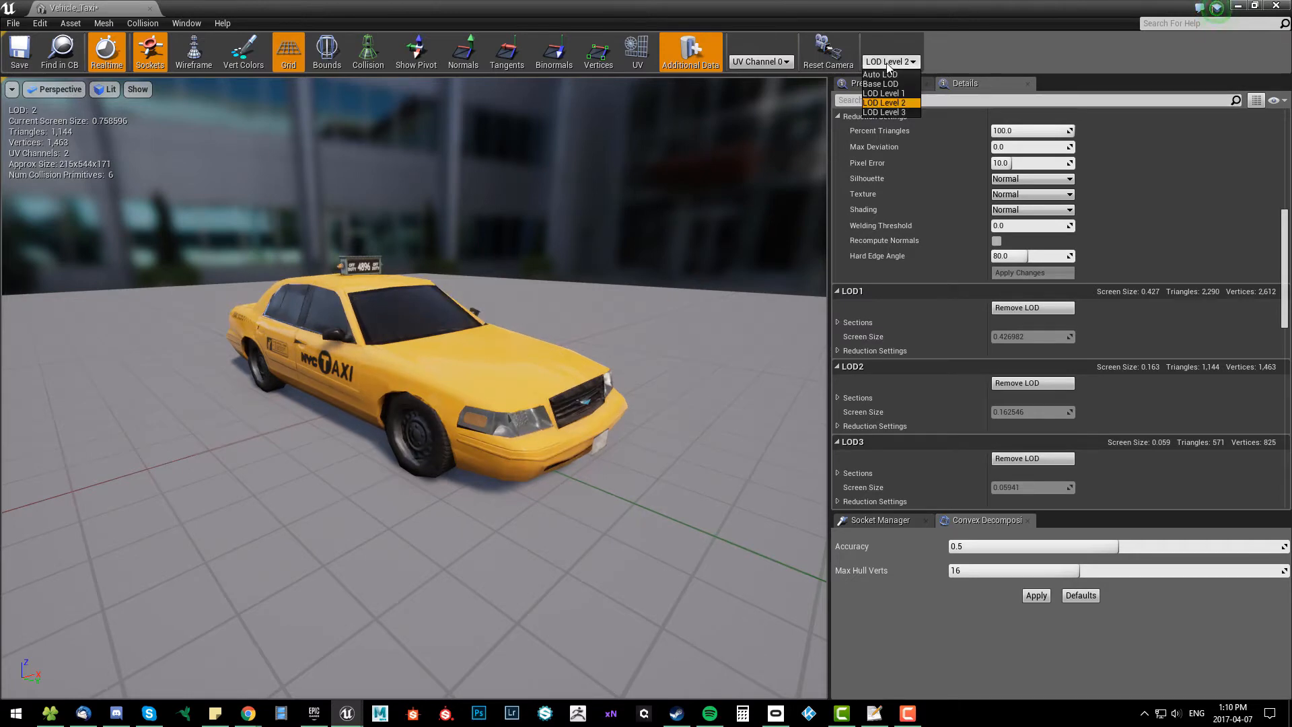
pyautogui.moveTo(884, 93)
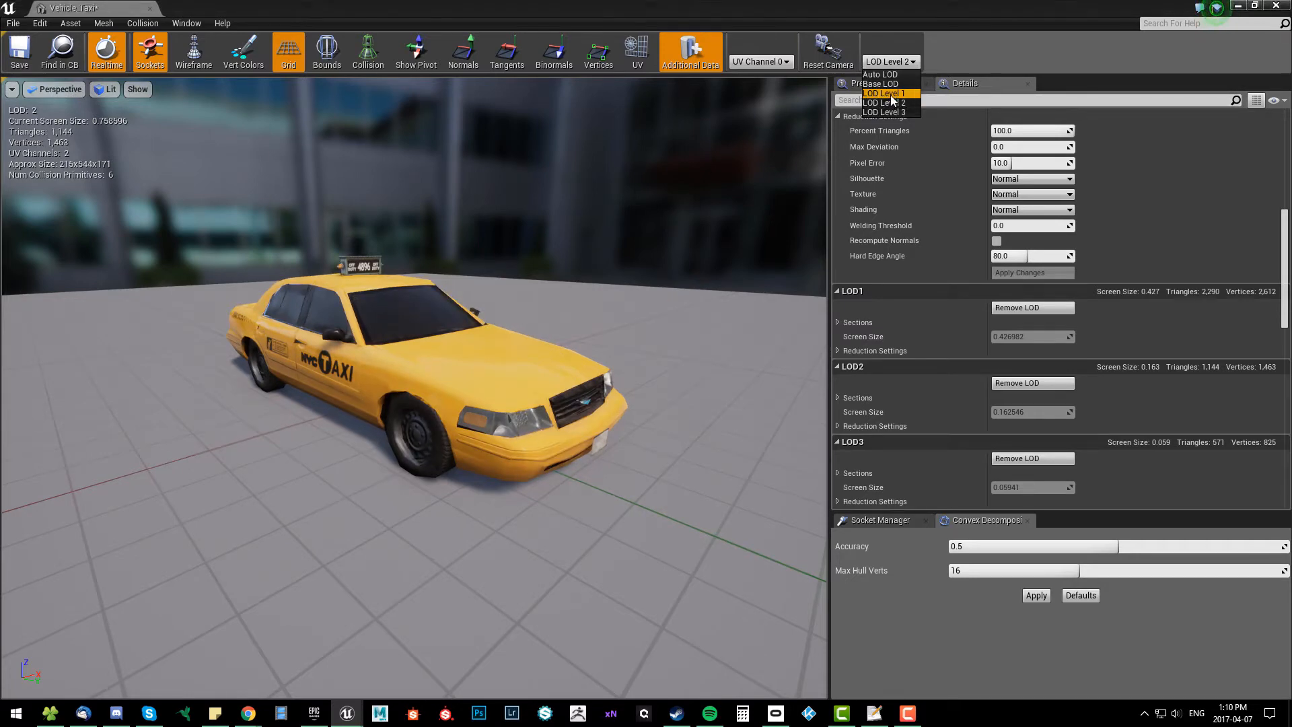
pyautogui.click(882, 93)
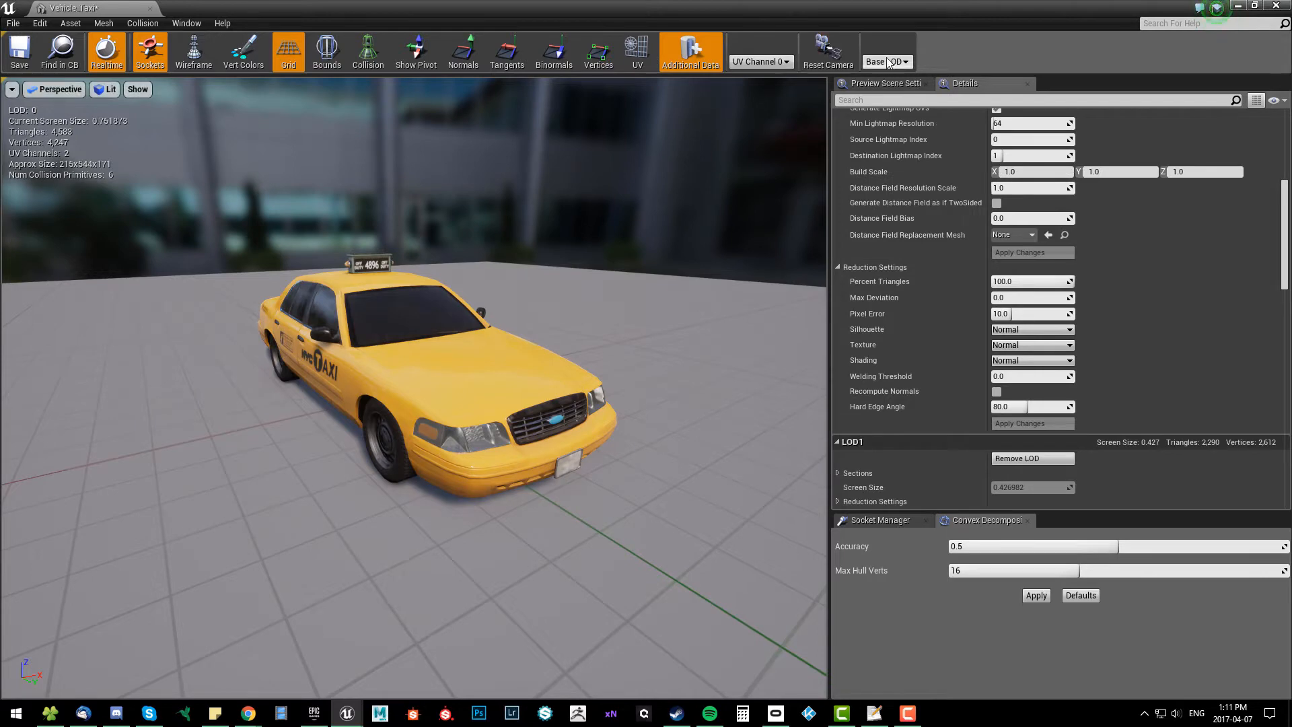
pyautogui.click(885, 61)
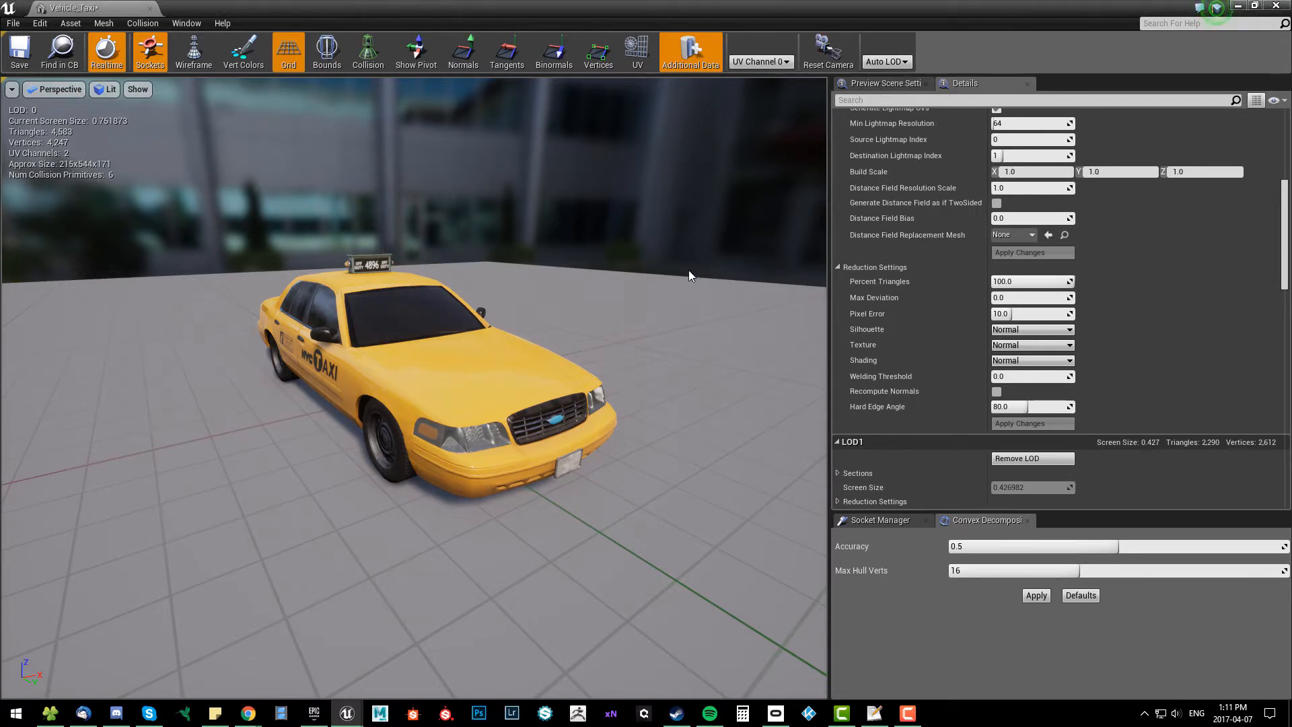
pyautogui.click(887, 62)
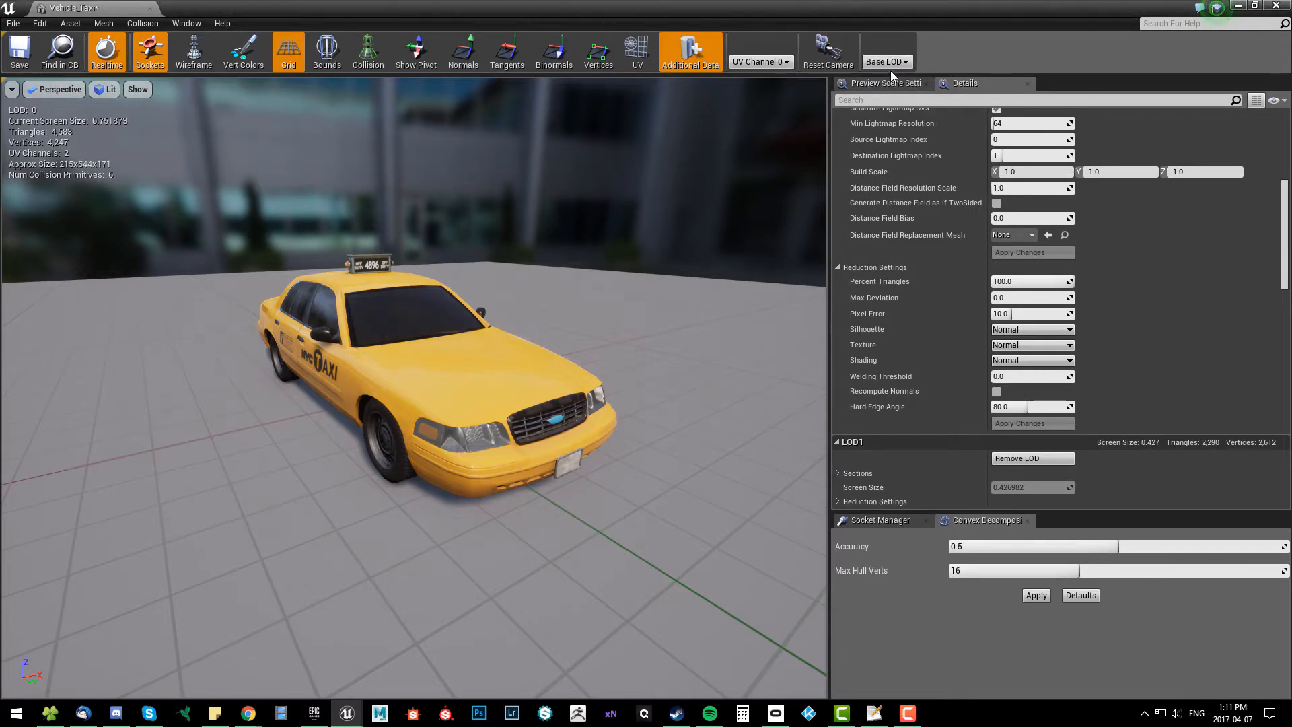
# Set the taxi preview back to Auto LOD.
pyautogui.click(885, 60)
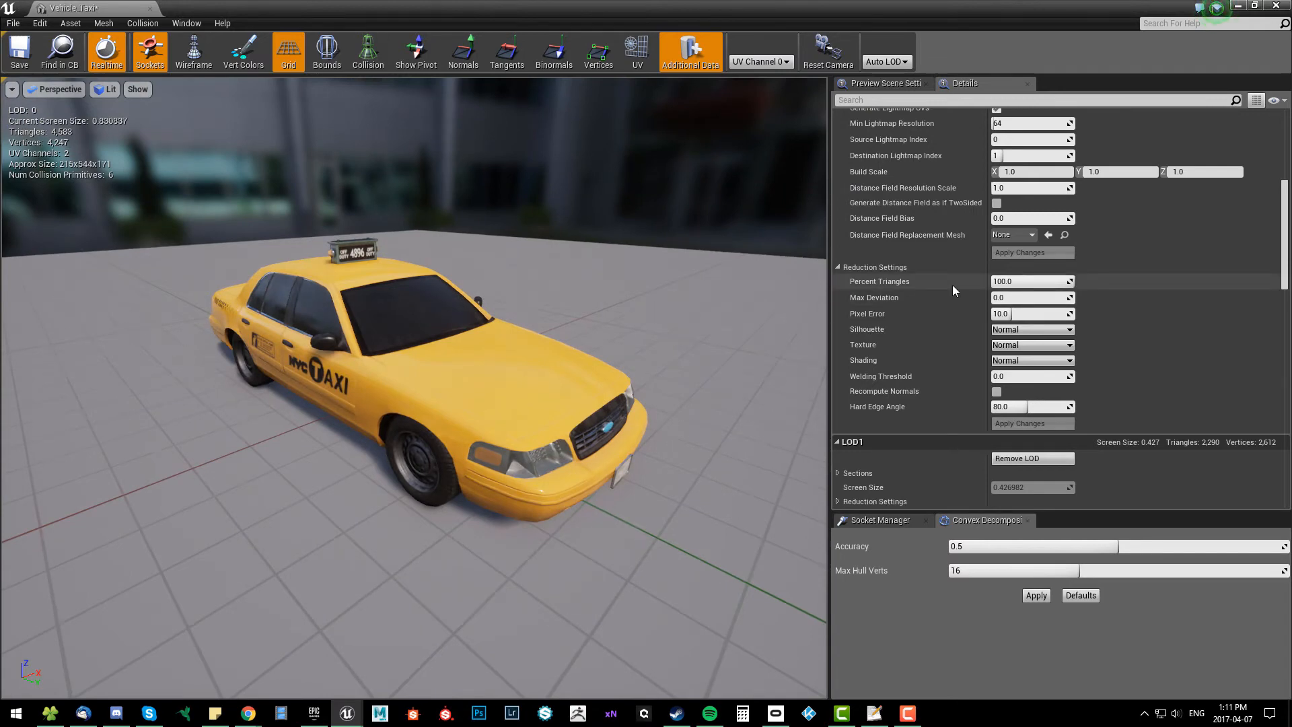
pyautogui.moveTo(970, 404)
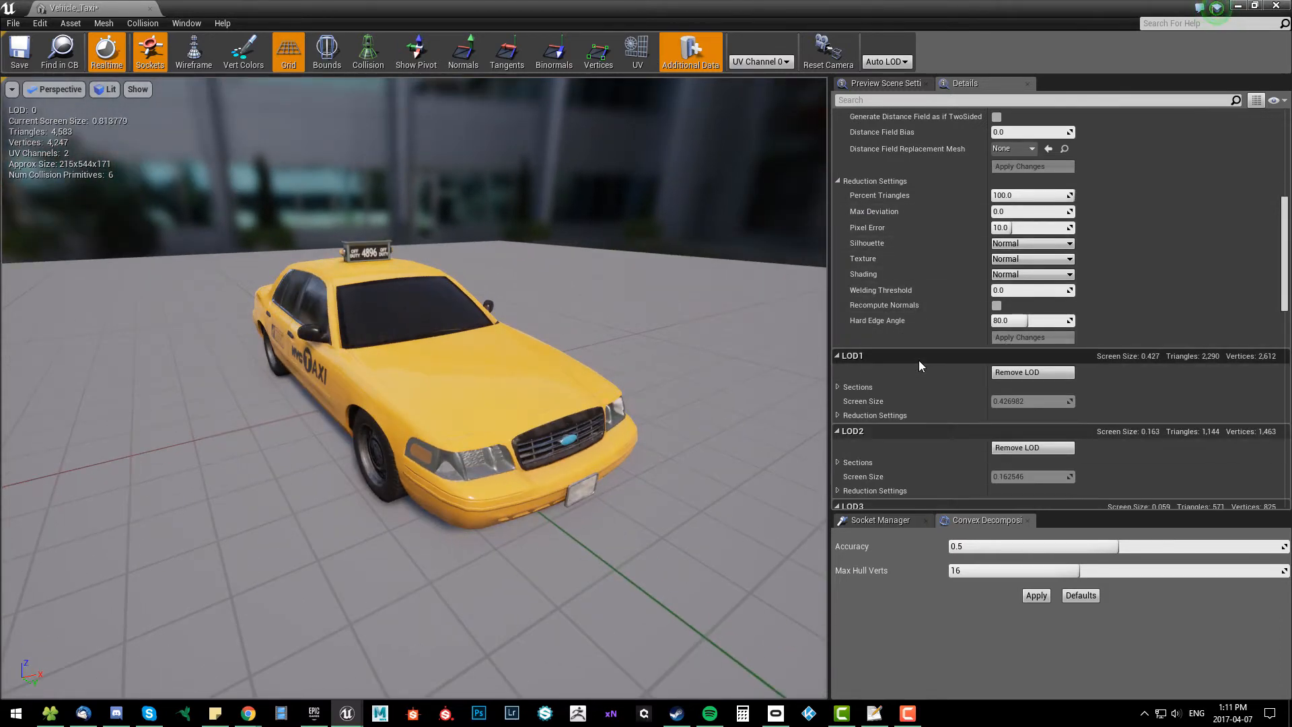
# Assign the LargeProp LOD group, confirm the overwrite, and check its LOD levels in the preview list.
pyautogui.scroll(-3)
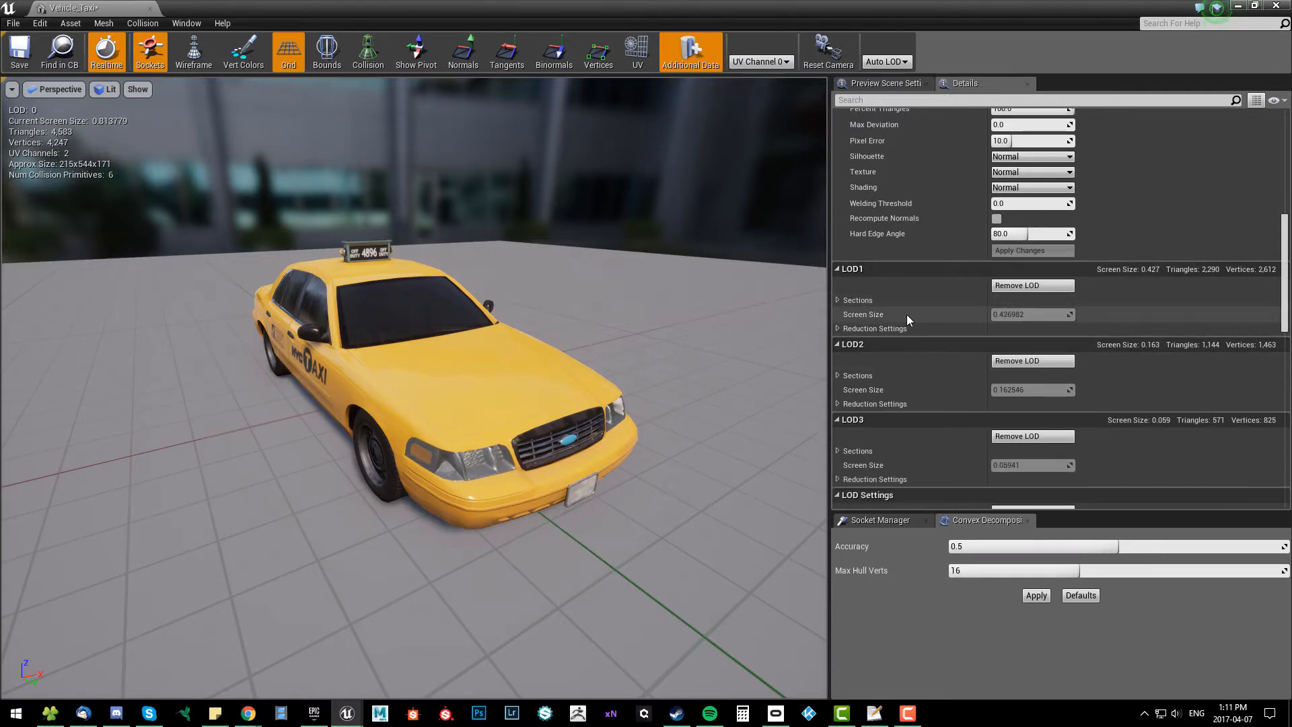
pyautogui.scroll(-3)
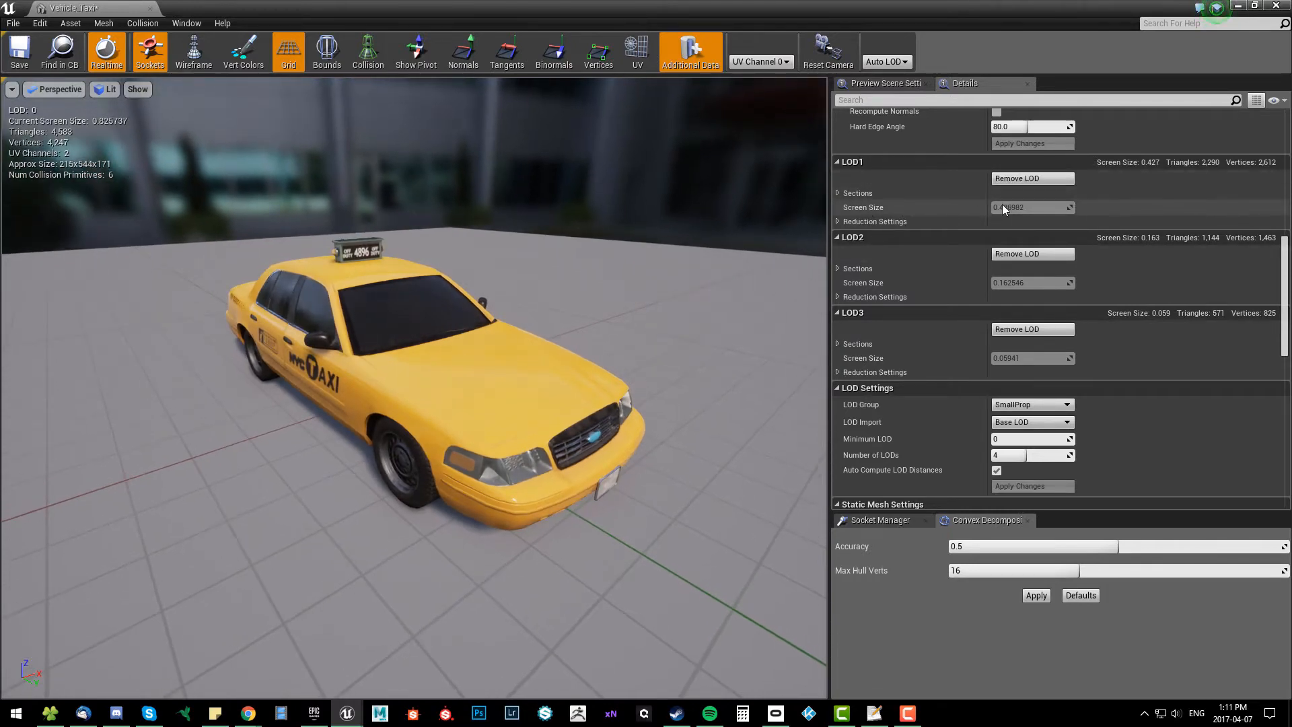
pyautogui.click(1030, 403)
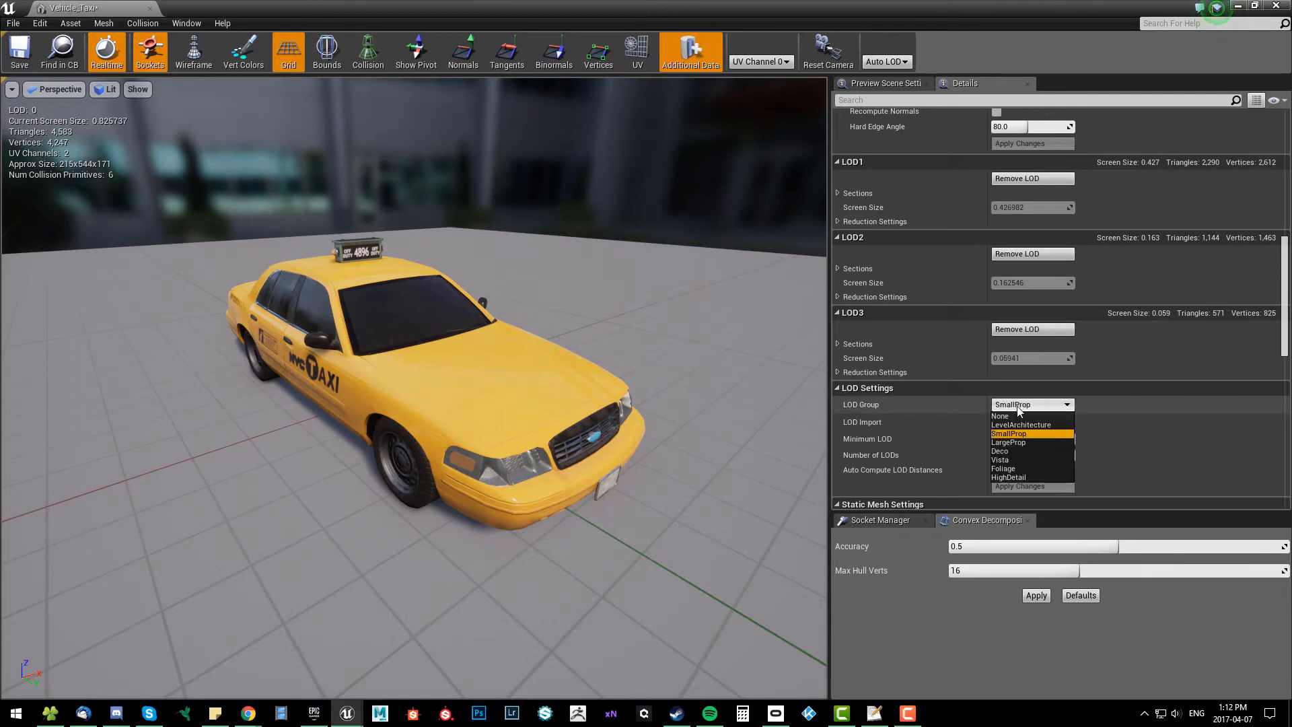
pyautogui.click(1008, 443)
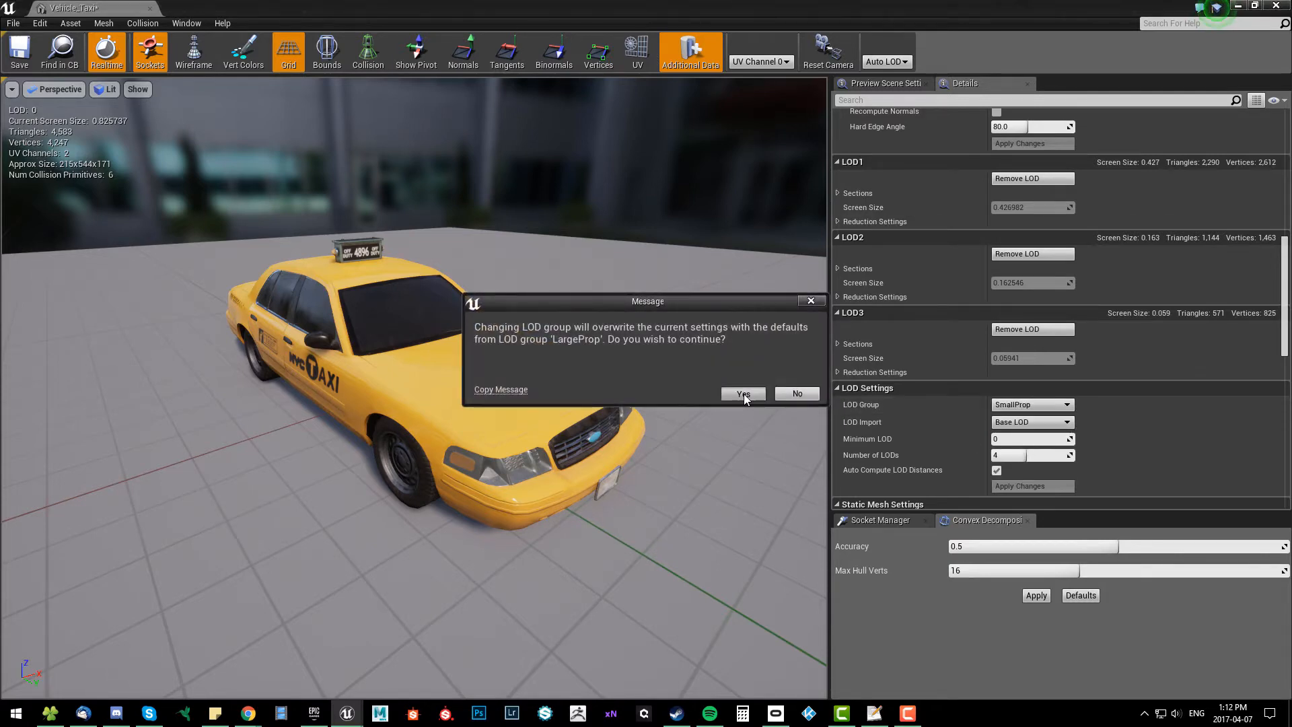
pyautogui.click(740, 393)
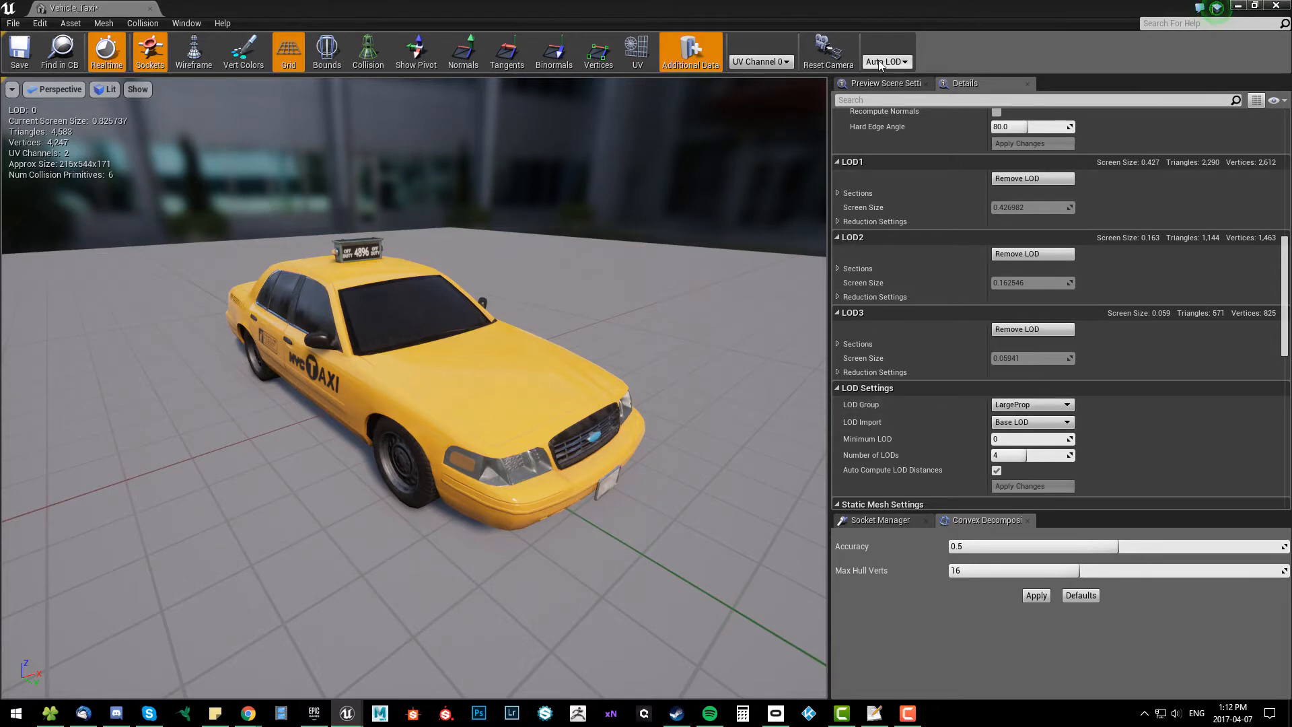
pyautogui.click(887, 61)
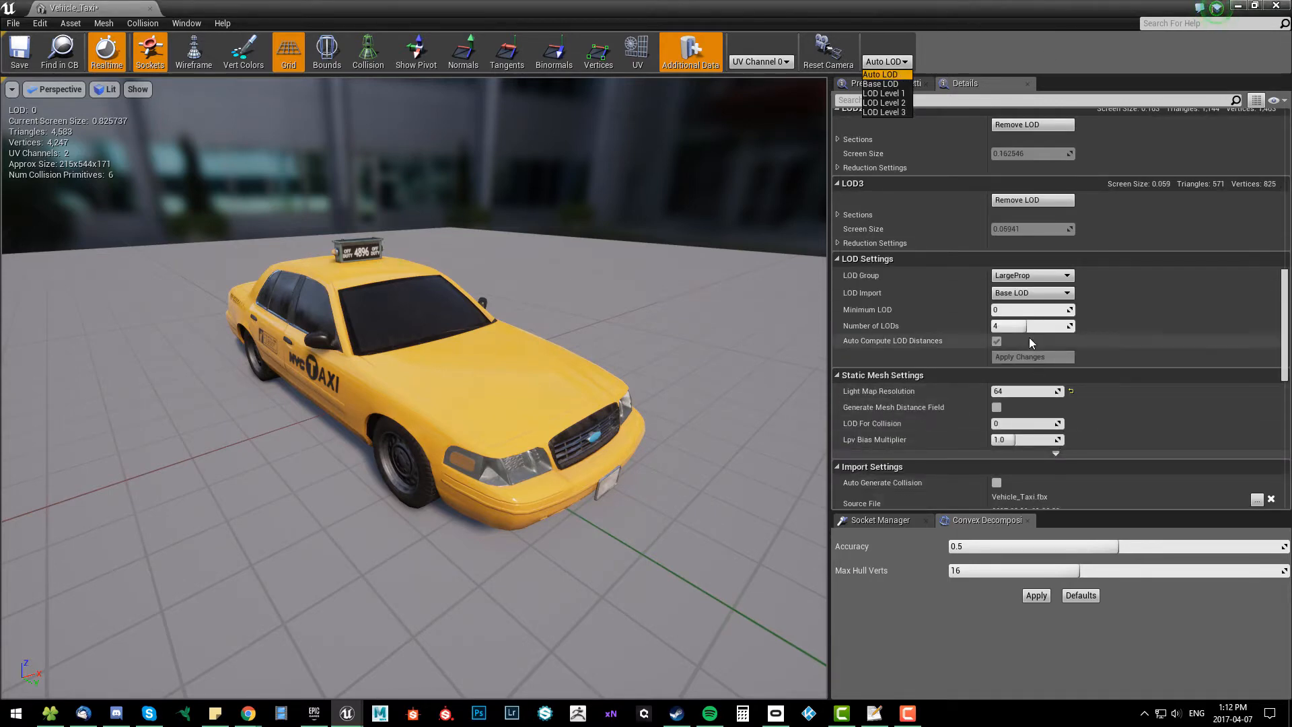
pyautogui.click(1030, 274)
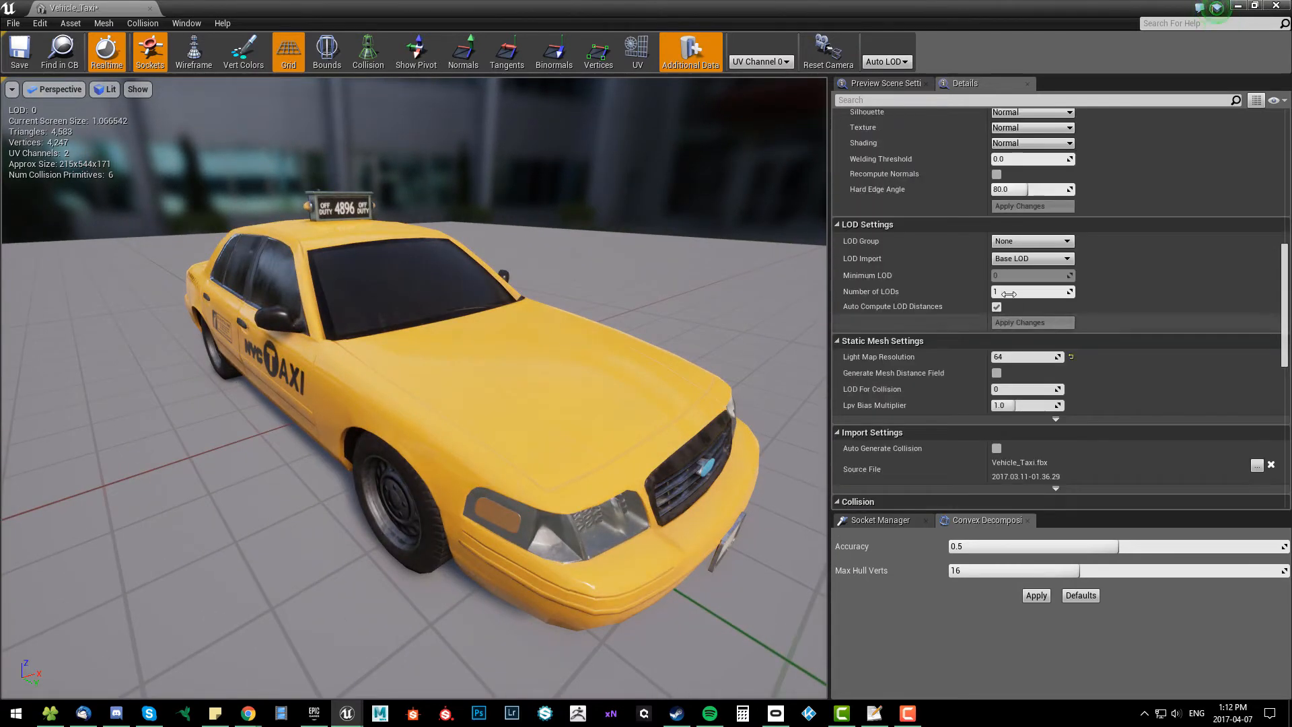
# Revisit the LOD group list, then set the group back to None and confirm resetting to its defaults.
pyautogui.click(1029, 241)
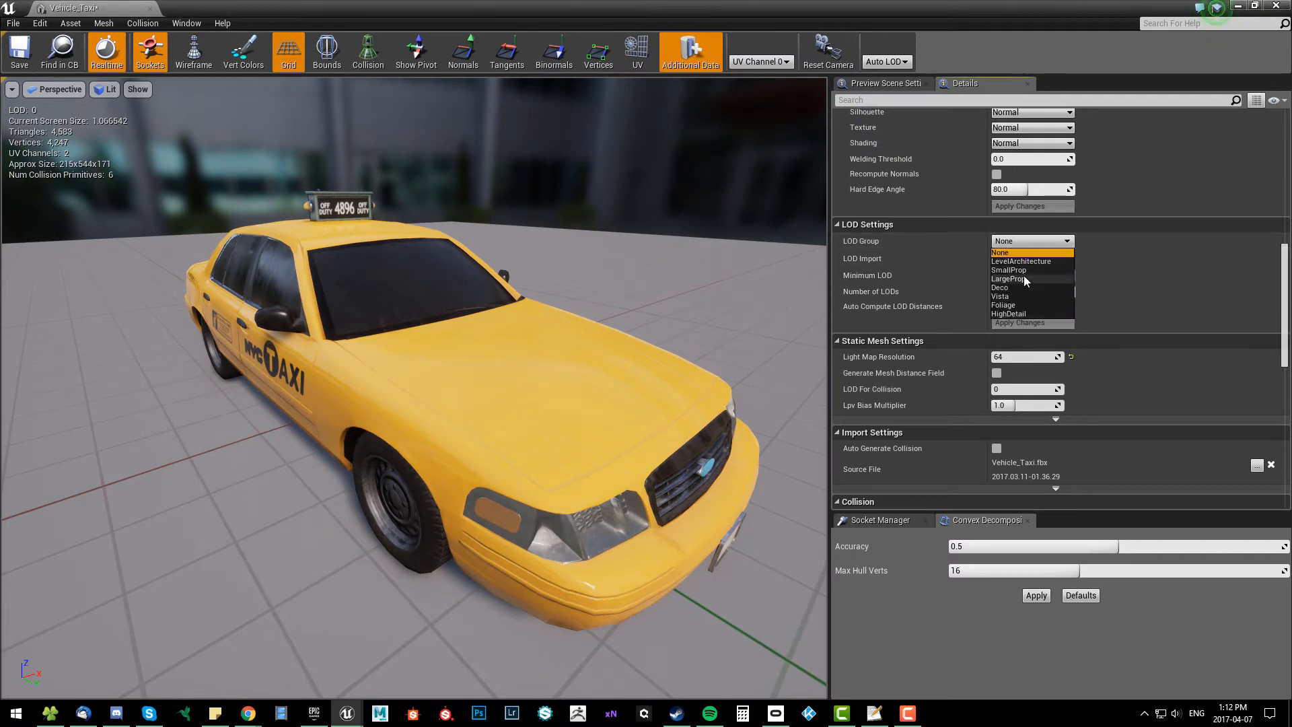
pyautogui.click(1008, 278)
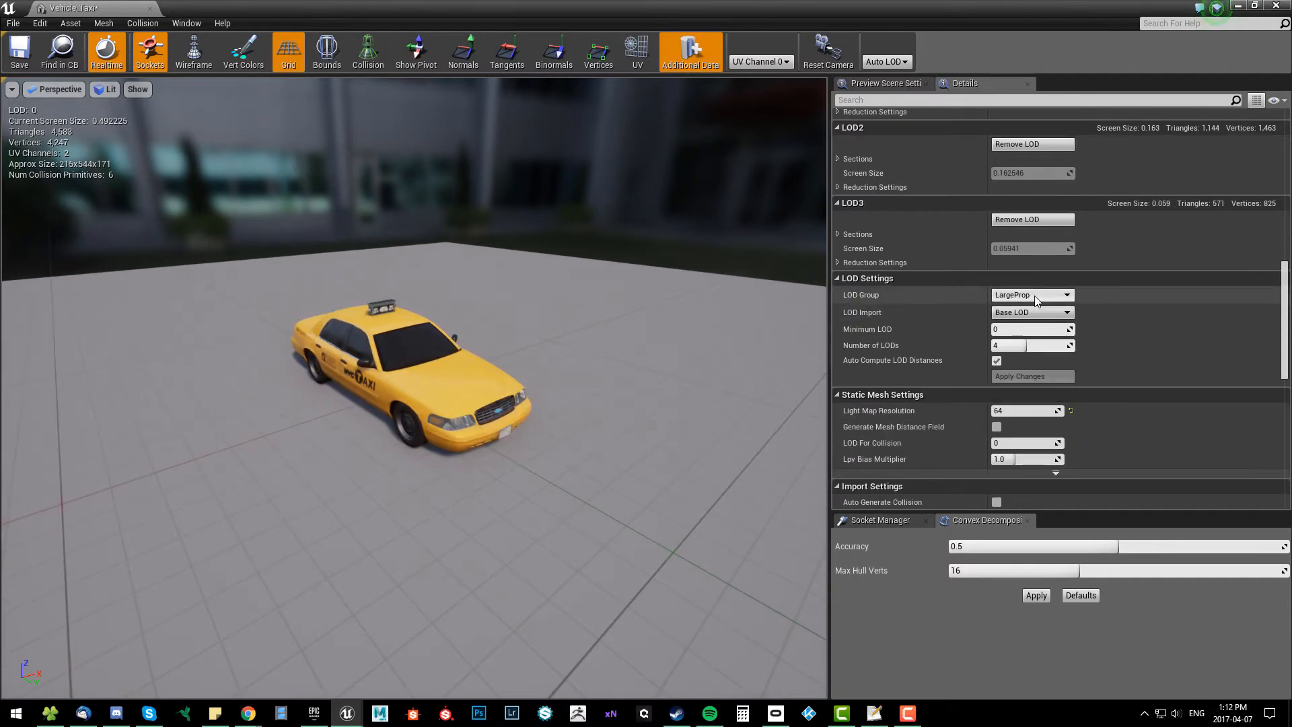
pyautogui.click(1032, 294)
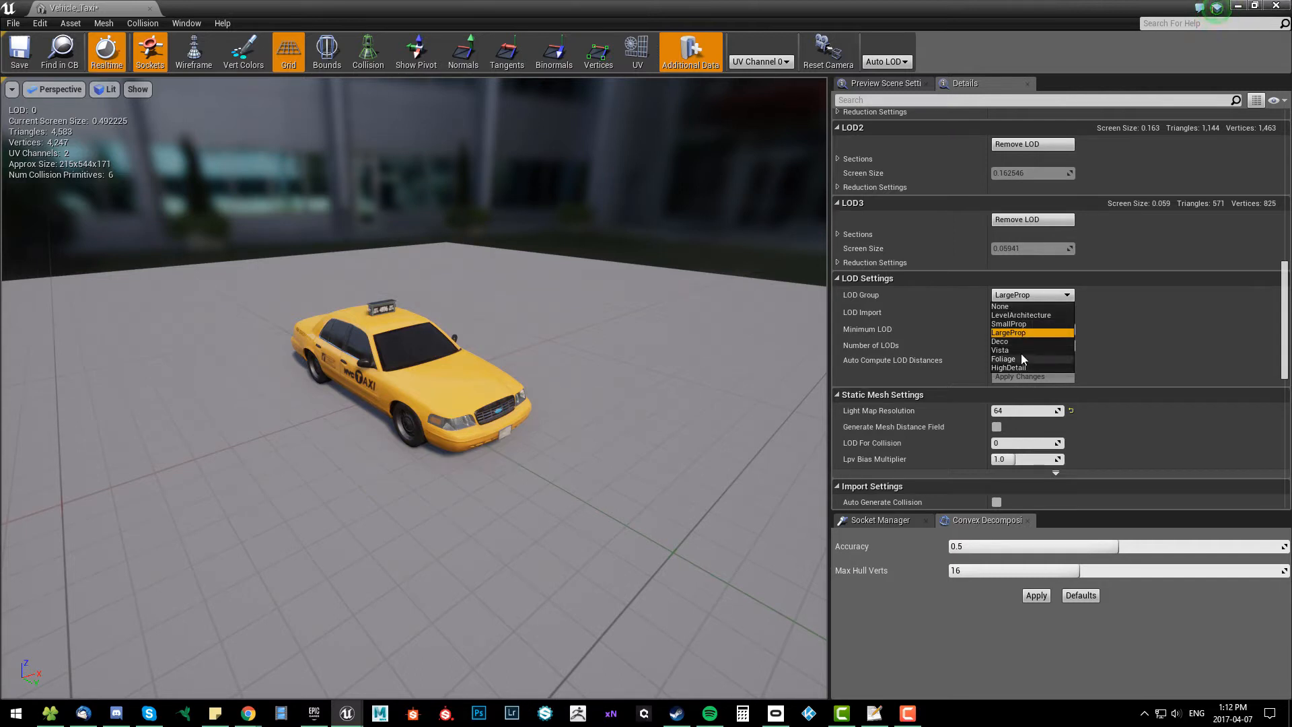
pyautogui.moveTo(1081, 325)
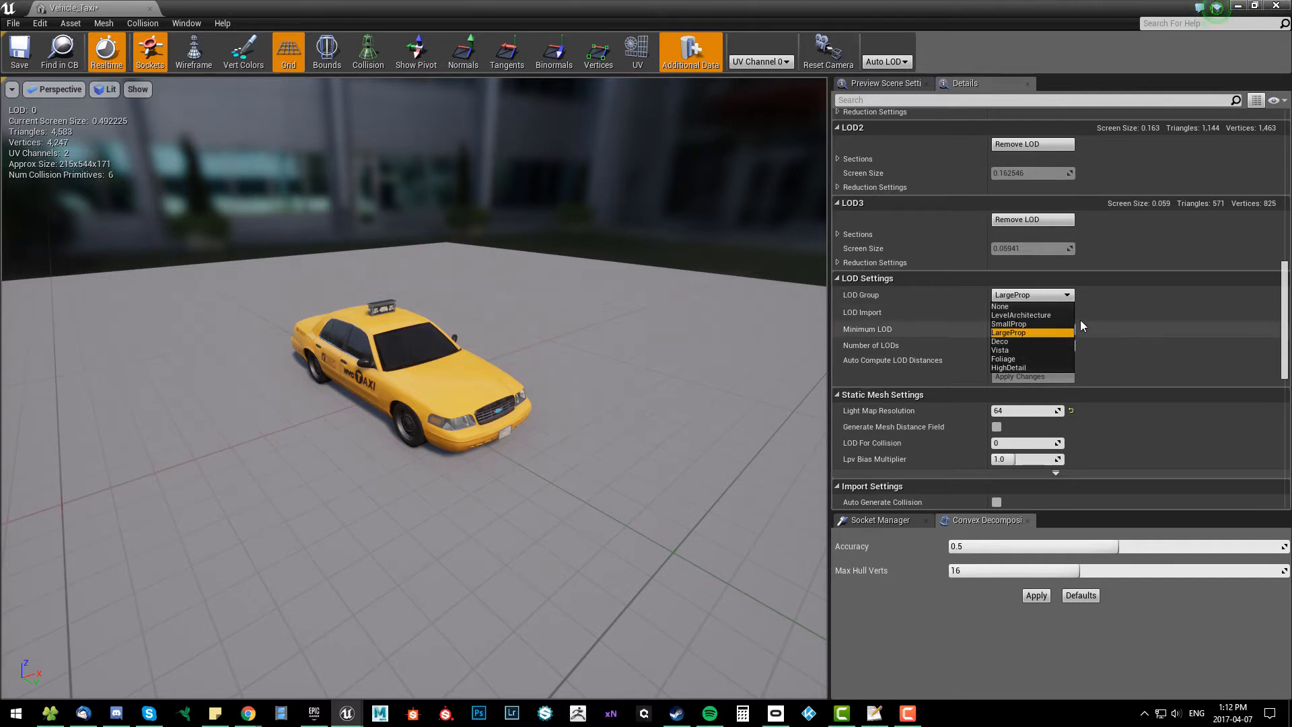
pyautogui.click(1008, 332)
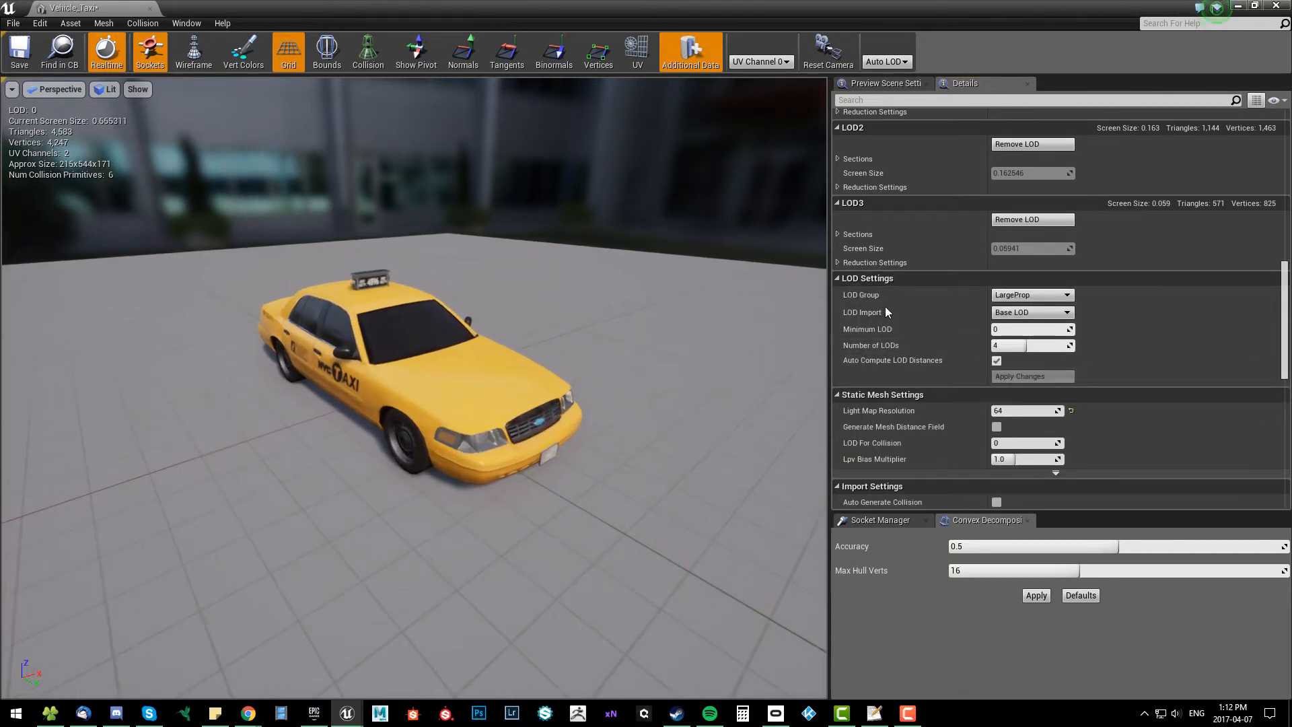
pyautogui.click(1032, 294)
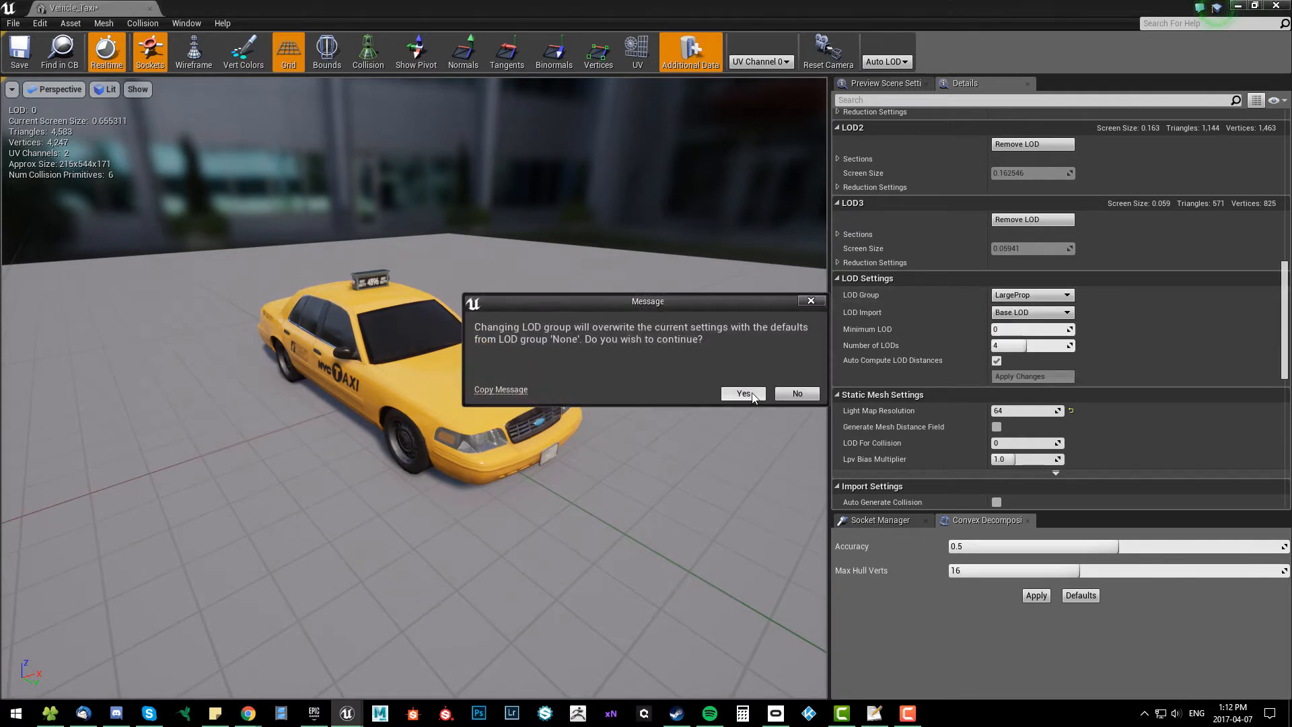
pyautogui.click(743, 393)
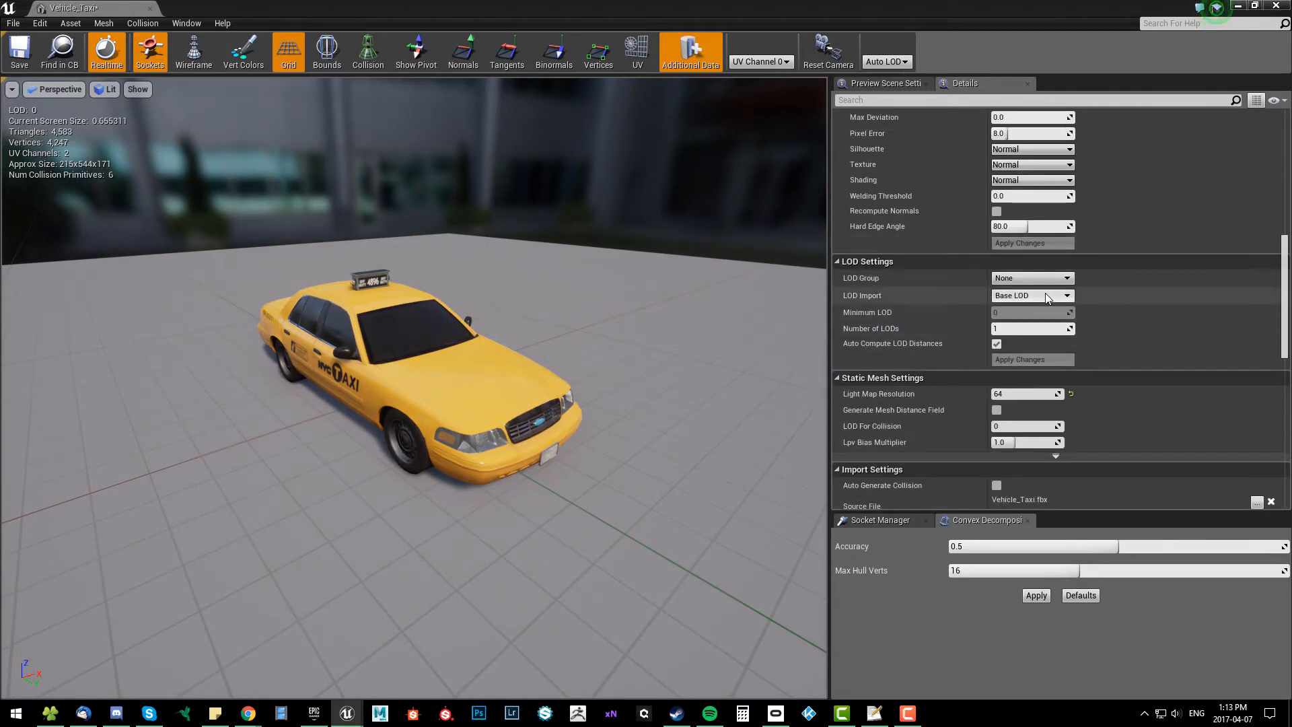
# Turn off Auto Compute LOD Distances and apply a Number of LODs of 3 to the taxi.
pyautogui.click(995, 343)
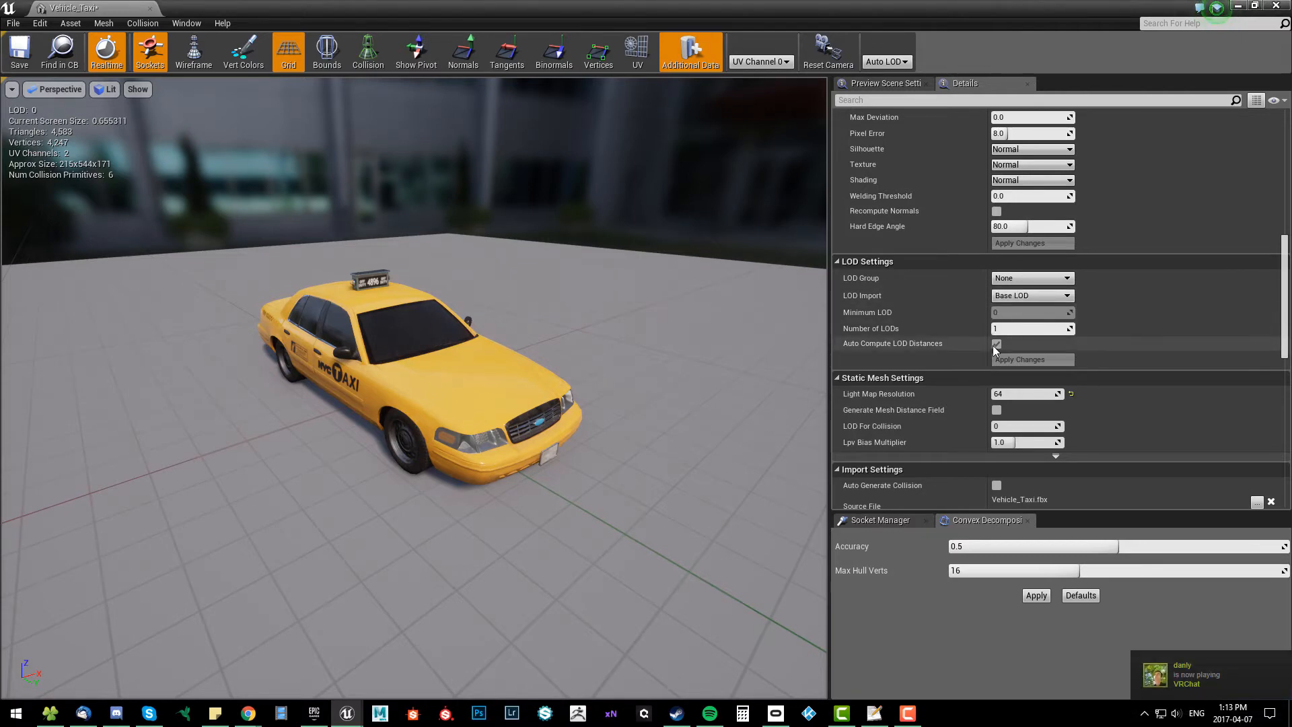
pyautogui.click(995, 343)
pyautogui.write('3')
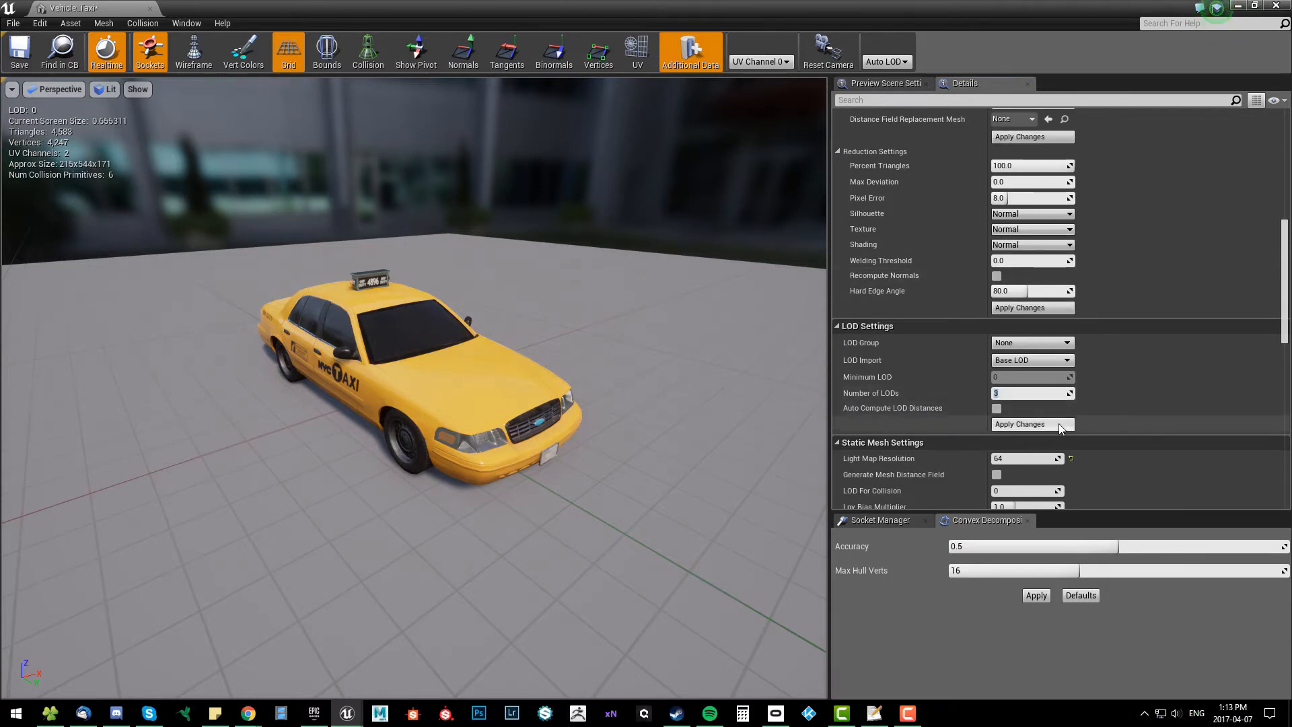
pyautogui.click(1019, 423)
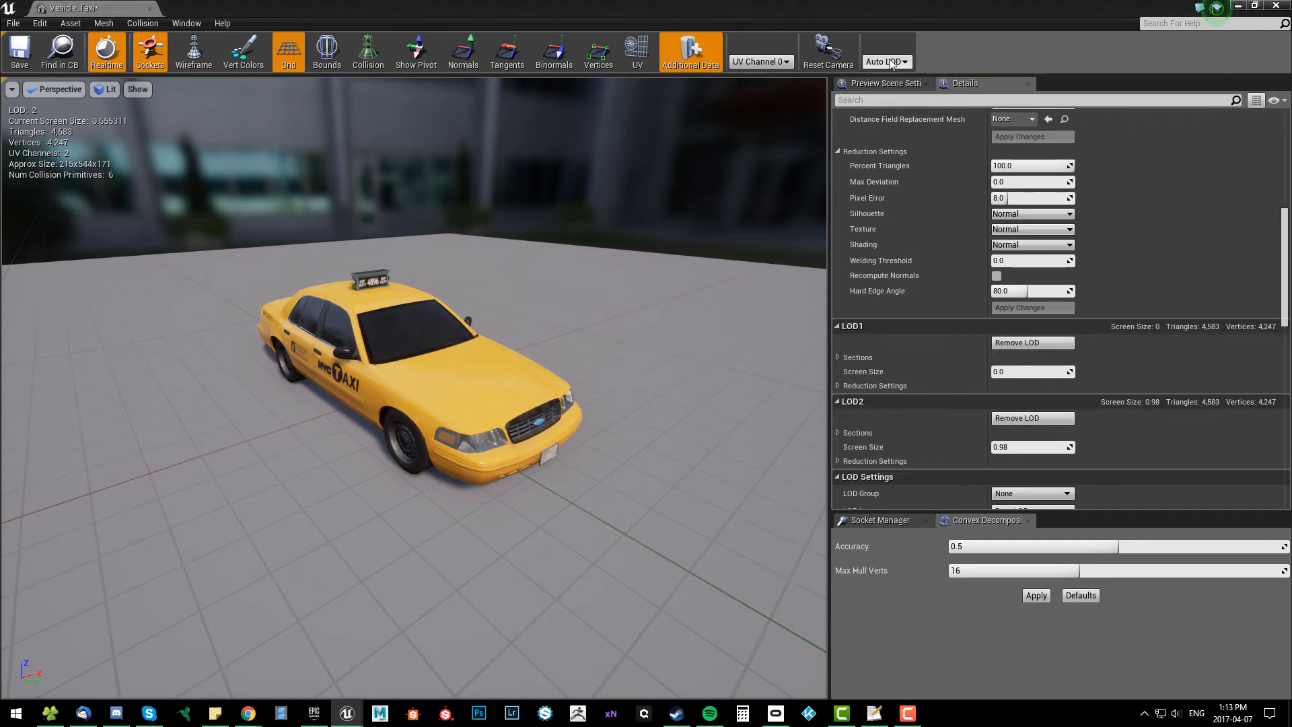
# Preview the taxi at LOD 1 and LOD 2, then return to the base LOD.
pyautogui.click(886, 62)
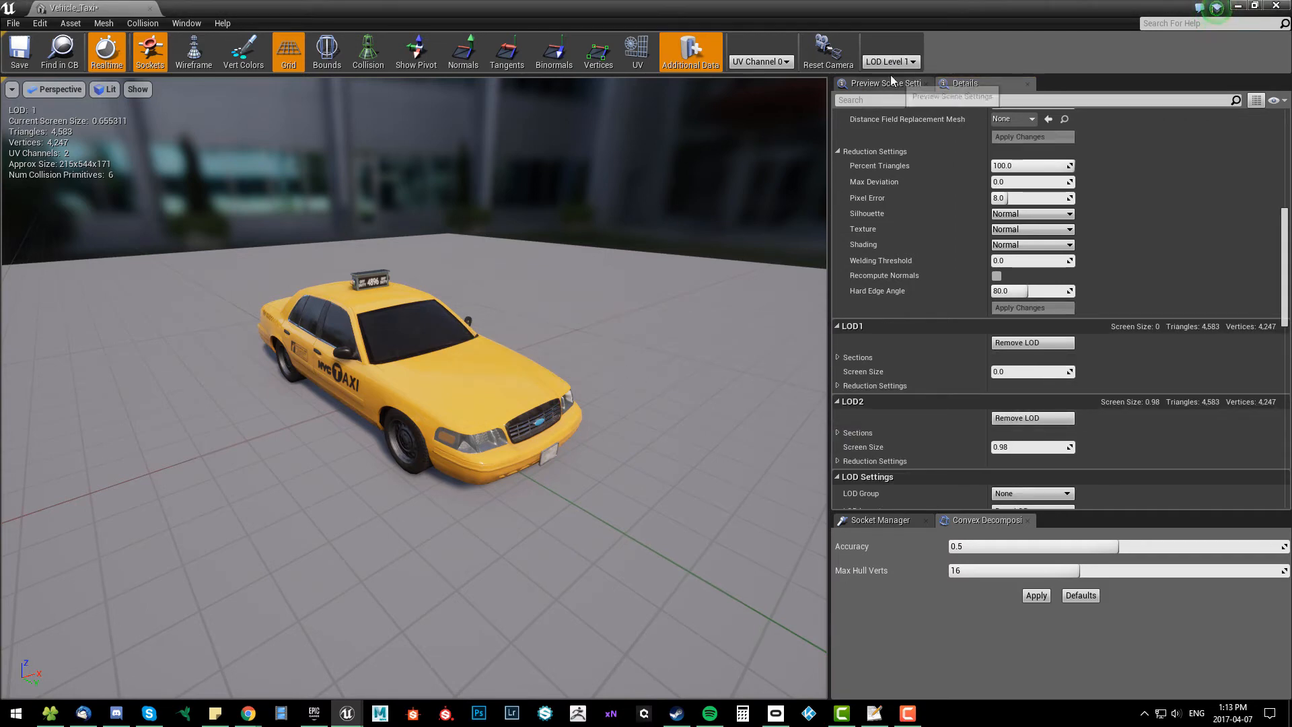
pyautogui.click(889, 60)
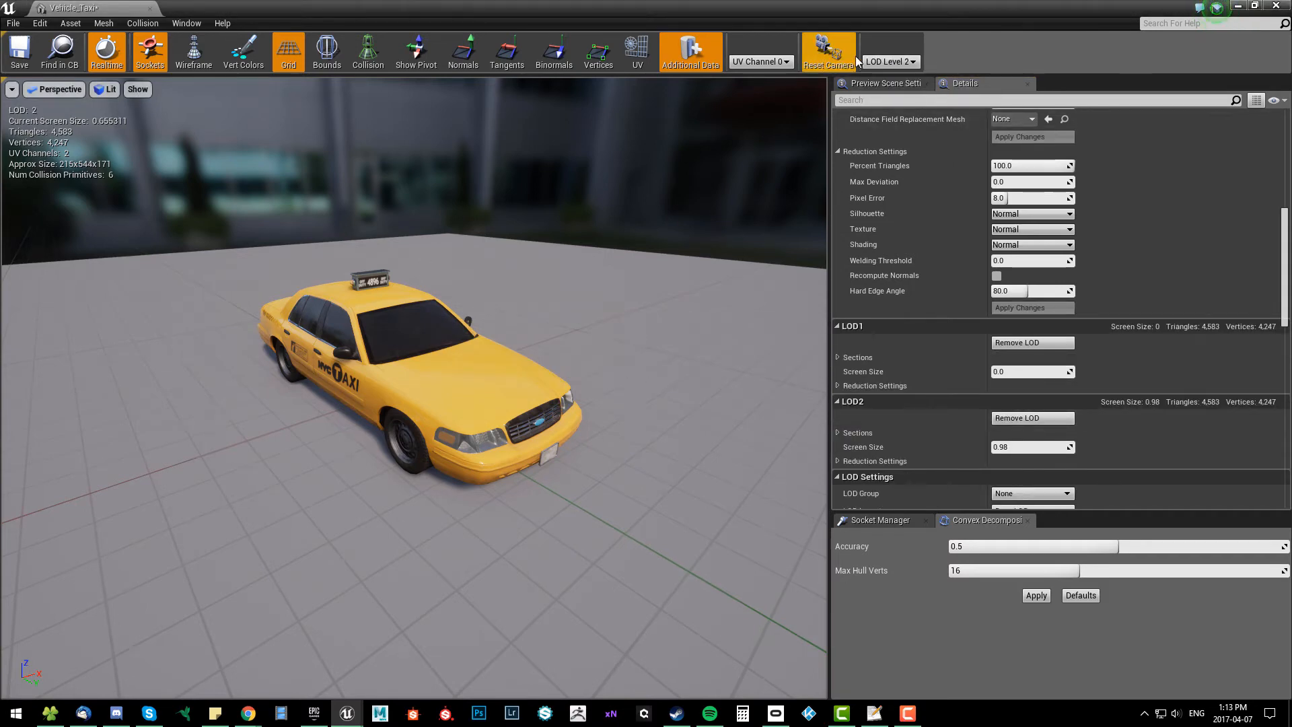
pyautogui.click(888, 60)
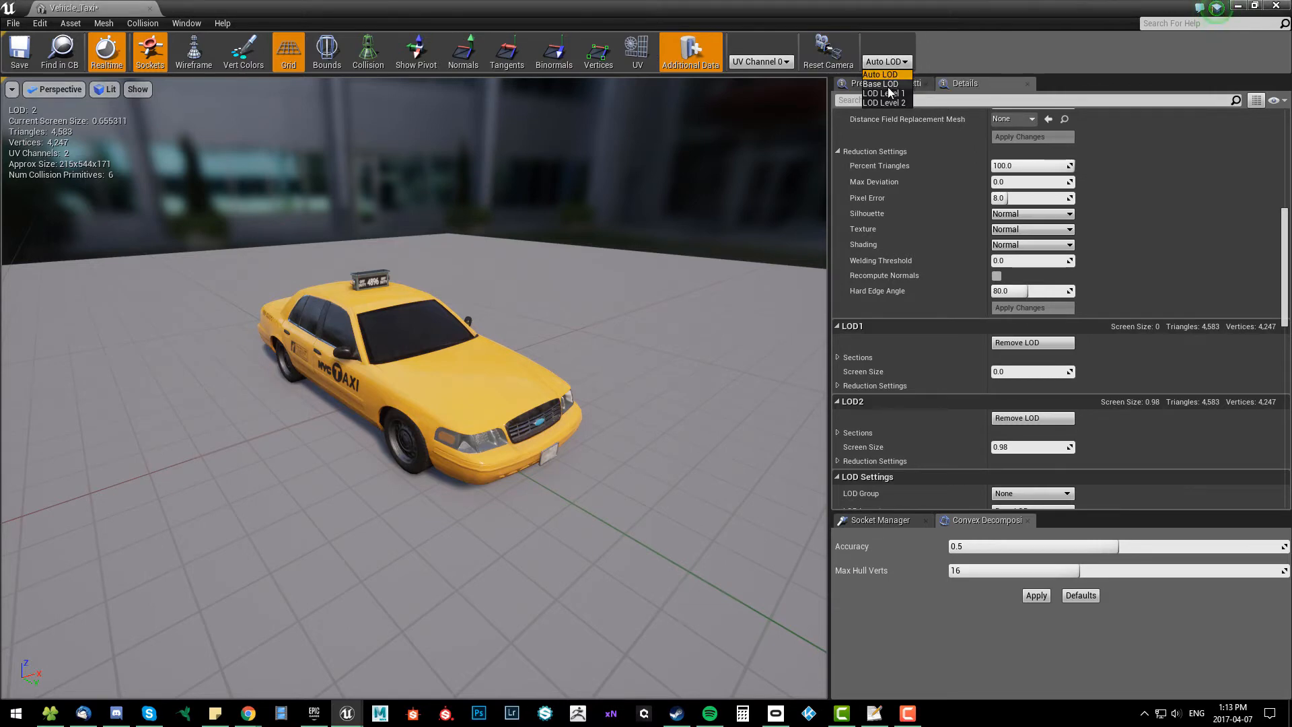
pyautogui.click(875, 83)
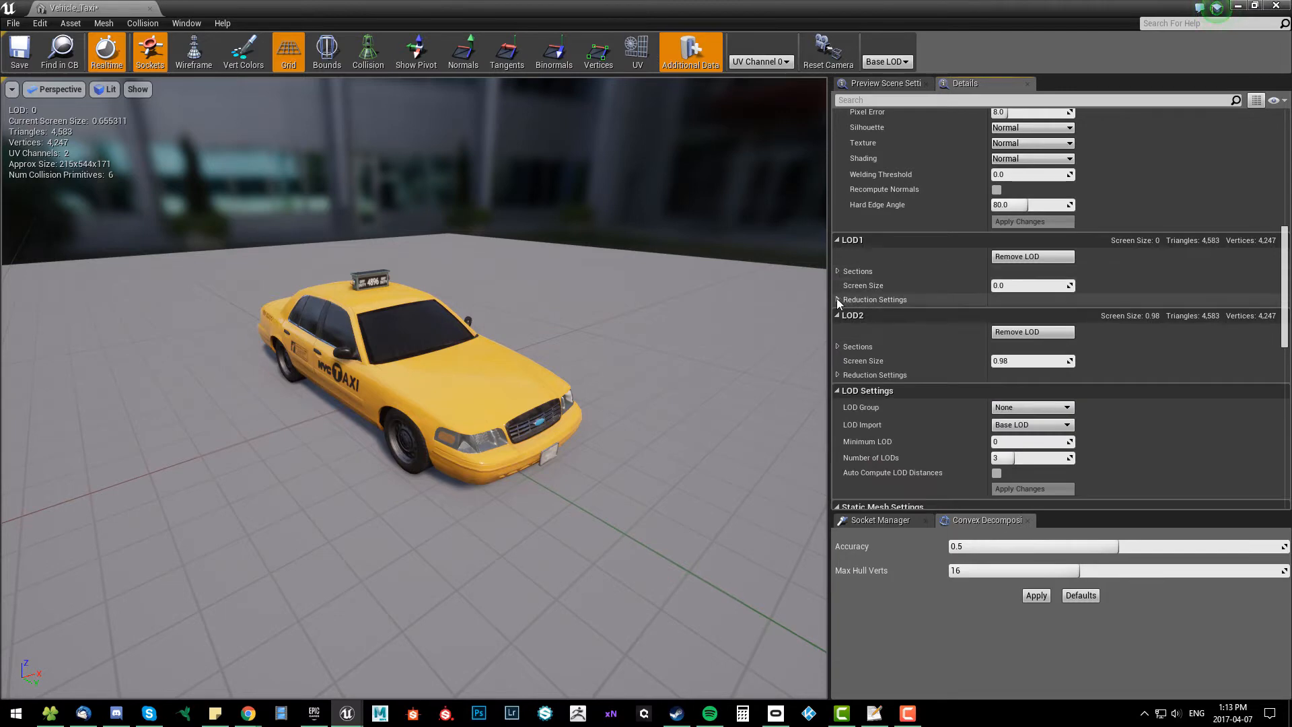
# Enter Percent Triangles 50 in LOD1's reduction settings and 25 in LOD2's.
pyautogui.click(837, 299)
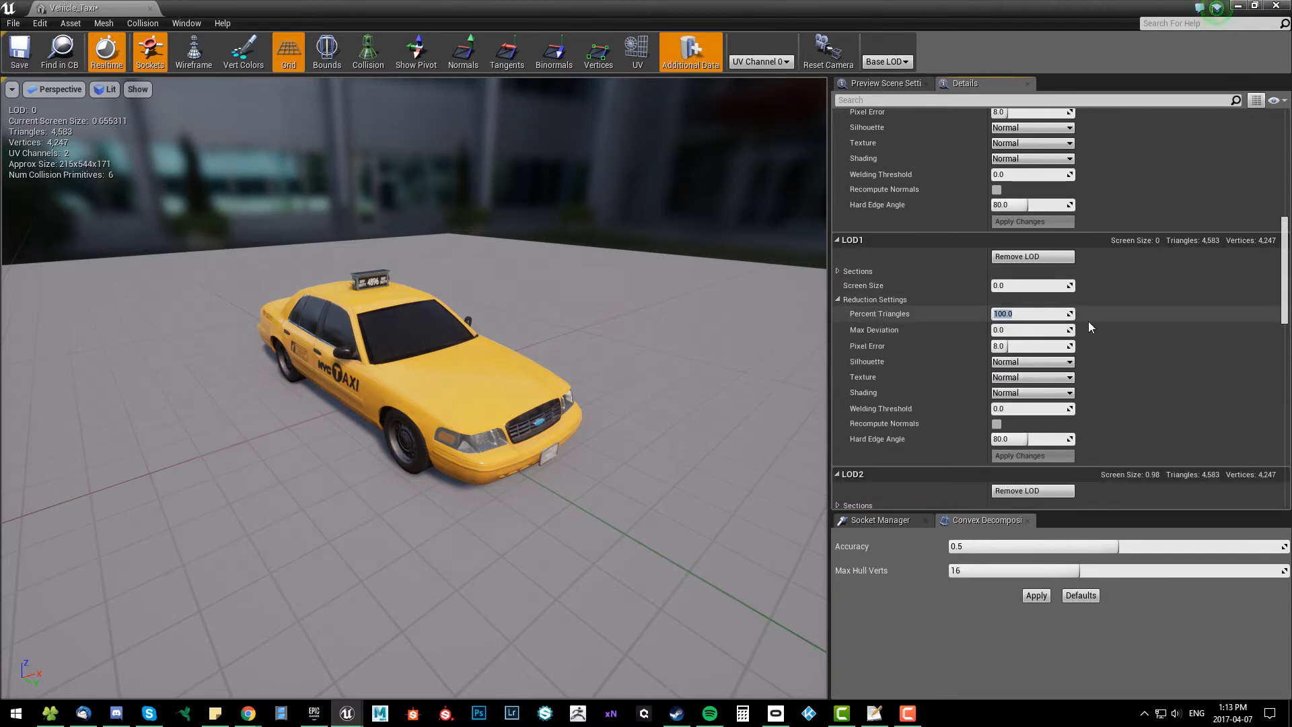
pyautogui.write('50.0')
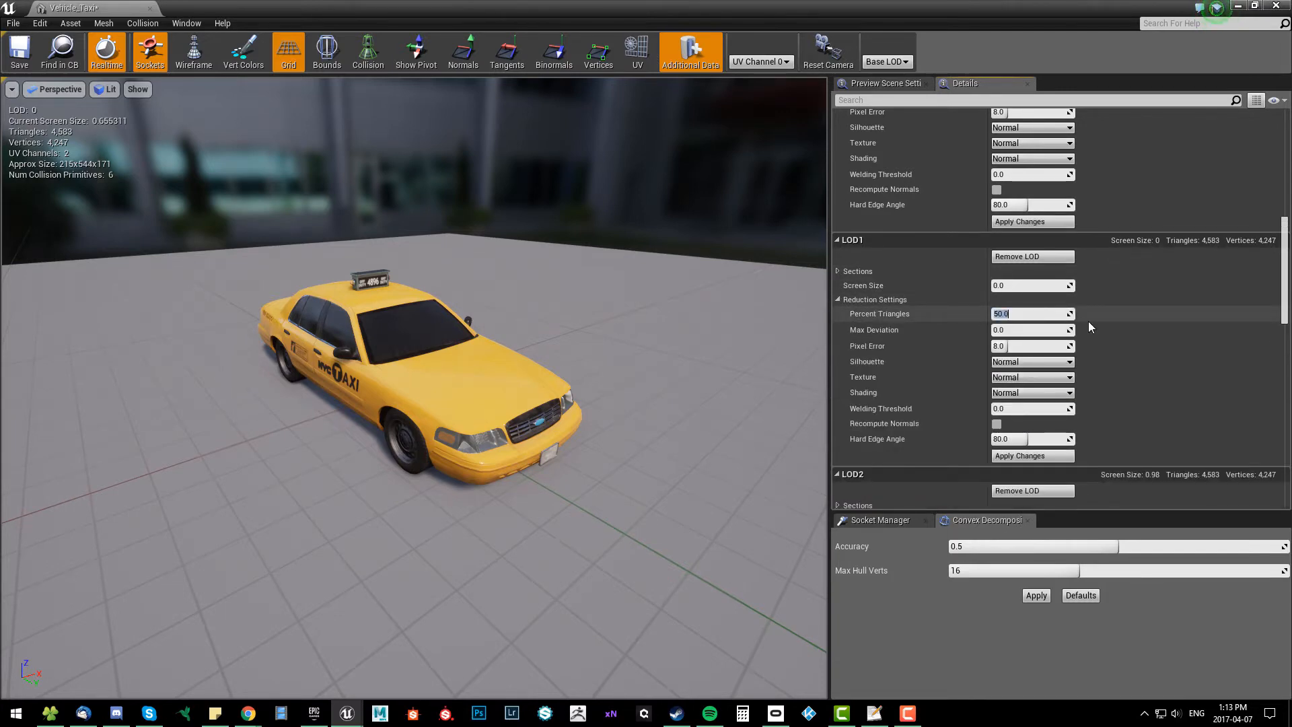
pyautogui.scroll(-3)
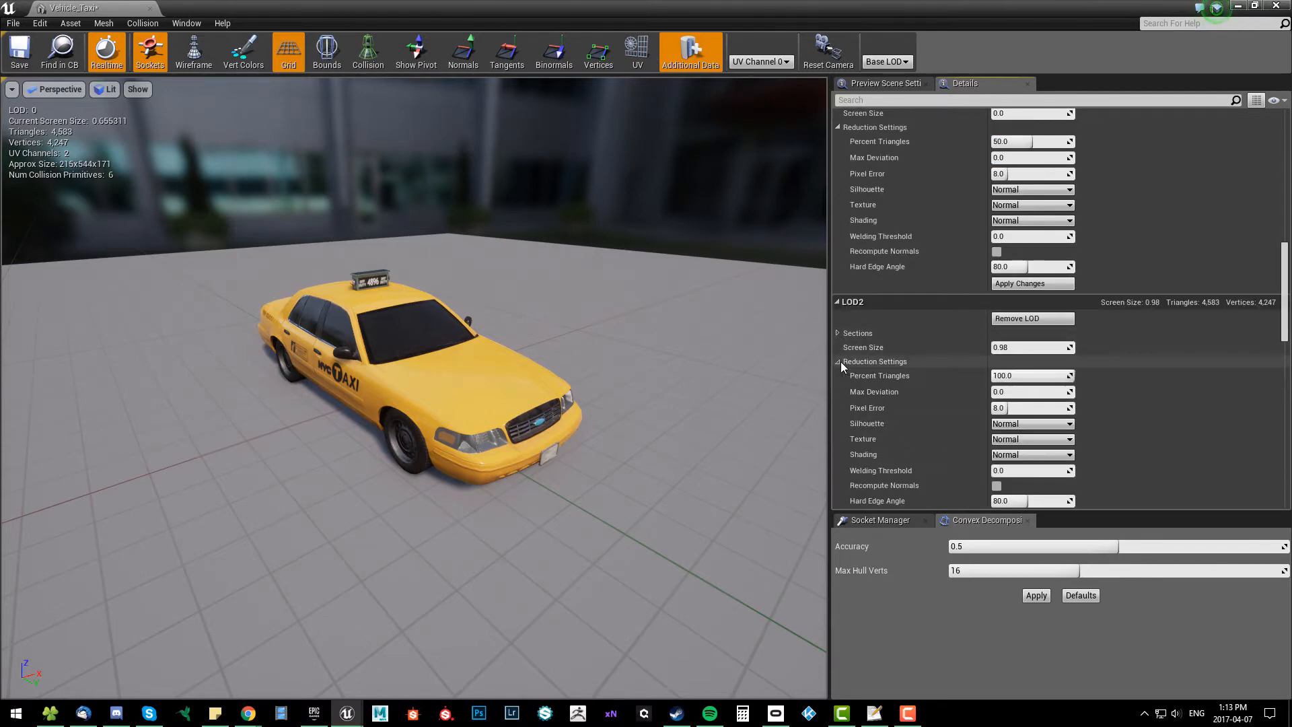
pyautogui.write('25.0')
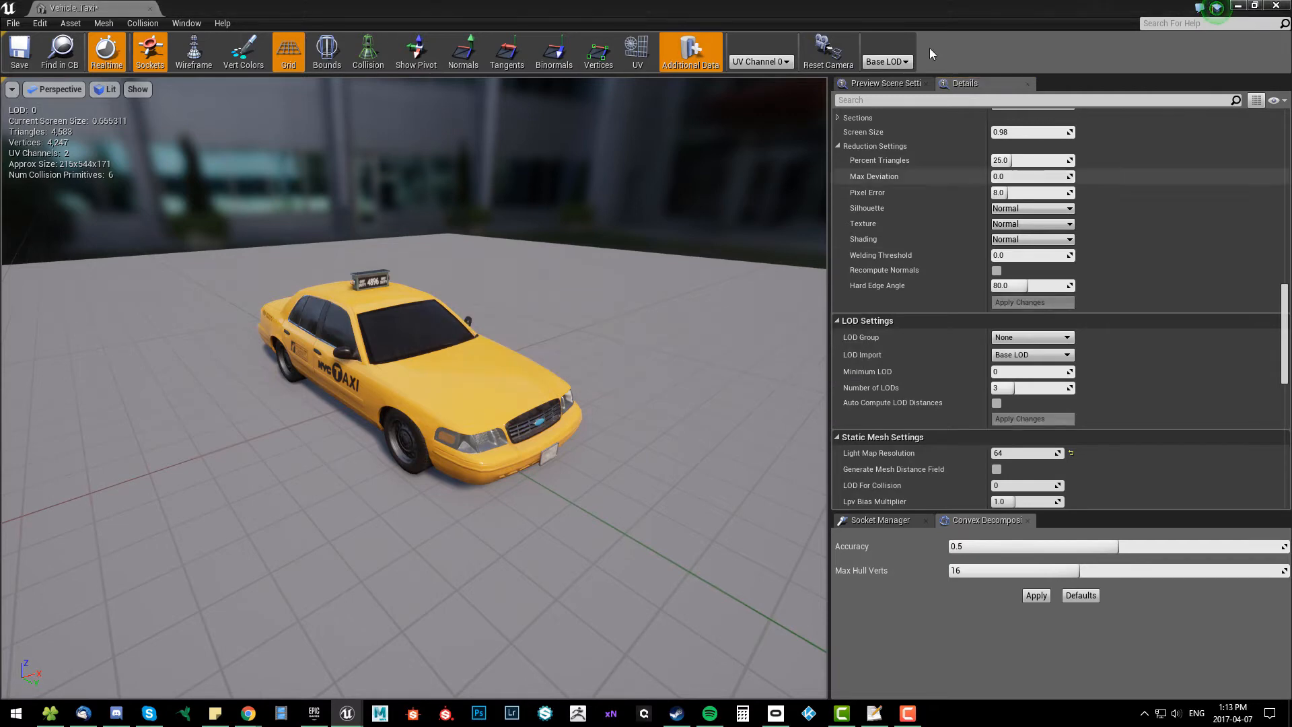
# Switch the toolbar LOD preview to LOD Level 1, showing the taxi at 2,290 triangles.
pyautogui.click(886, 61)
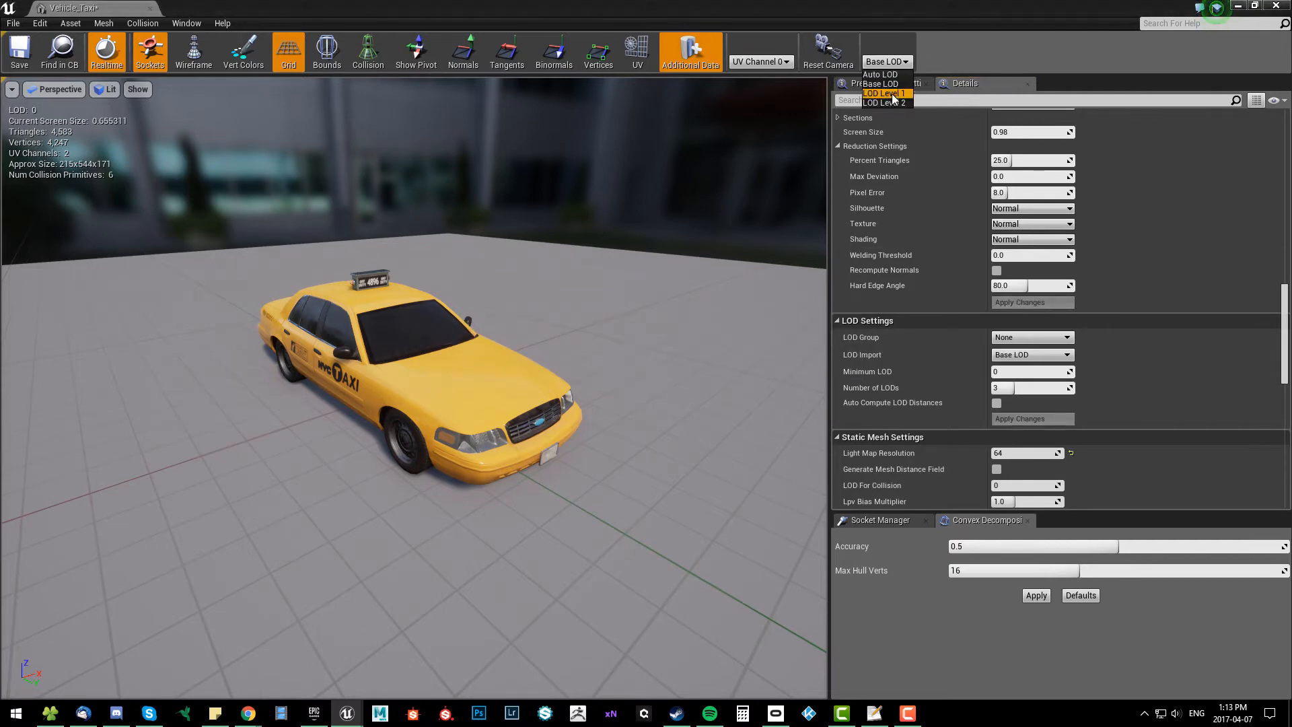
pyautogui.click(882, 92)
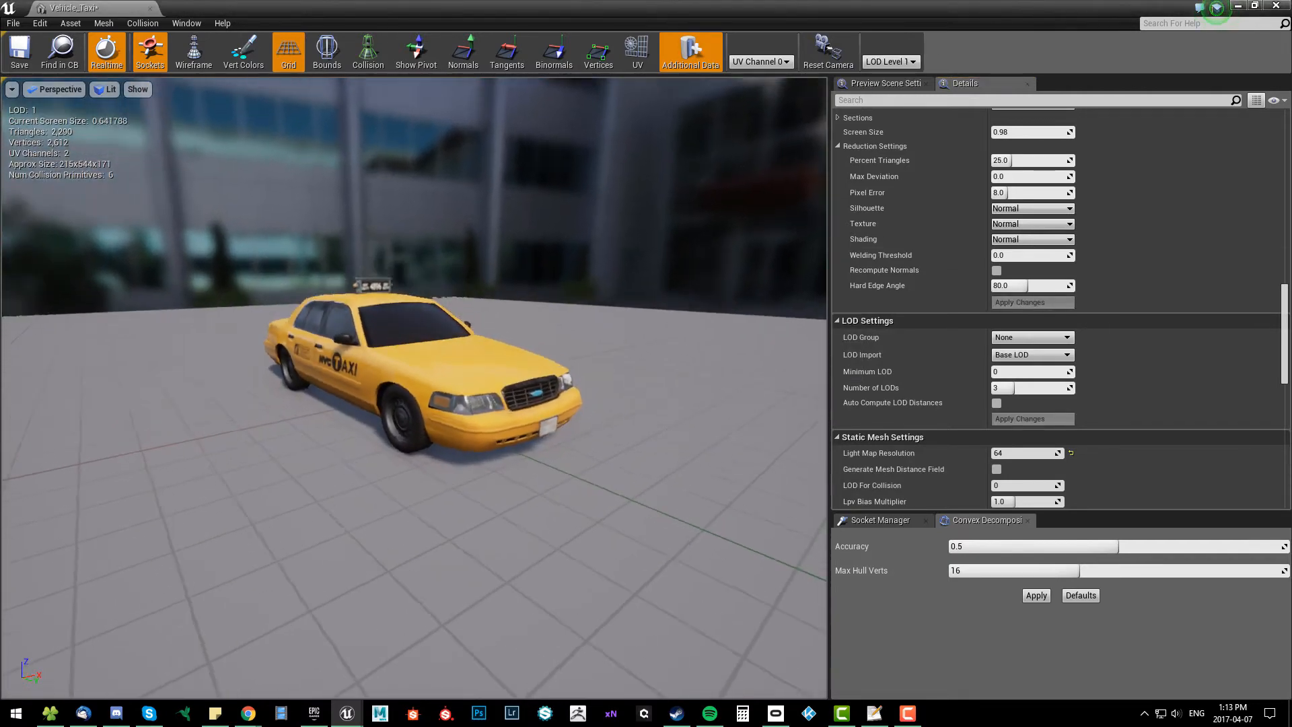
pyautogui.click(889, 62)
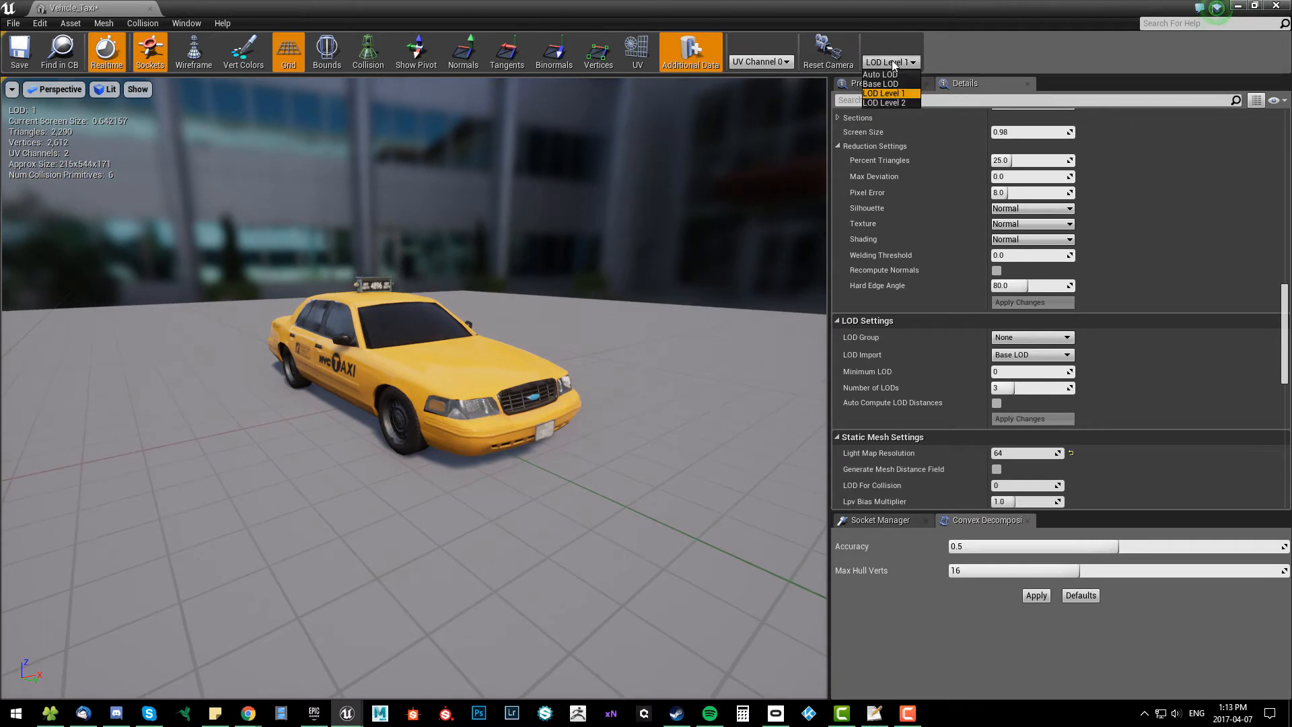
pyautogui.click(879, 84)
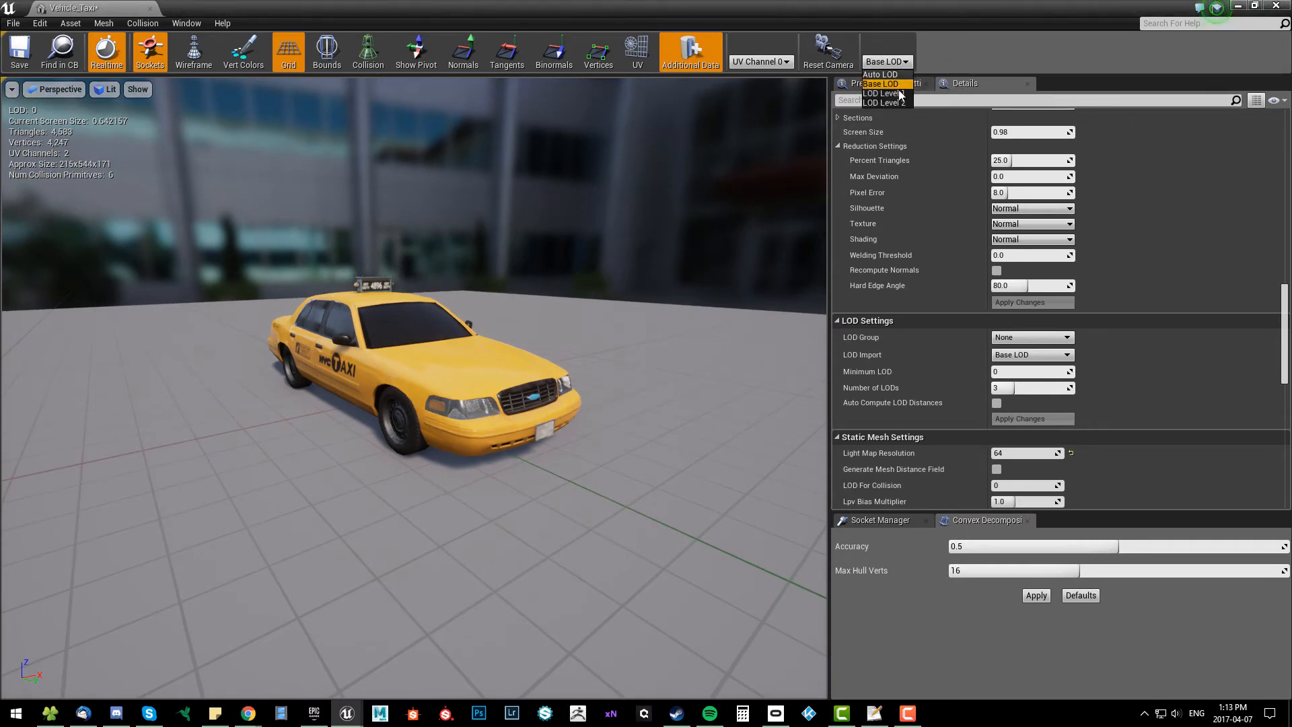
pyautogui.click(883, 93)
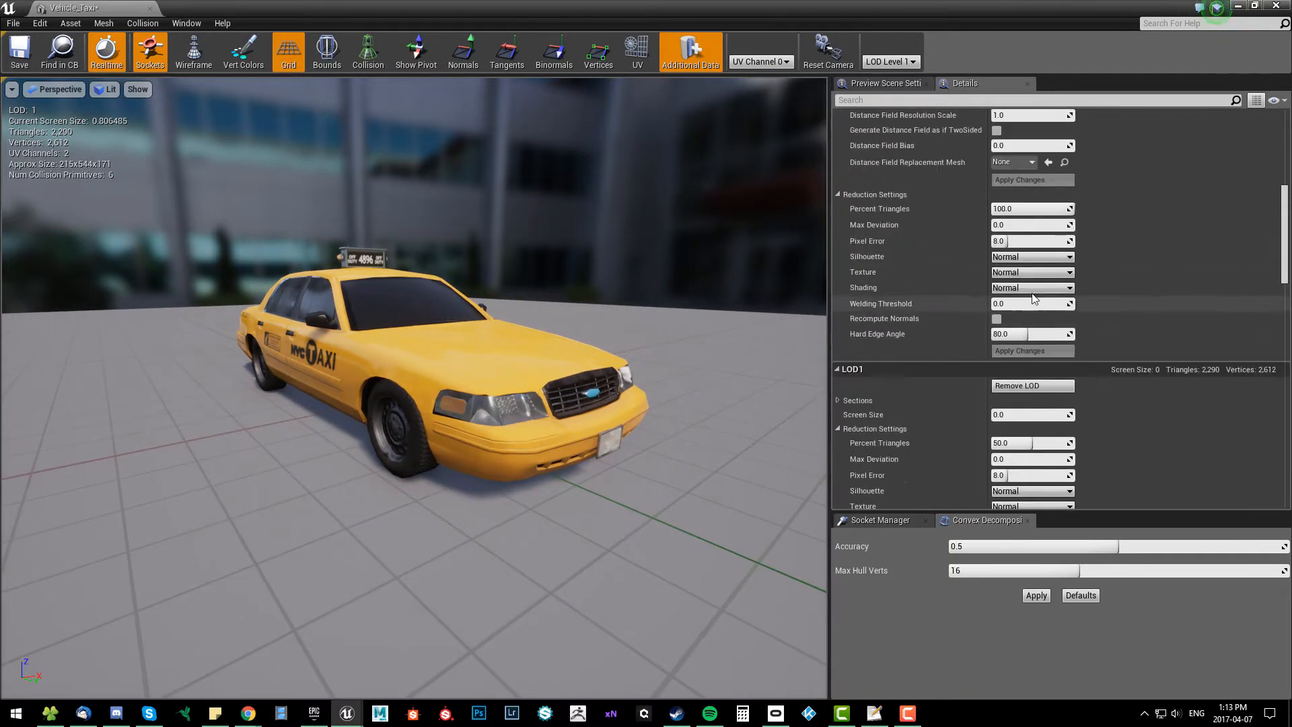
# Try 55 in LOD1's Percent Triangles field and cancel, leaving it at 50.
pyautogui.scroll(-3)
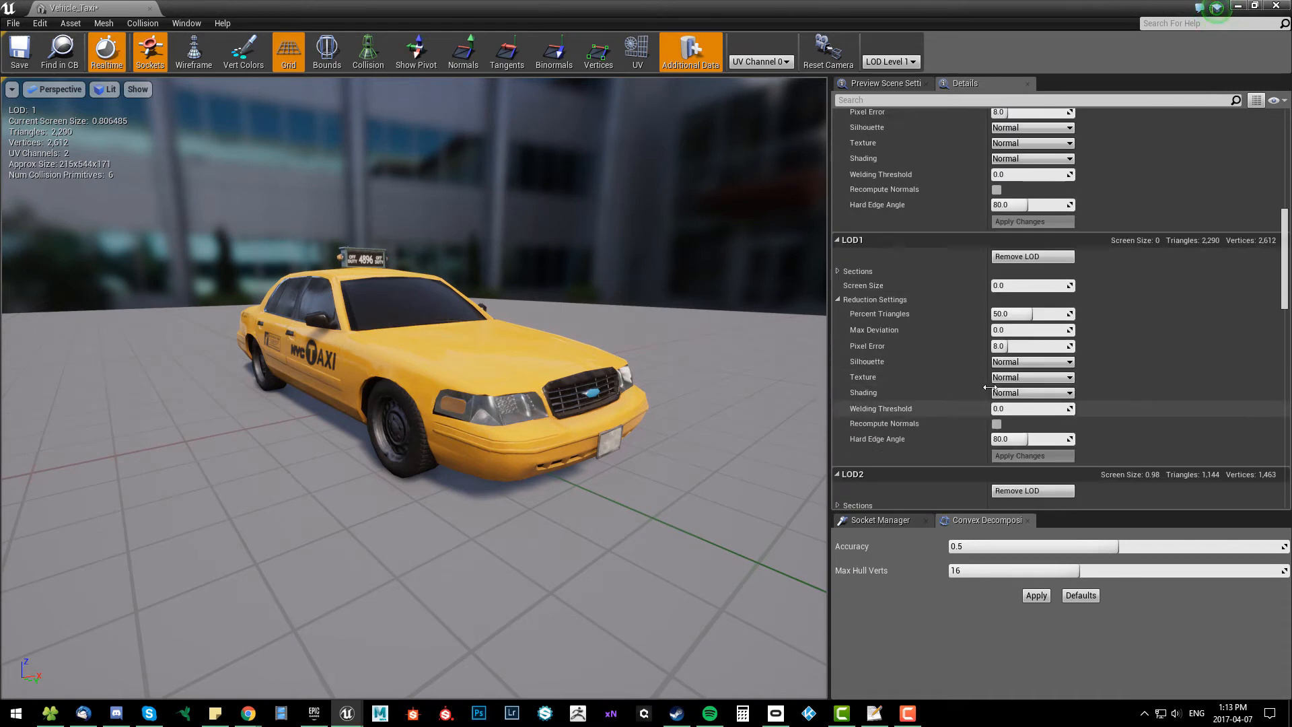
pyautogui.click(1025, 314)
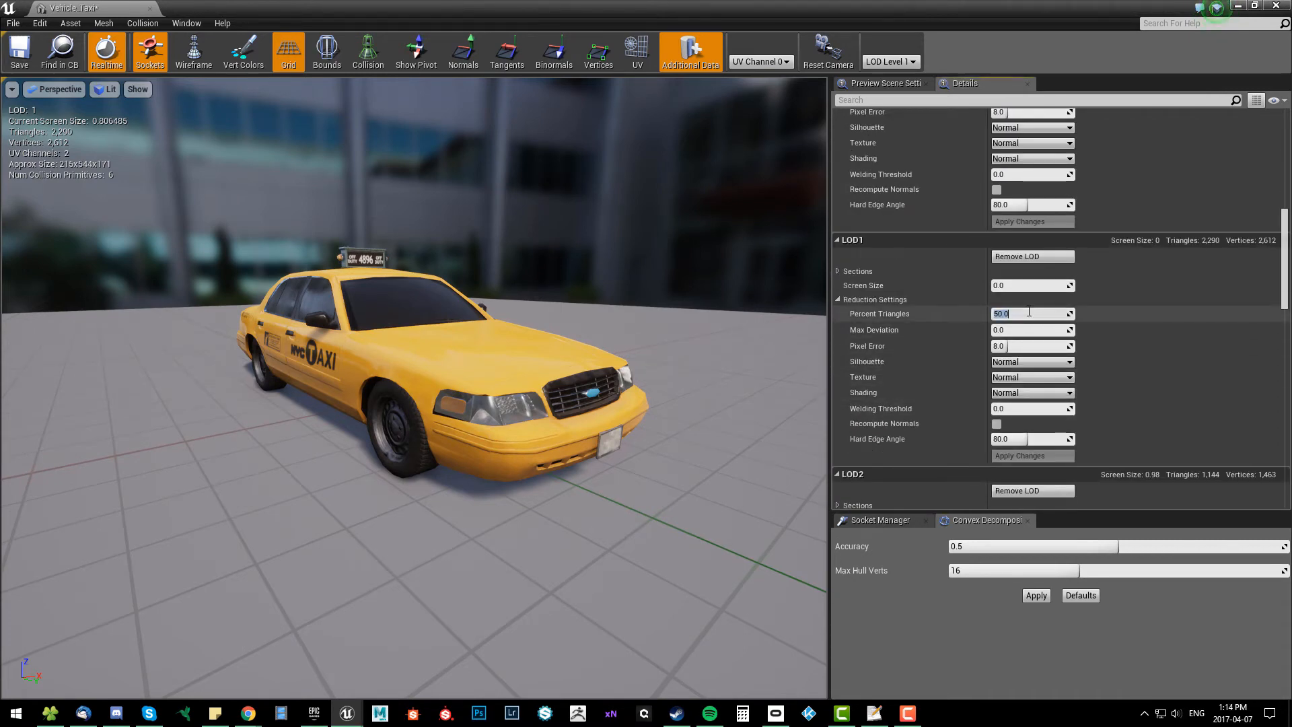
pyautogui.write('55')
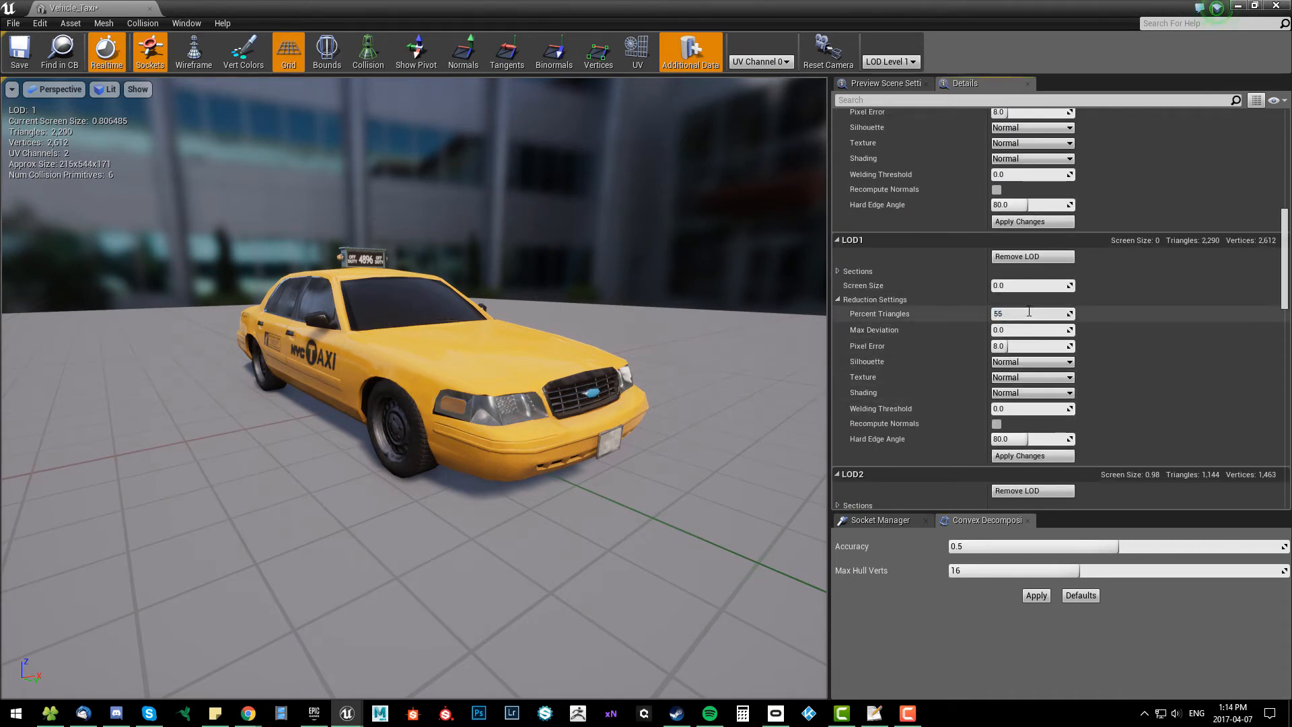
pyautogui.click(1029, 313)
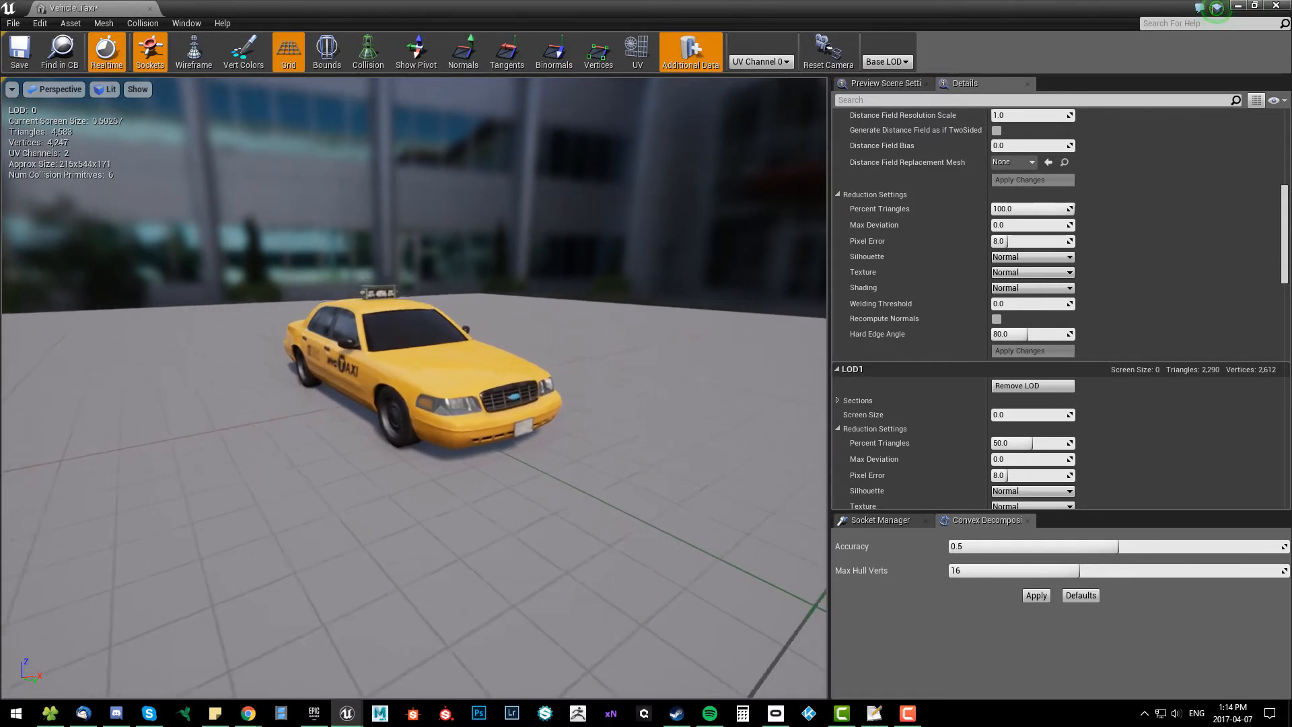
# Preview LOD 1 with its screen size at 0.4, then return the preview to Auto LOD.
pyautogui.click(885, 61)
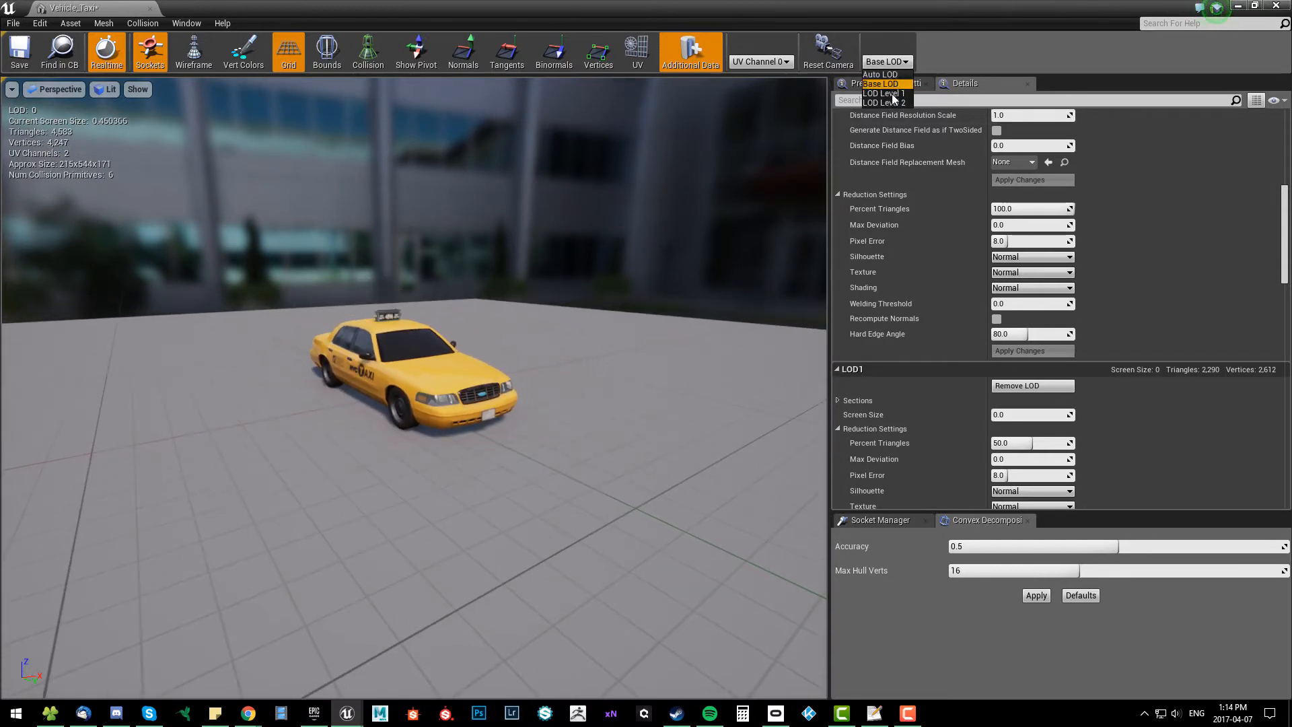
pyautogui.click(883, 93)
pyautogui.write('0.4')
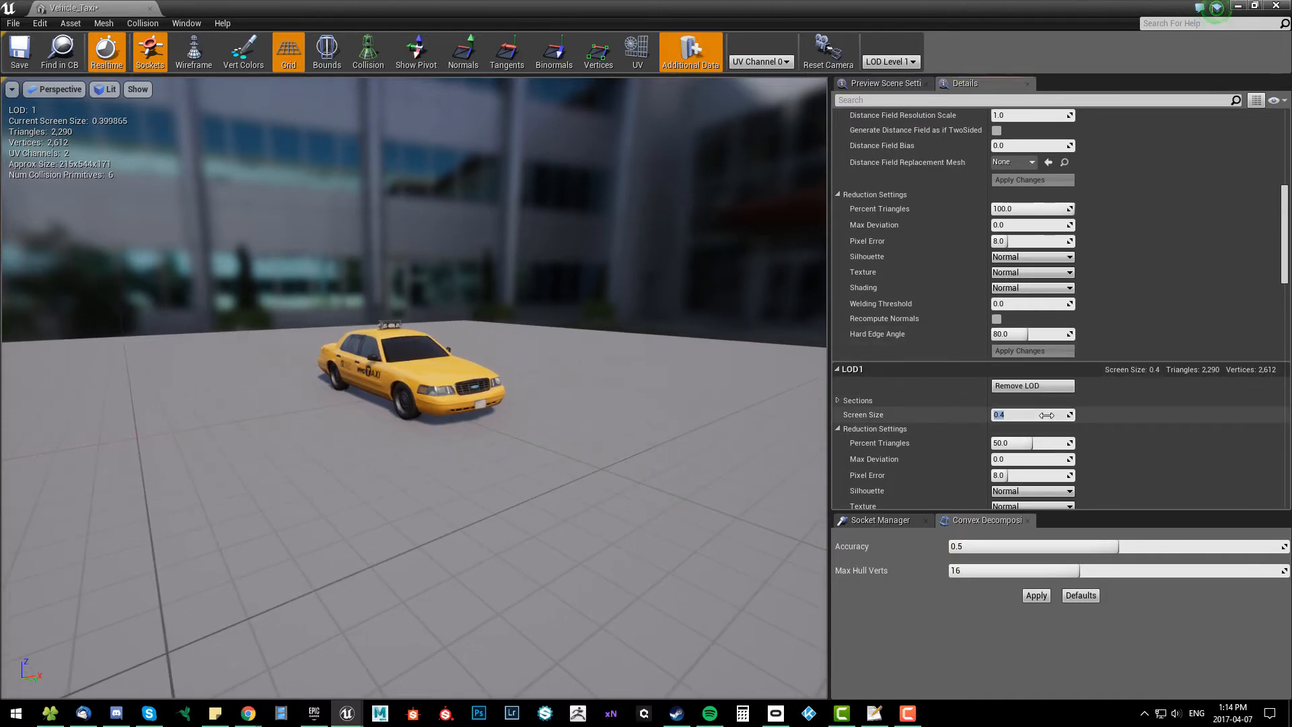
pyautogui.click(888, 60)
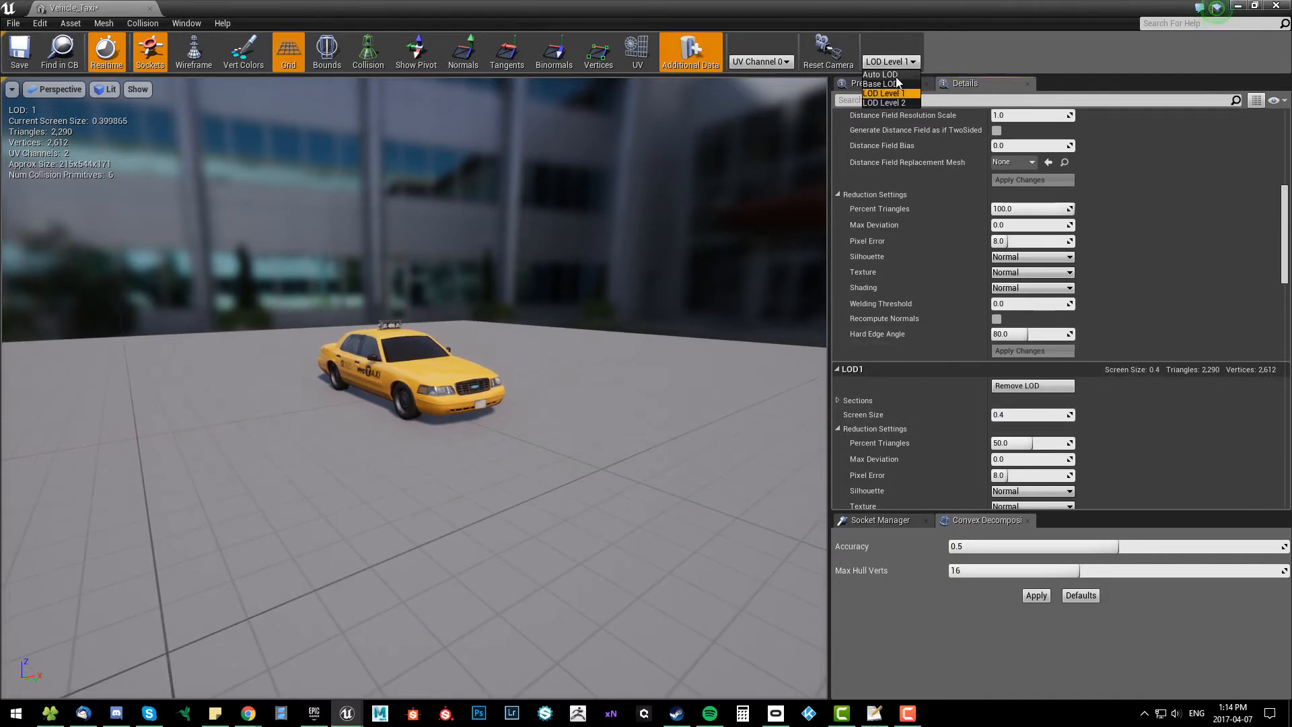
pyautogui.click(884, 102)
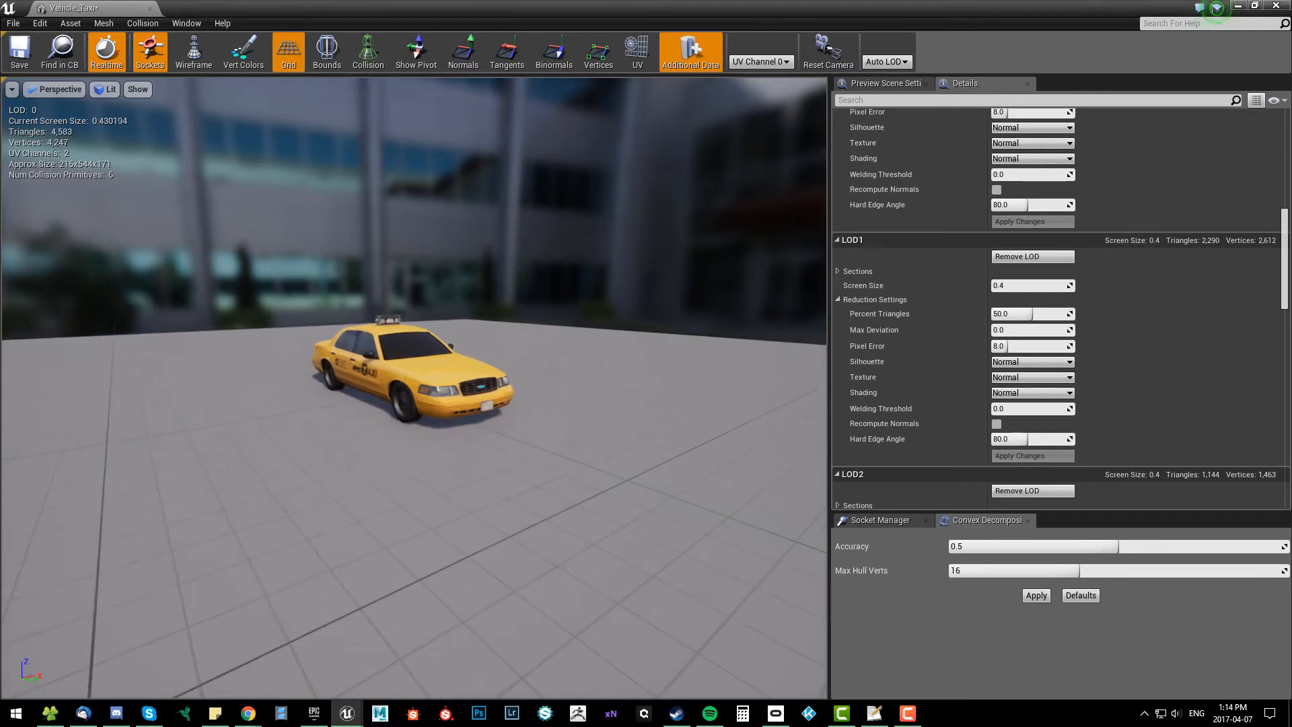
# Edit LOD2's Screen Size, entering 0.001 on the way to 0.2.
pyautogui.scroll(-3)
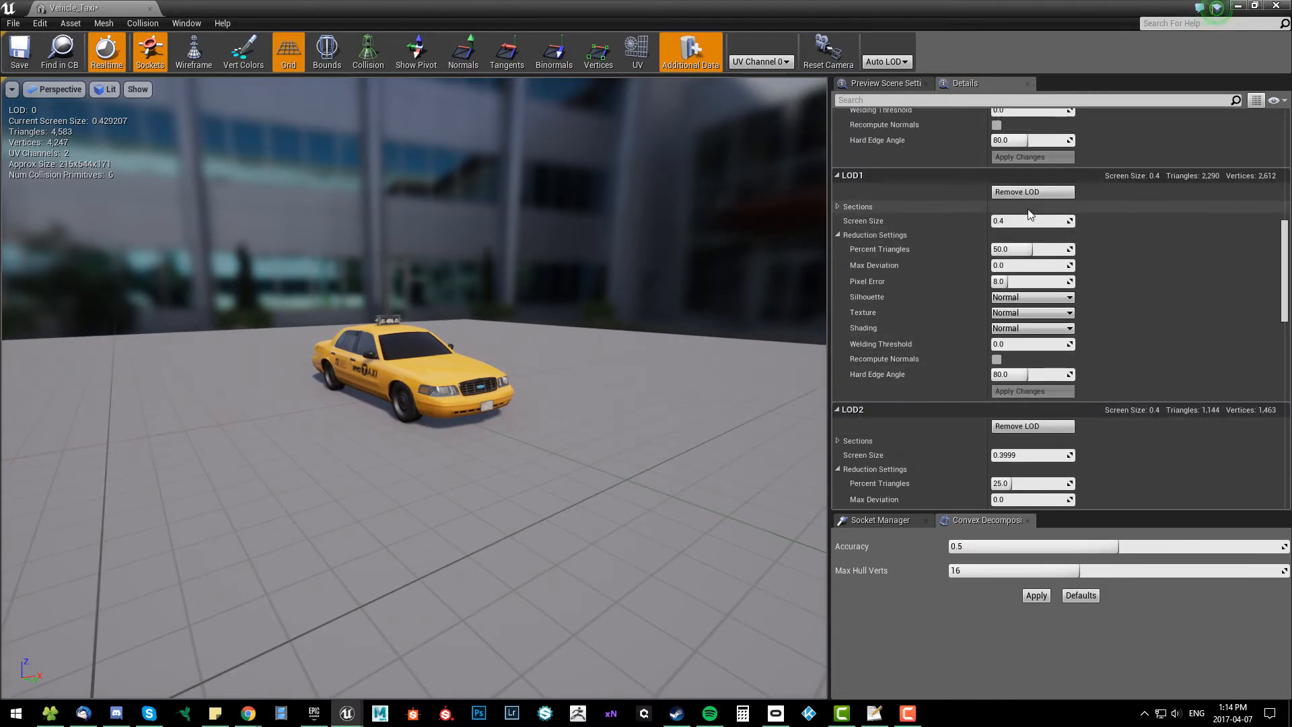
pyautogui.click(1030, 219)
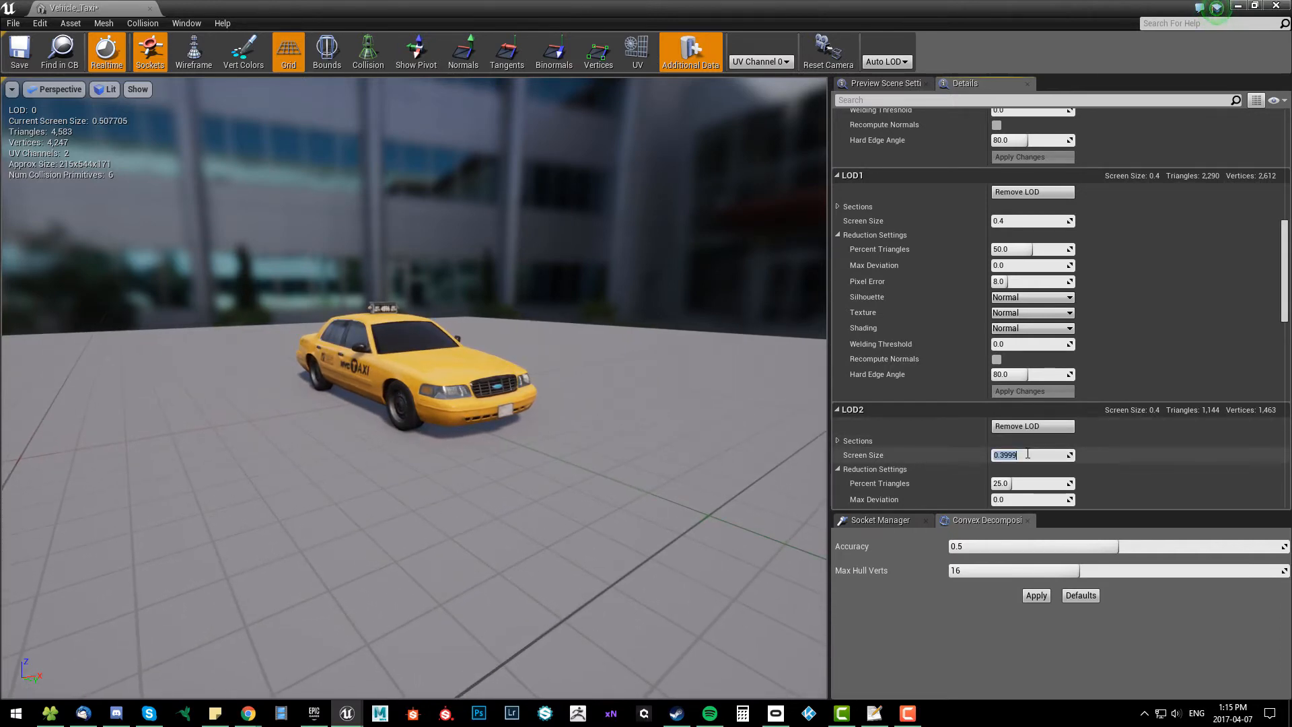
pyautogui.write('0.0')
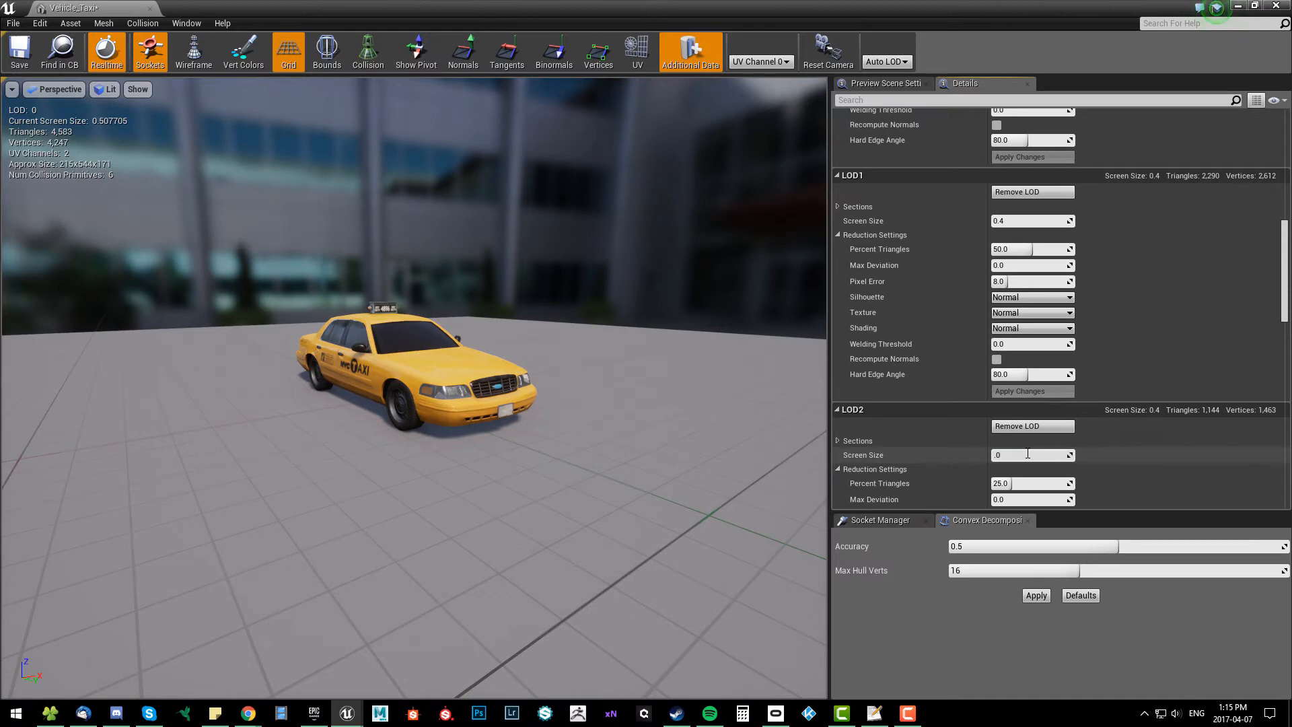
pyautogui.write('0.001')
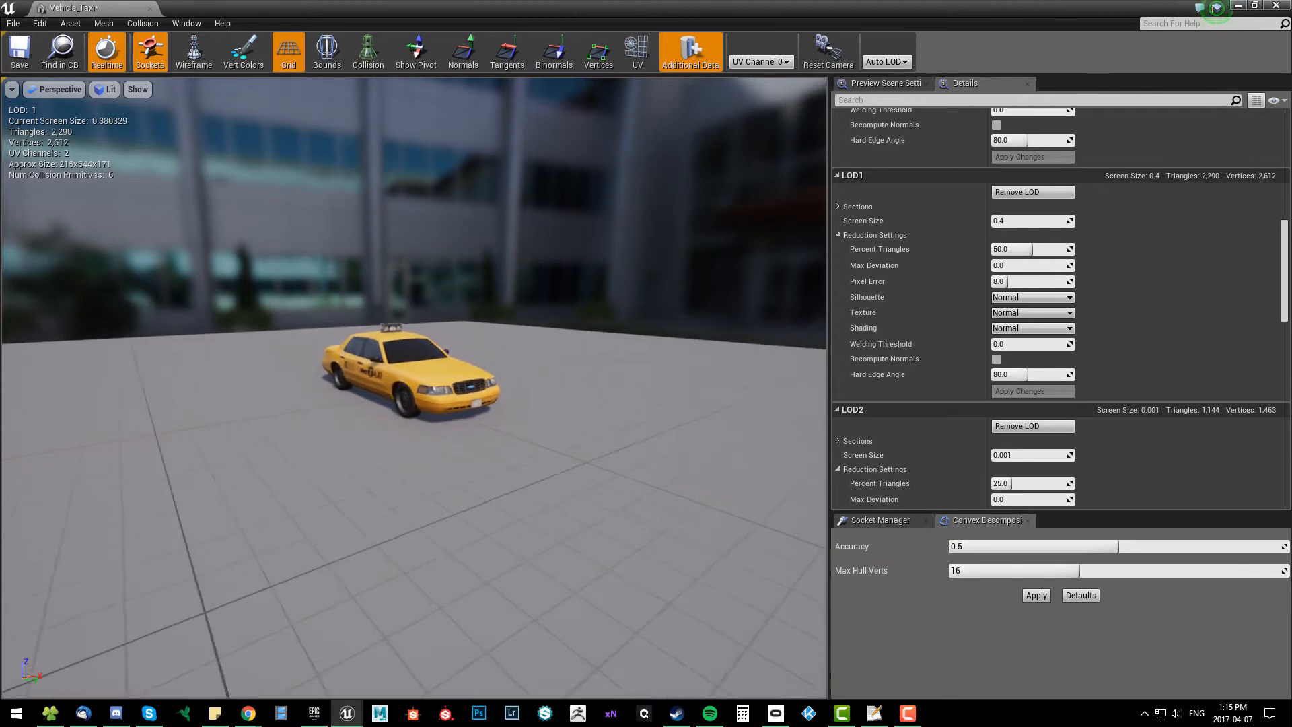
# Check LOD 2 and LOD 1 in the preview, then return to Auto LOD.
pyautogui.click(886, 62)
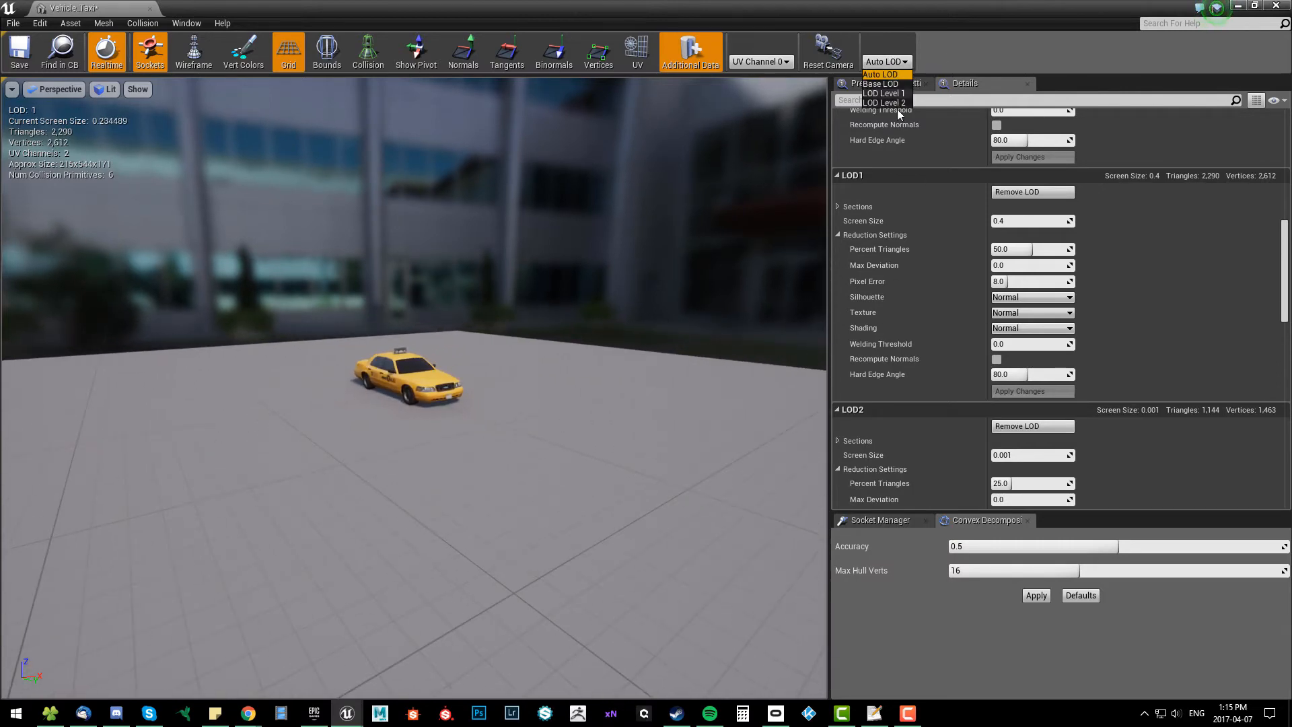
pyautogui.click(880, 103)
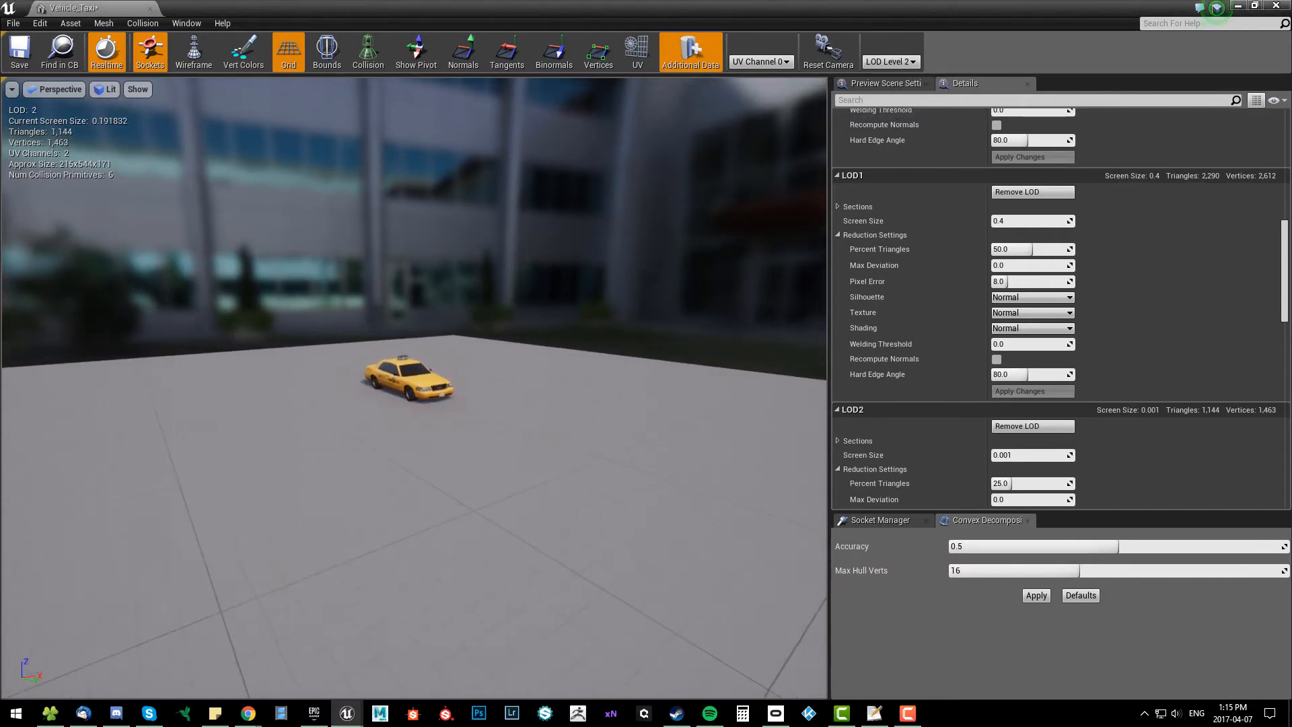
pyautogui.click(890, 61)
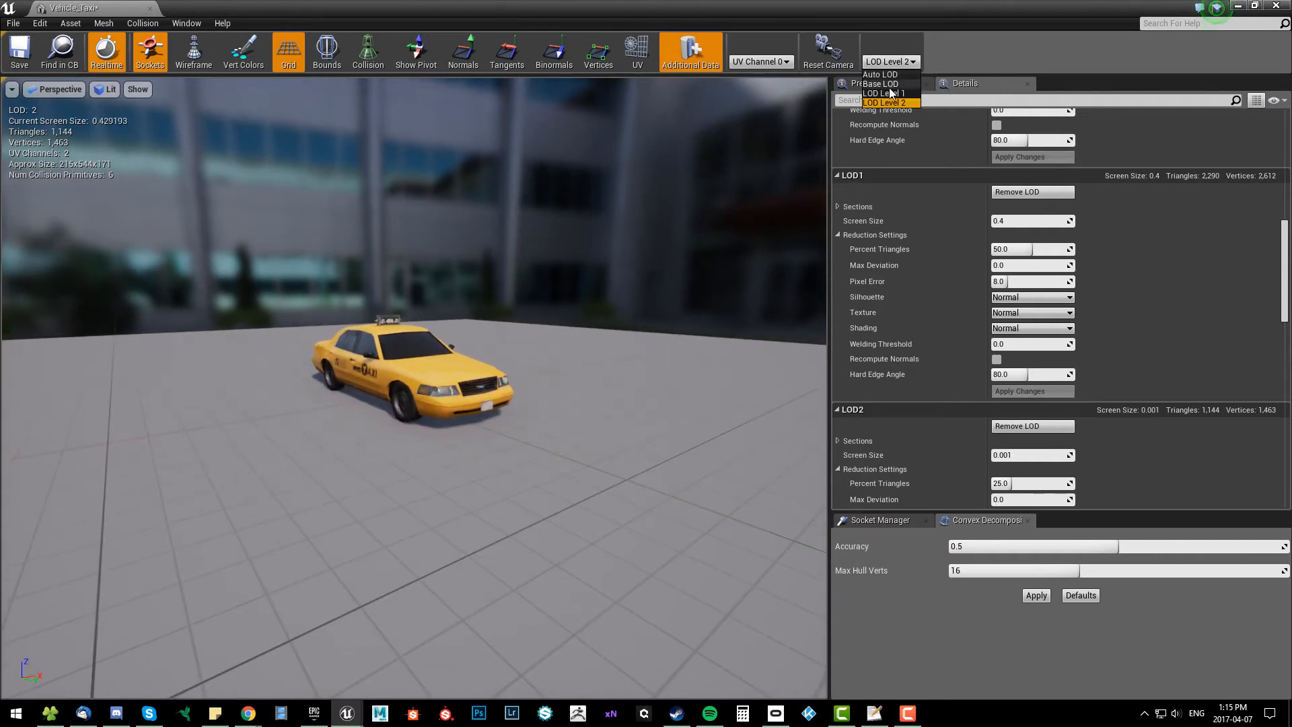
pyautogui.click(881, 93)
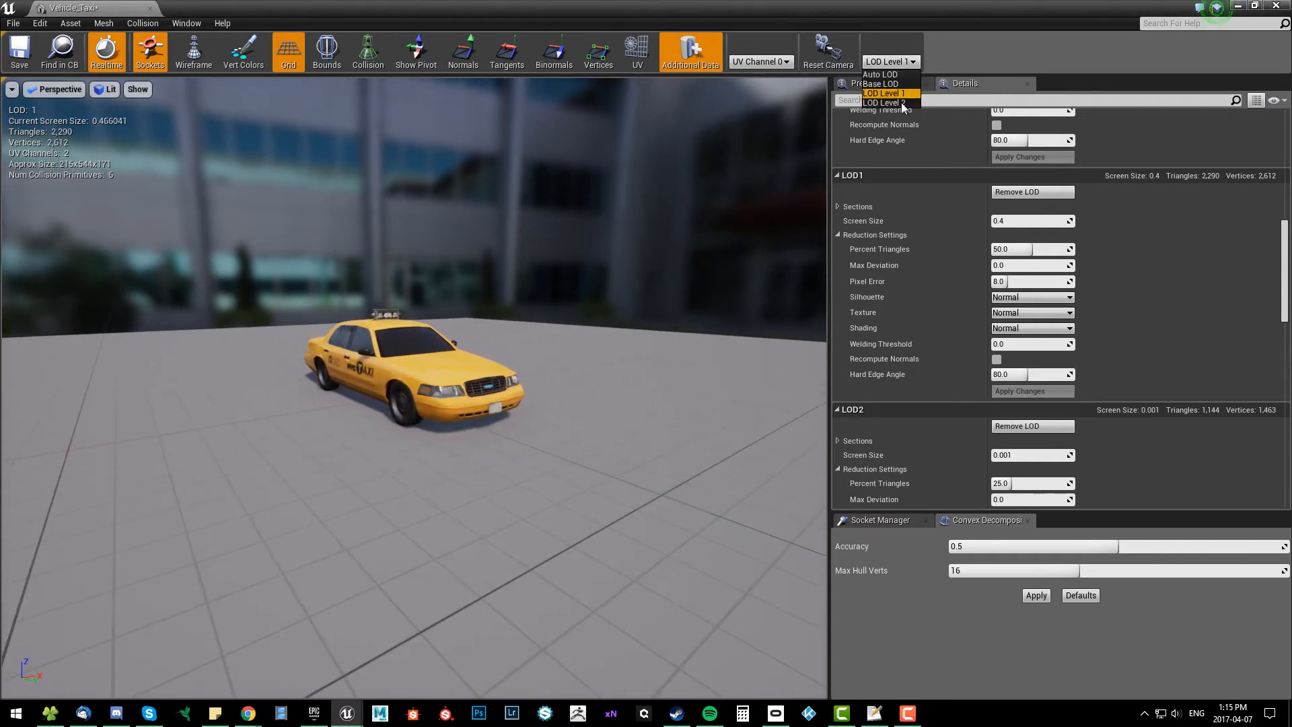
pyautogui.click(882, 103)
pyautogui.write('0.2')
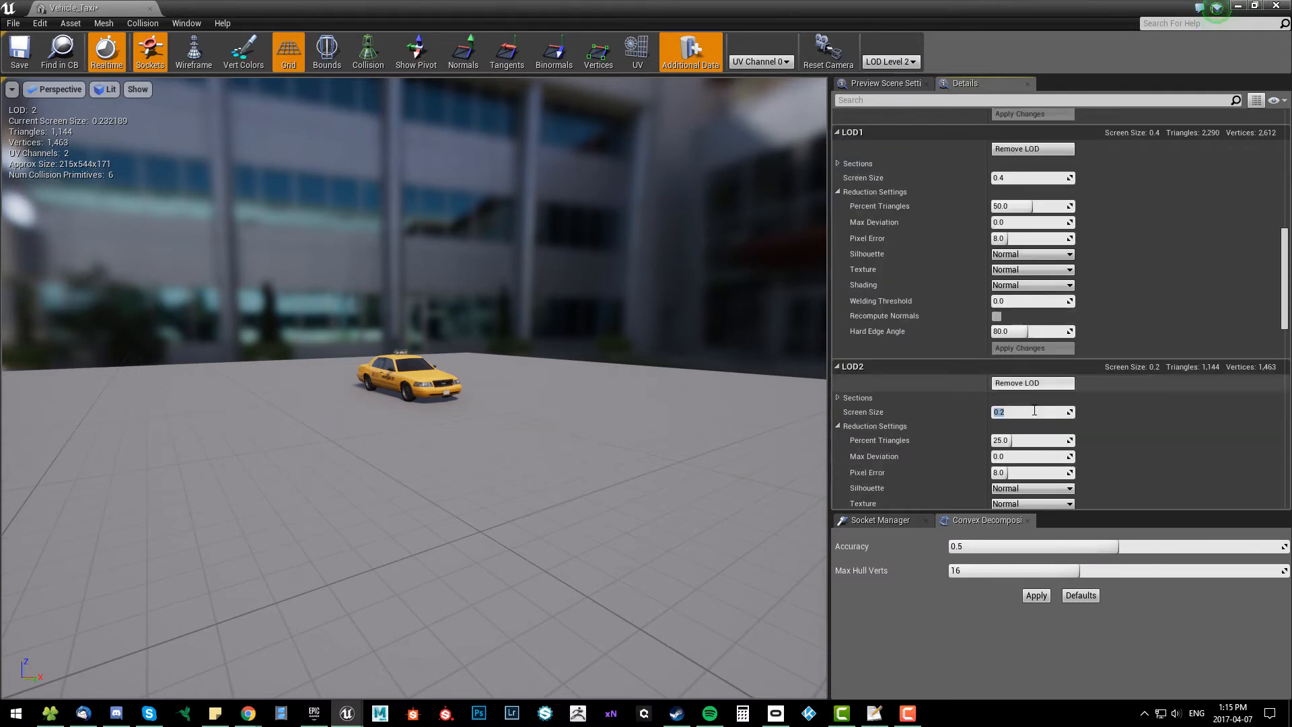
pyautogui.click(890, 60)
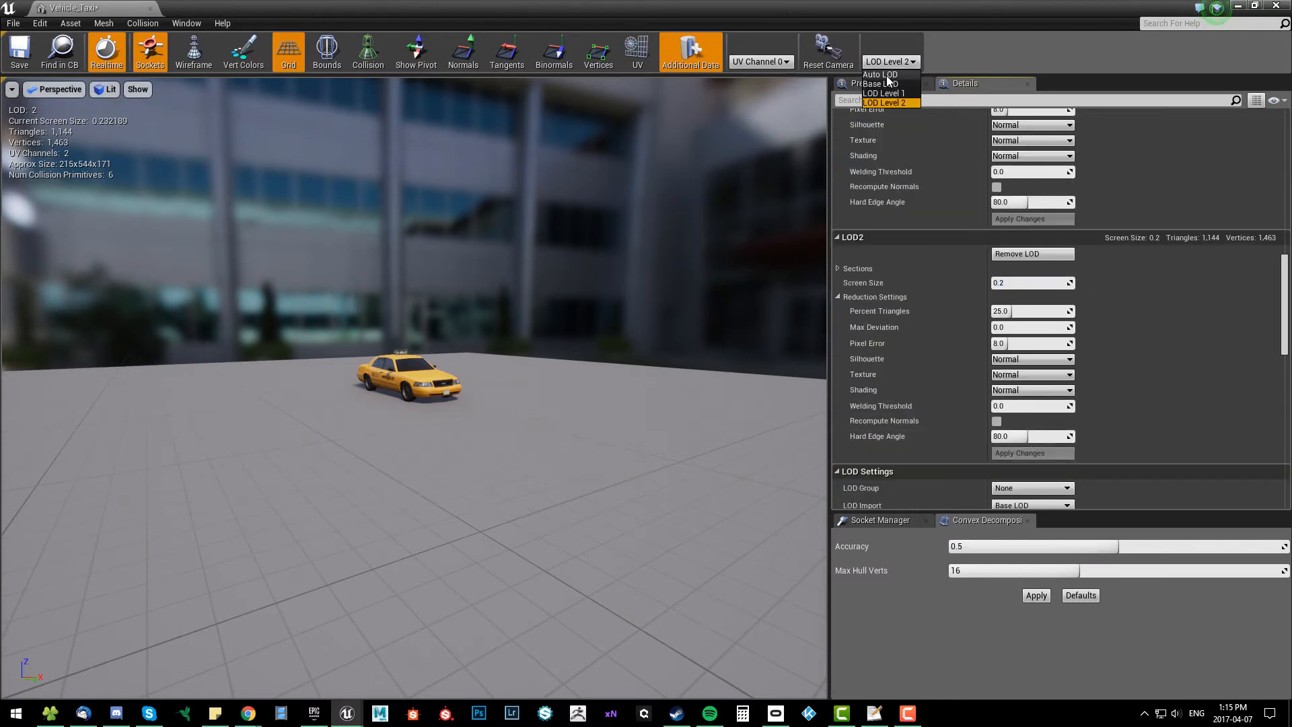
pyautogui.click(878, 76)
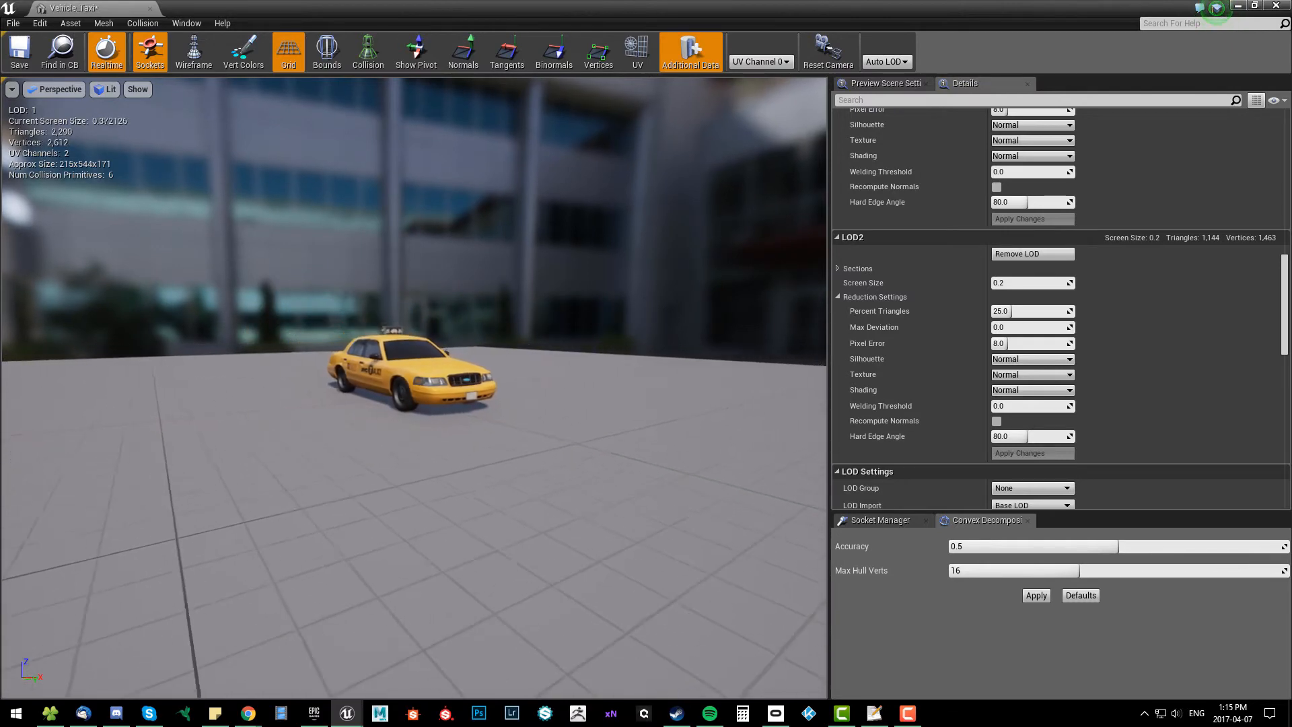
# Scroll the Details panel toward the LOD Settings for the fourth LOD.
pyautogui.scroll(-3)
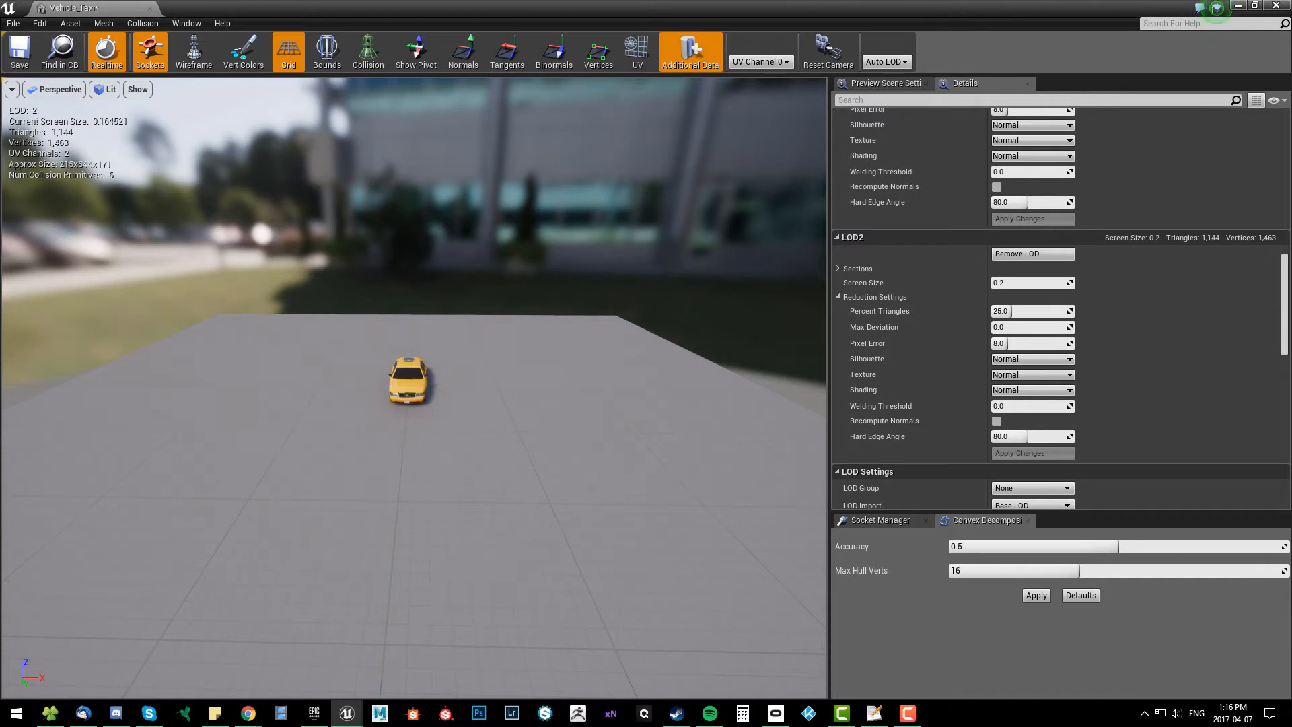
pyautogui.moveTo(483, 438)
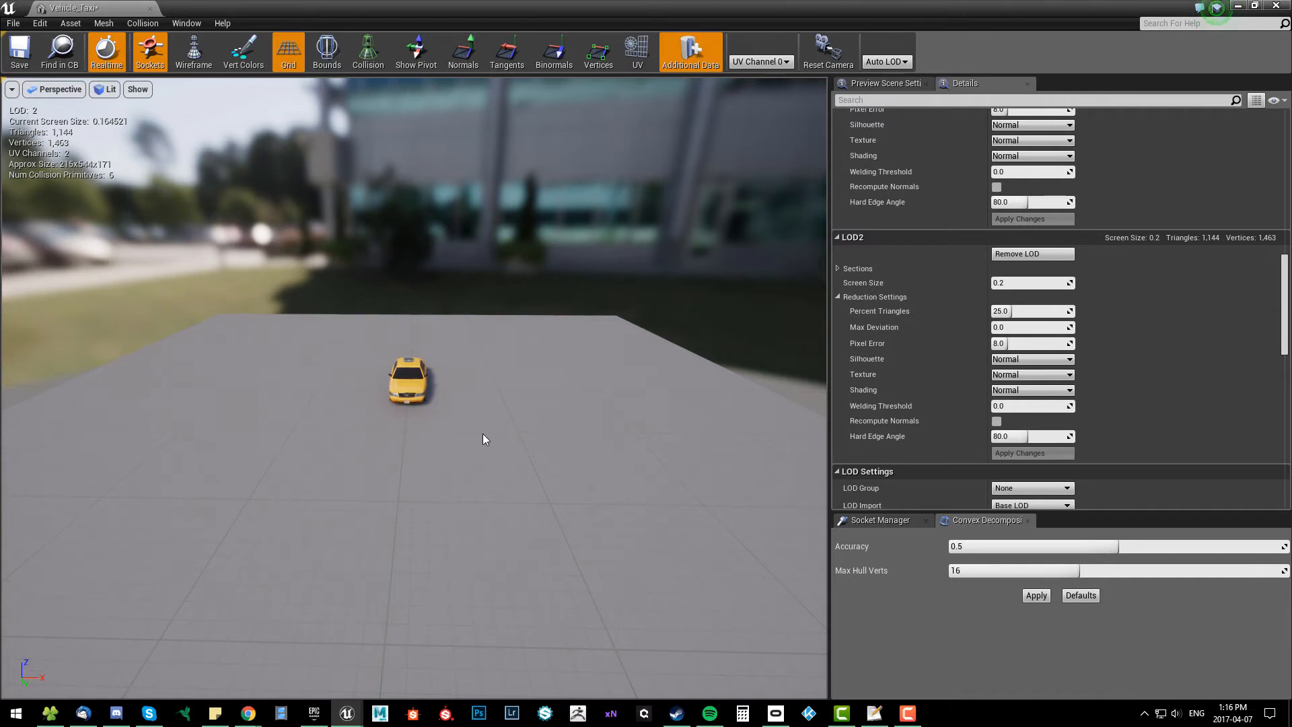
pyautogui.moveTo(407, 361)
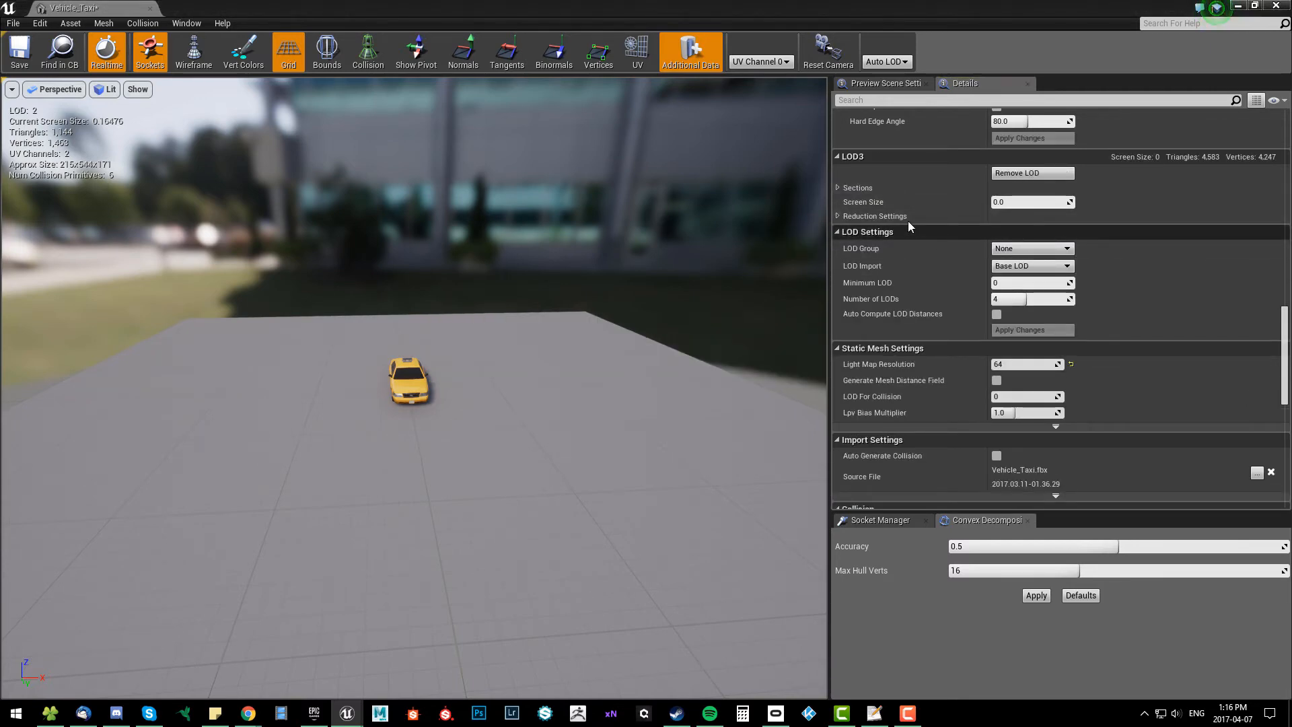
# Preview the taxi at LOD3 (1 percent, 44 triangles) and pull back until its screen size is about 0.02.
pyautogui.click(837, 215)
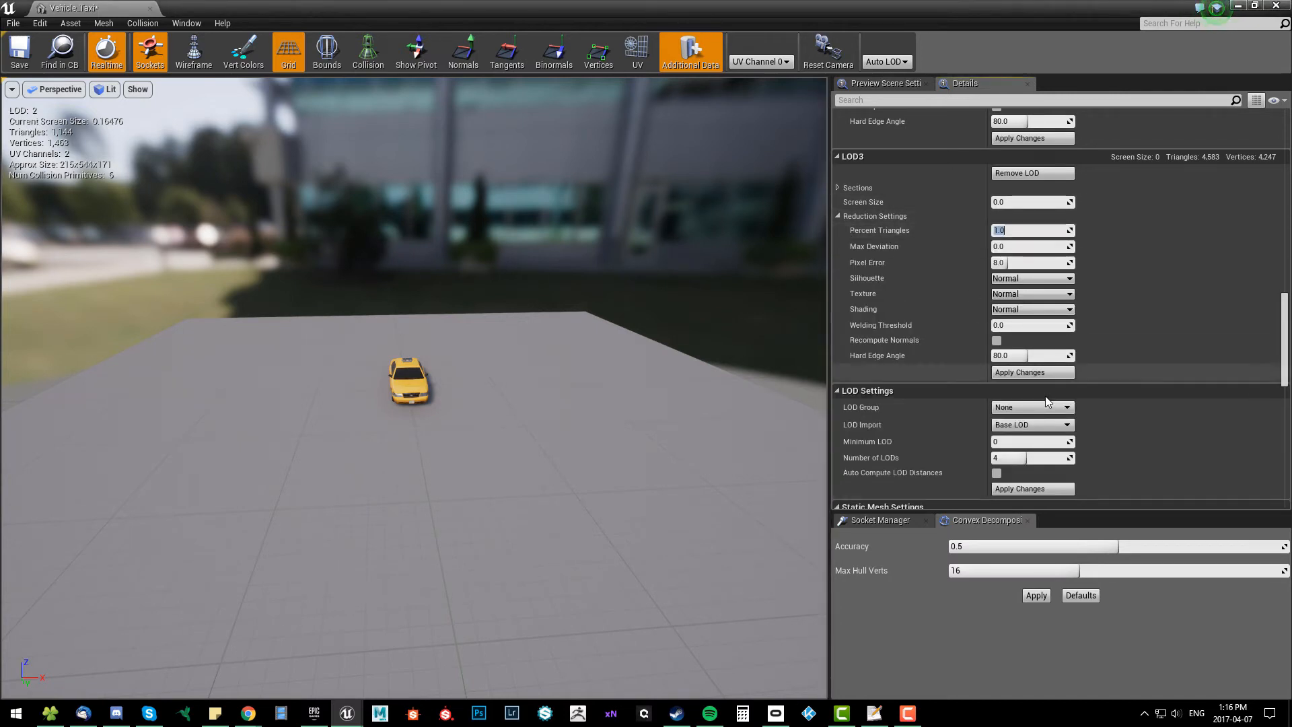
pyautogui.click(885, 62)
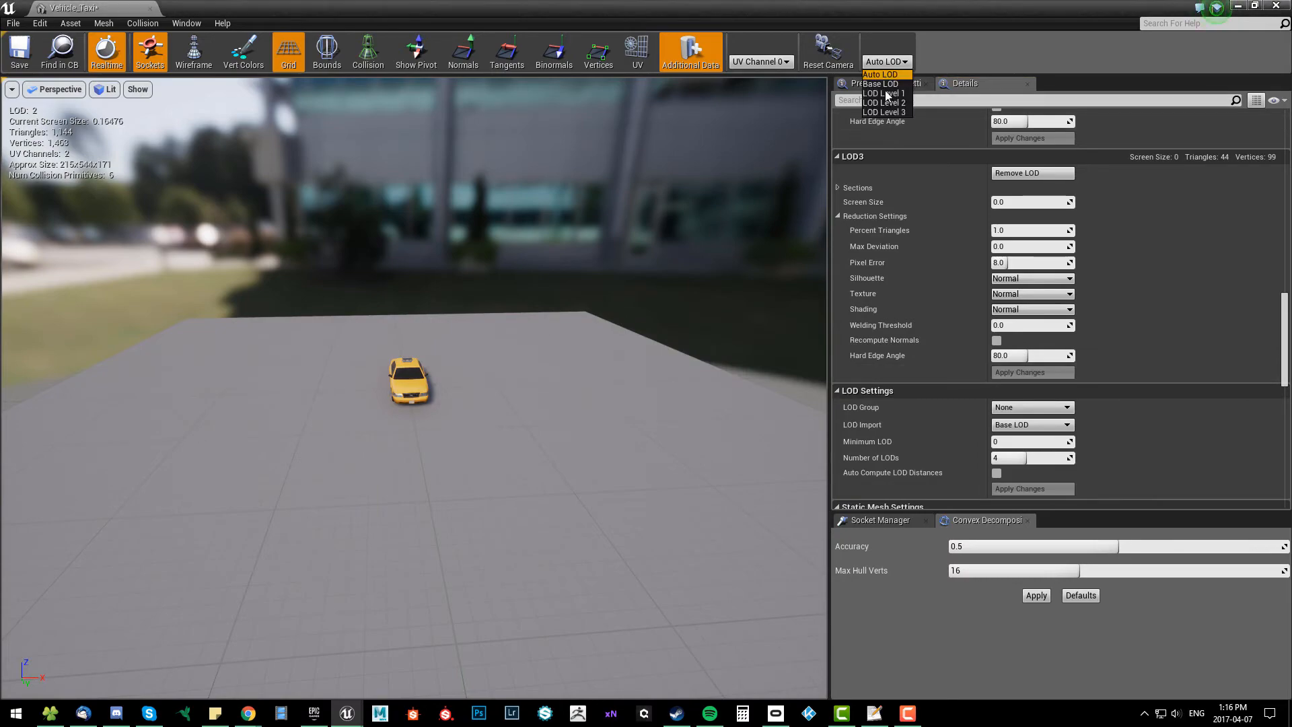
pyautogui.click(882, 111)
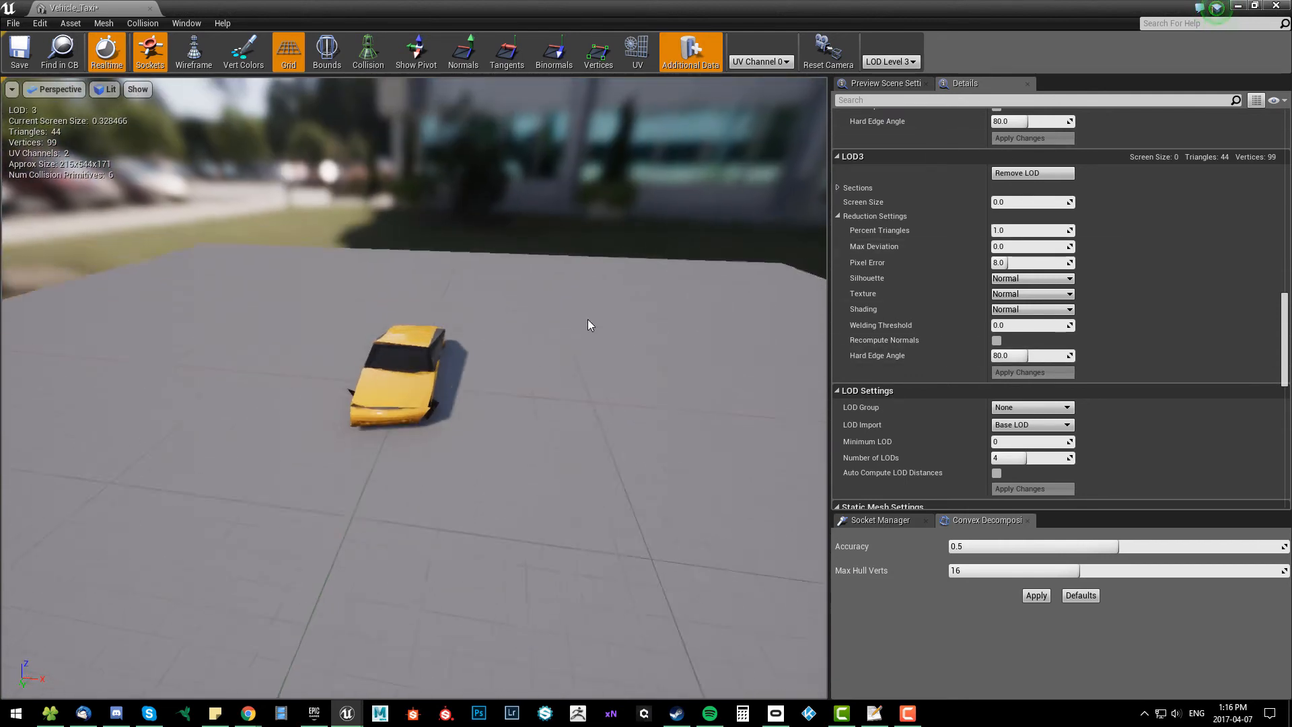
pyautogui.scroll(-3)
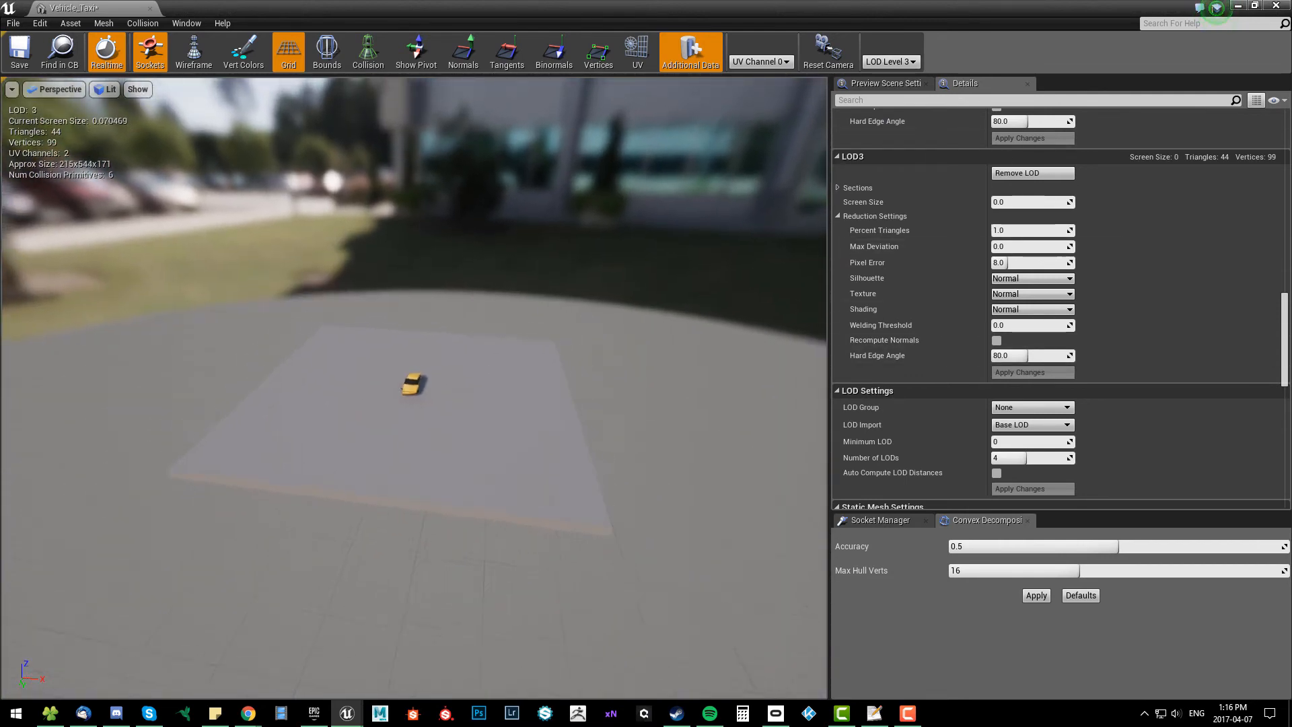
pyautogui.scroll(-3)
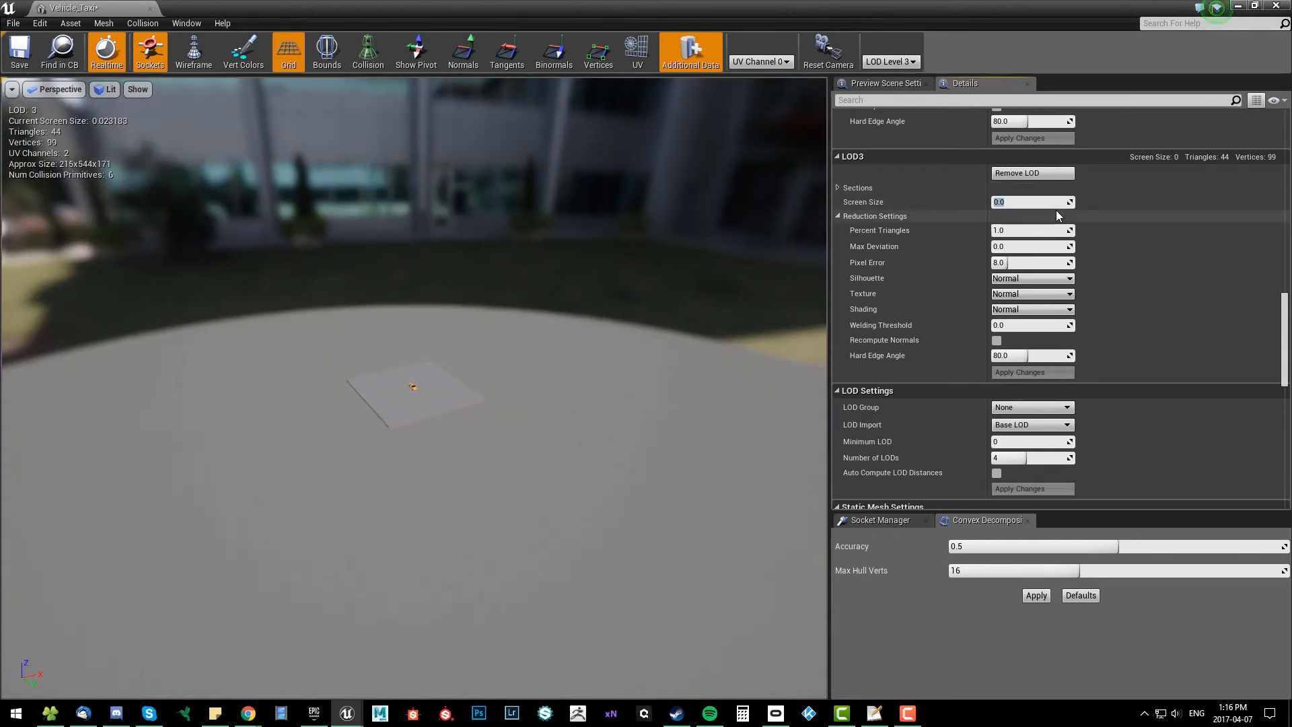
# Set LOD3's screen size to 0.03 and return the preview to Auto LOD on the 4,583-triangle base taxi.
pyautogui.write('0.02')
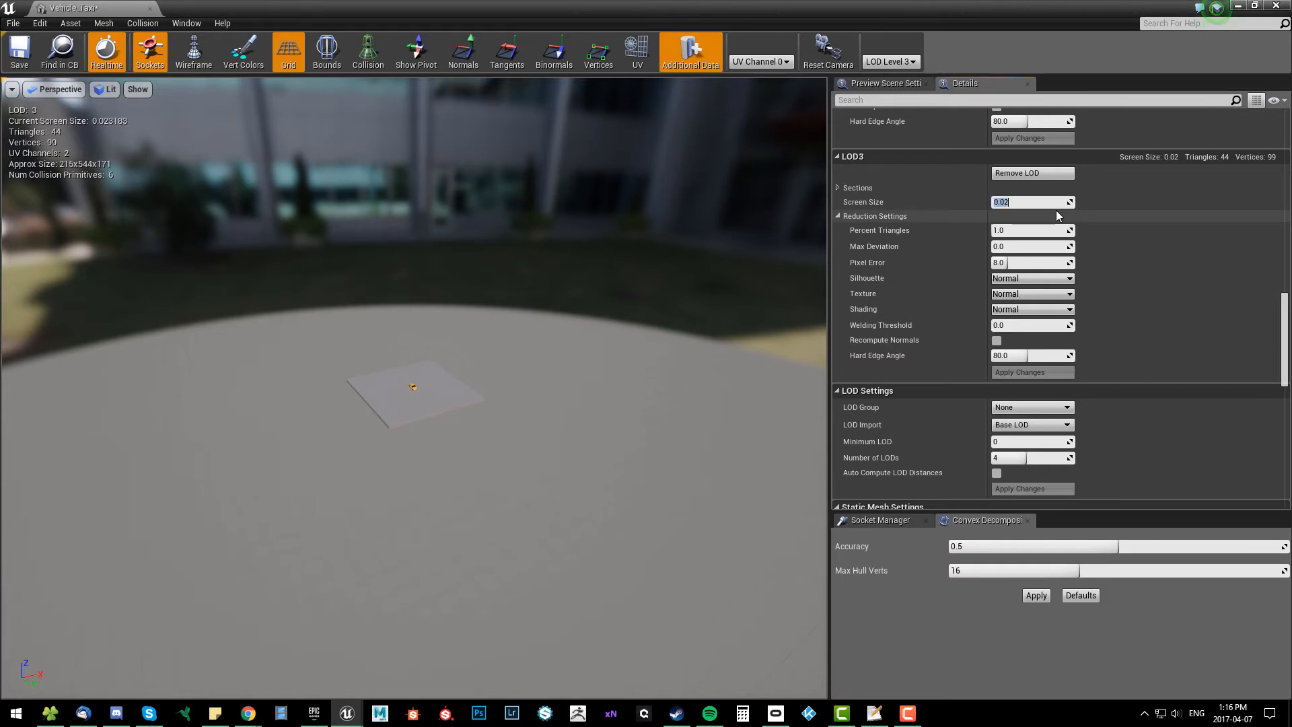
pyautogui.write('.03')
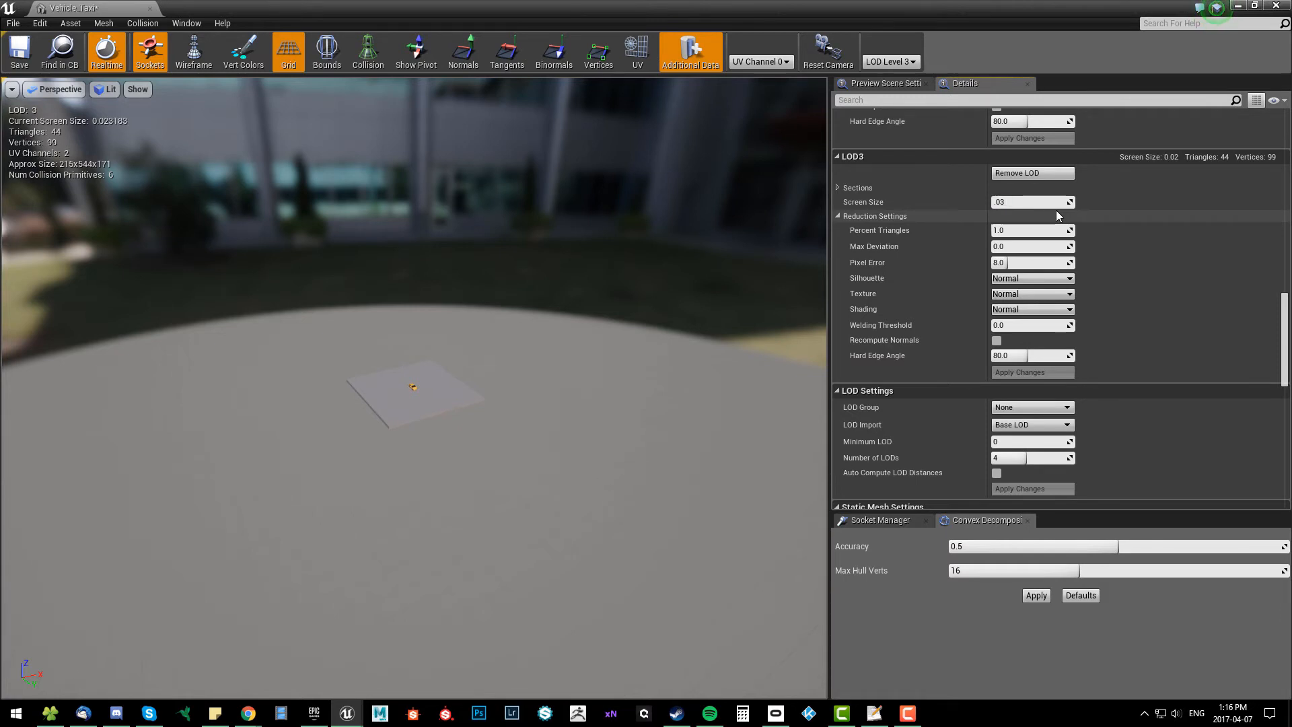
pyautogui.click(1029, 202)
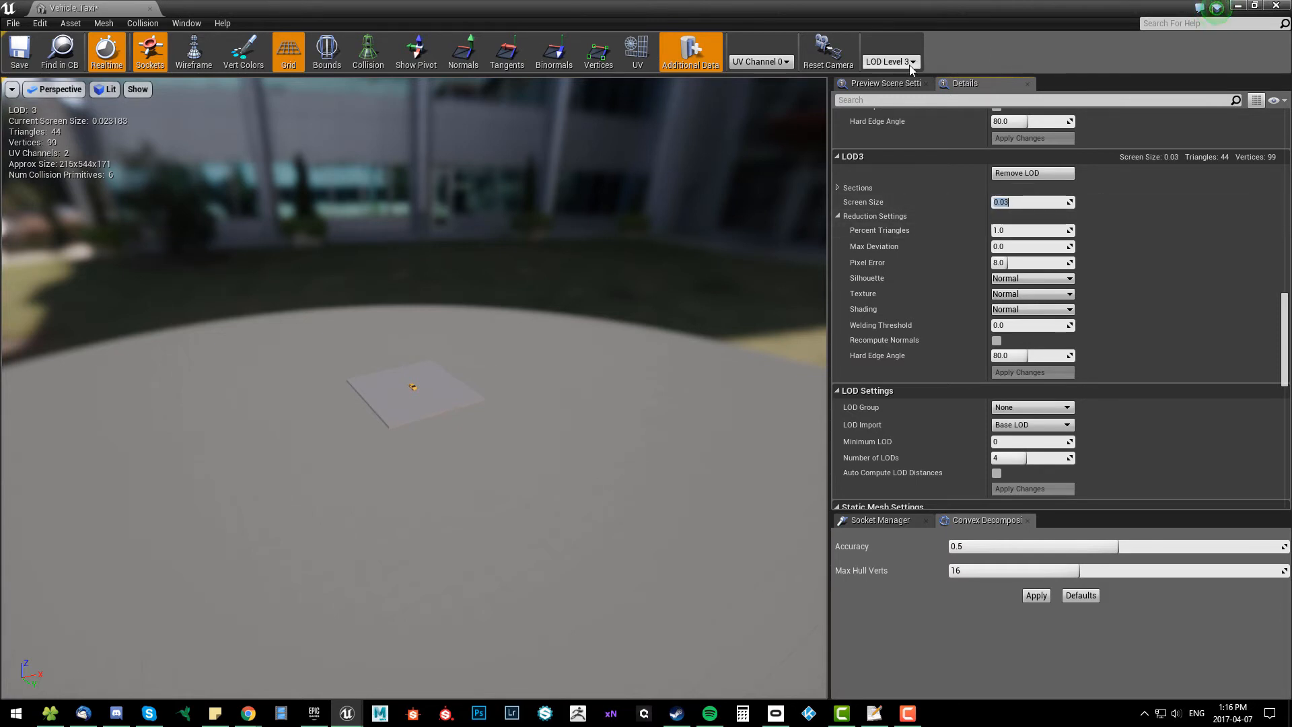
pyautogui.click(885, 61)
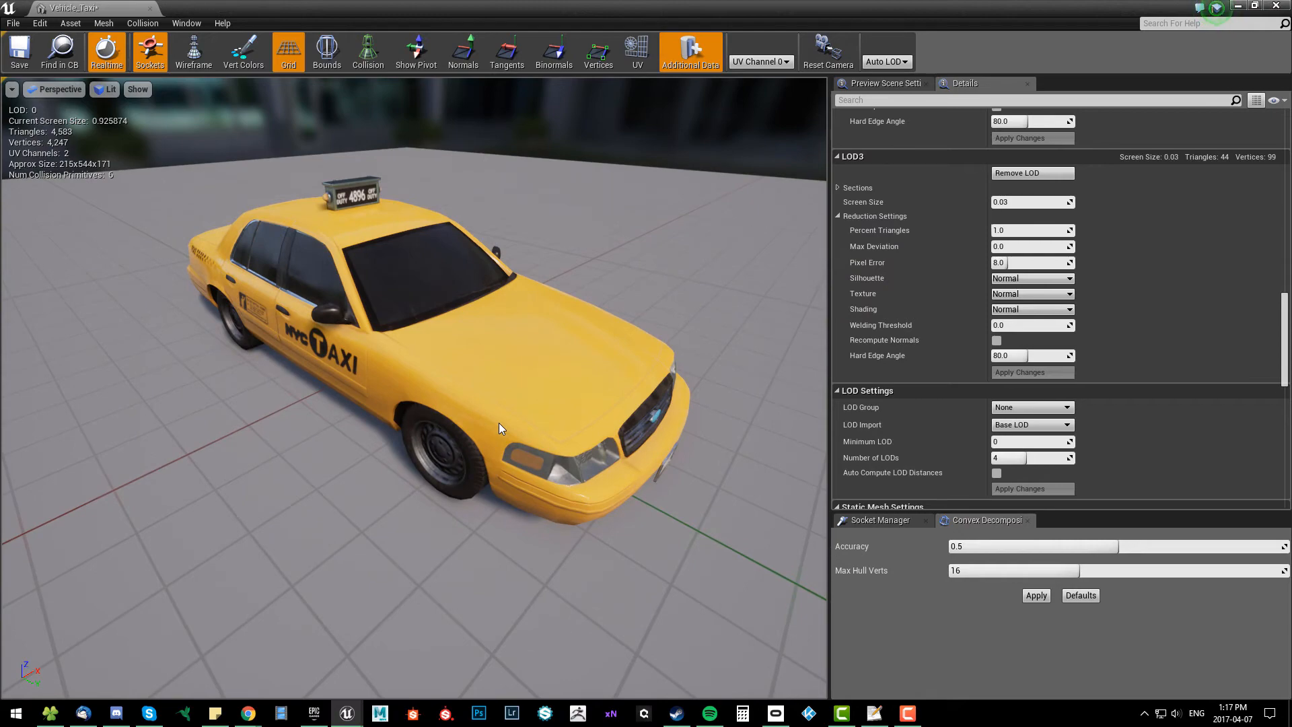
pyautogui.moveTo(193, 52)
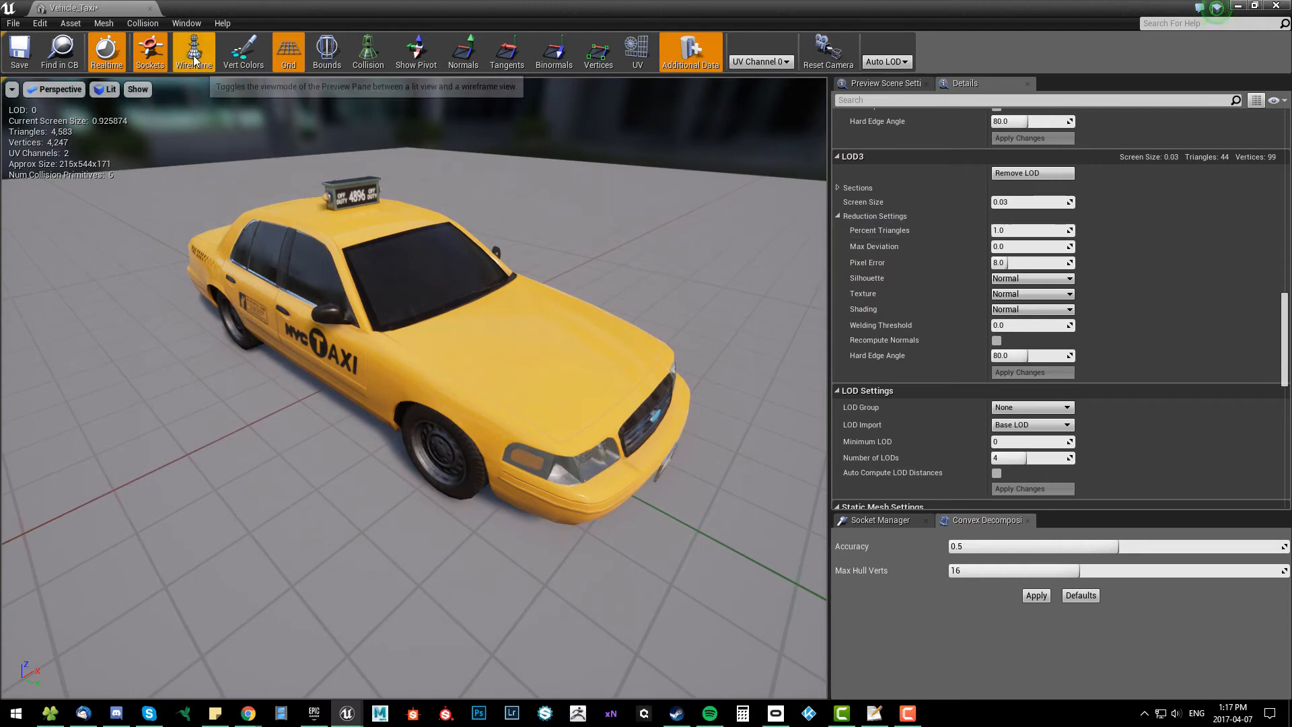
# Inspect the taxi in wireframe, then return to Lit viewing fixed on the base LOD.
pyautogui.click(194, 51)
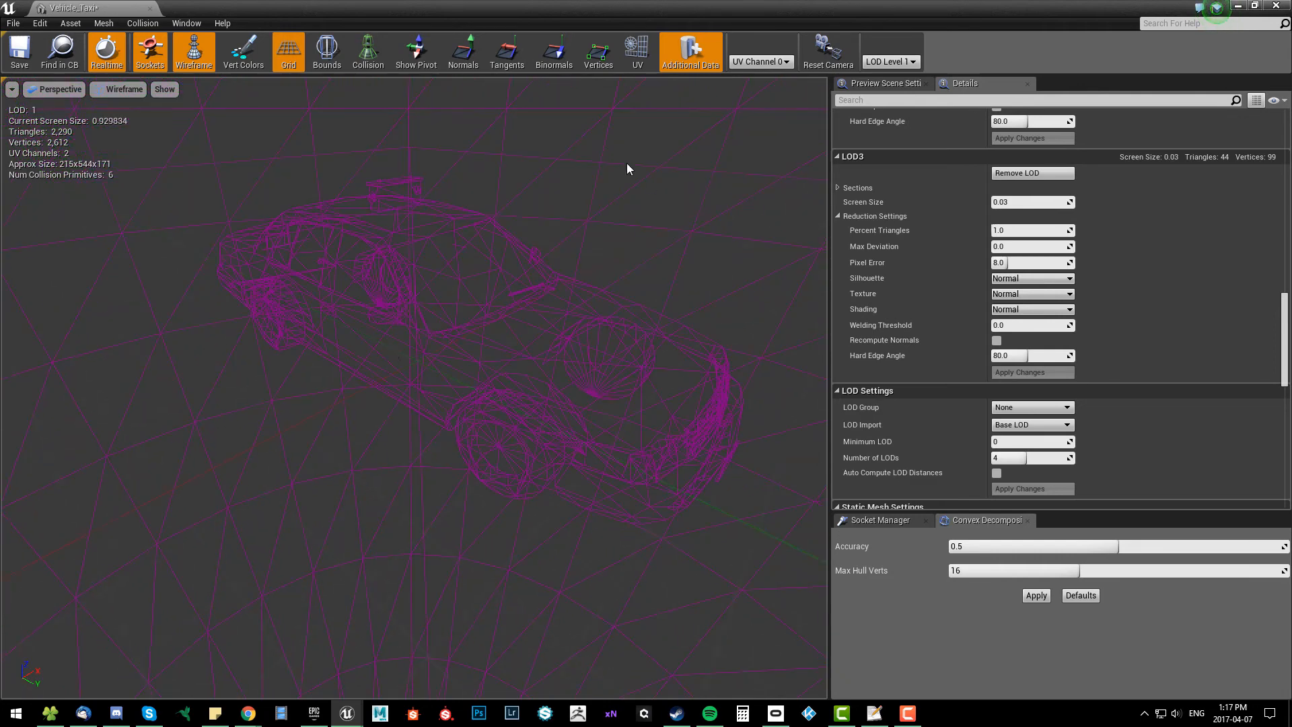
pyautogui.click(889, 61)
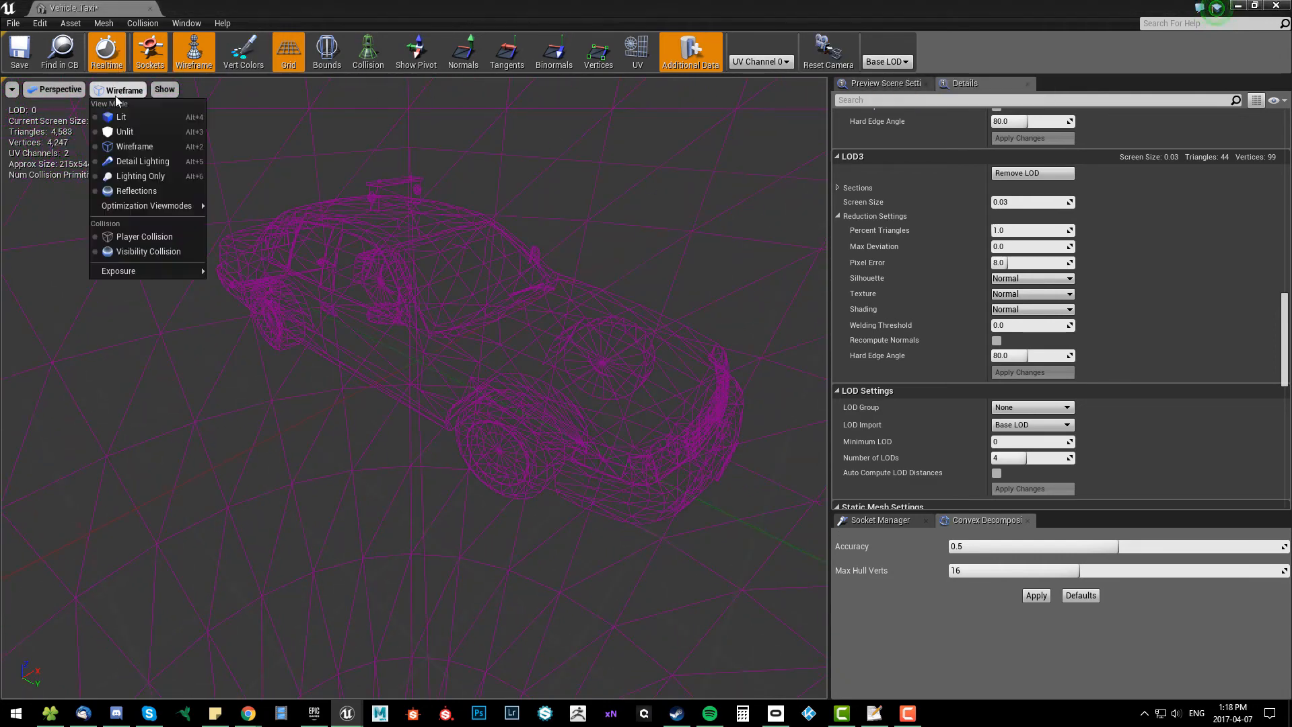
pyautogui.click(120, 116)
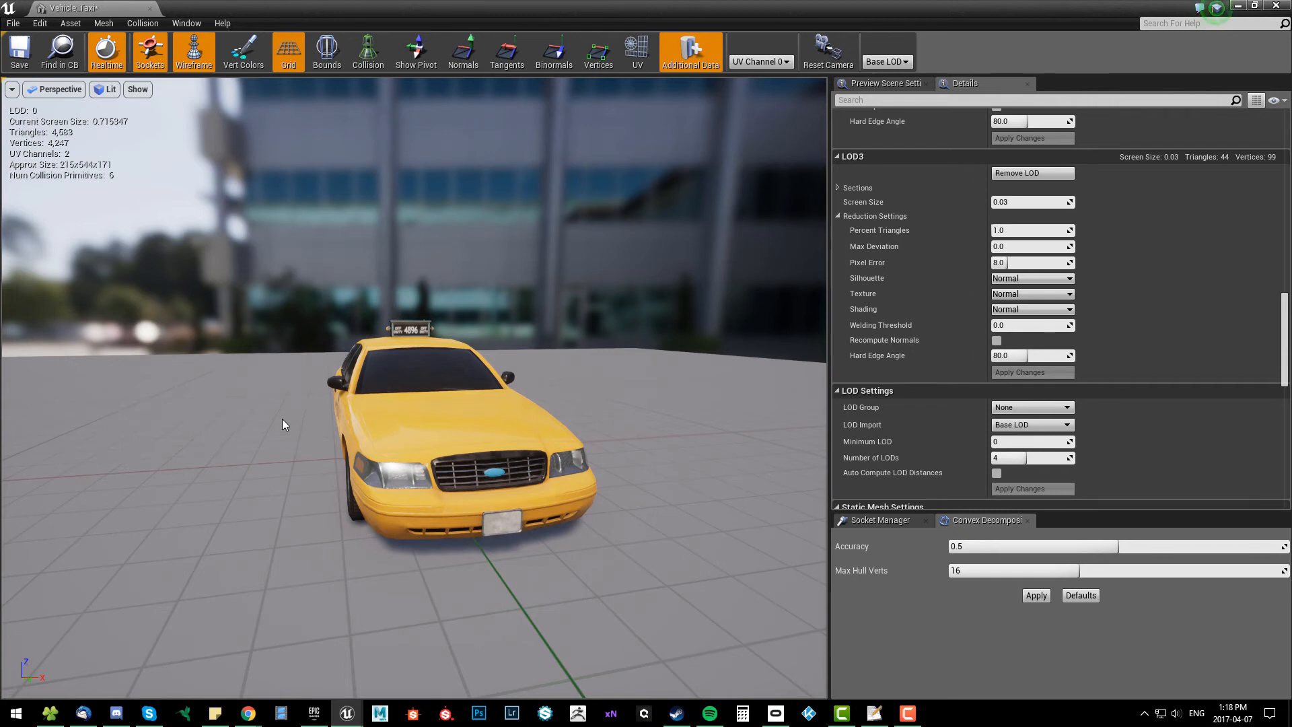
pyautogui.moveTo(290, 283)
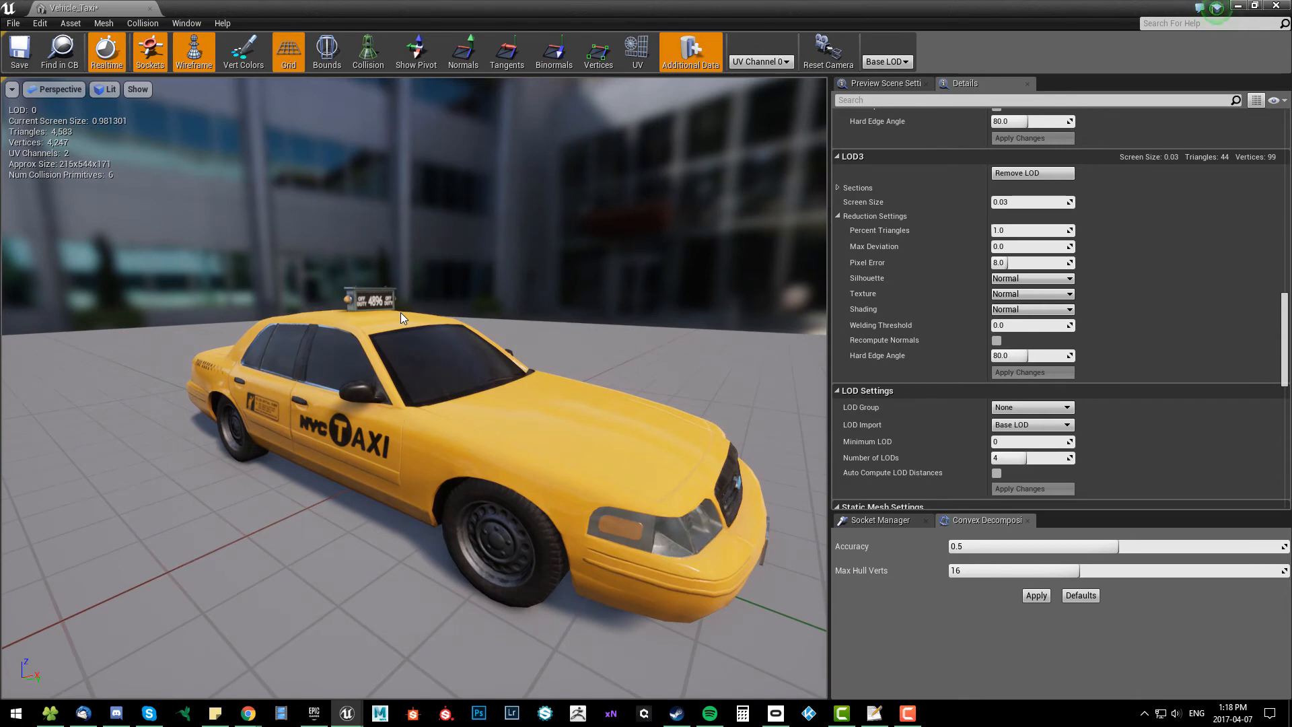
pyautogui.moveTo(404, 318); pyautogui.dragTo(626, 497)
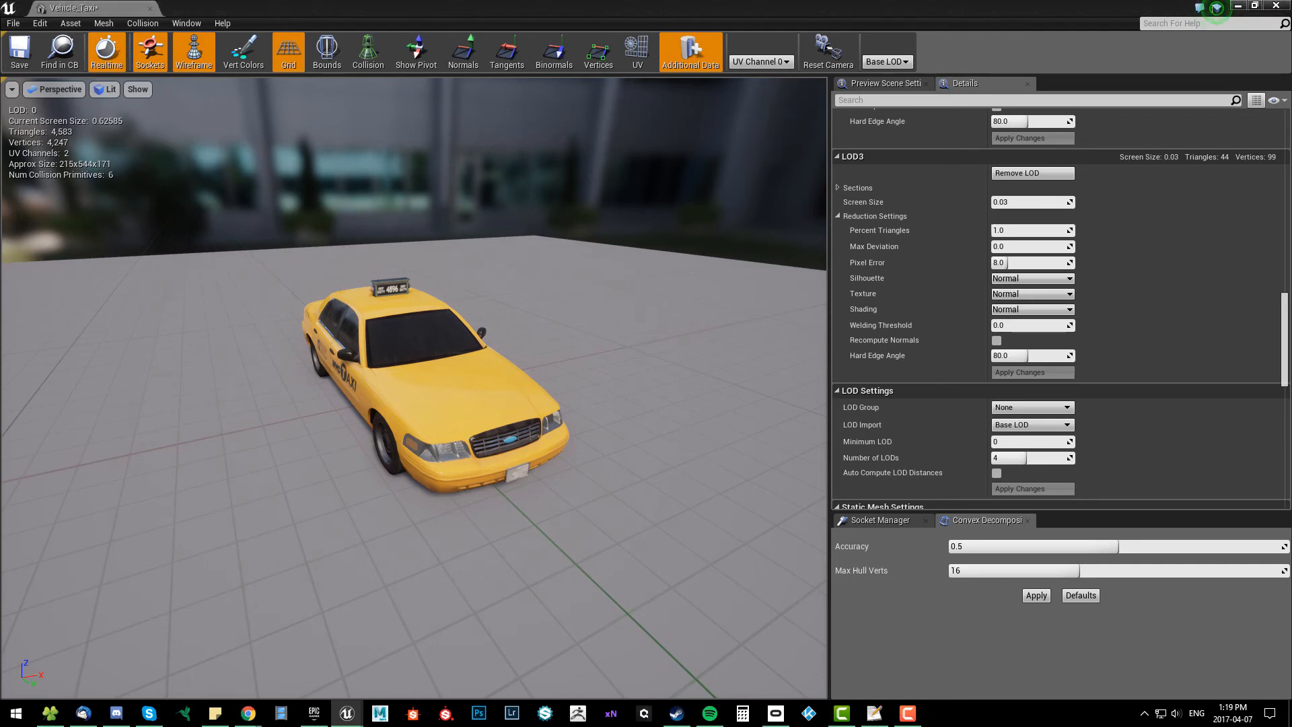
pyautogui.click(202, 9)
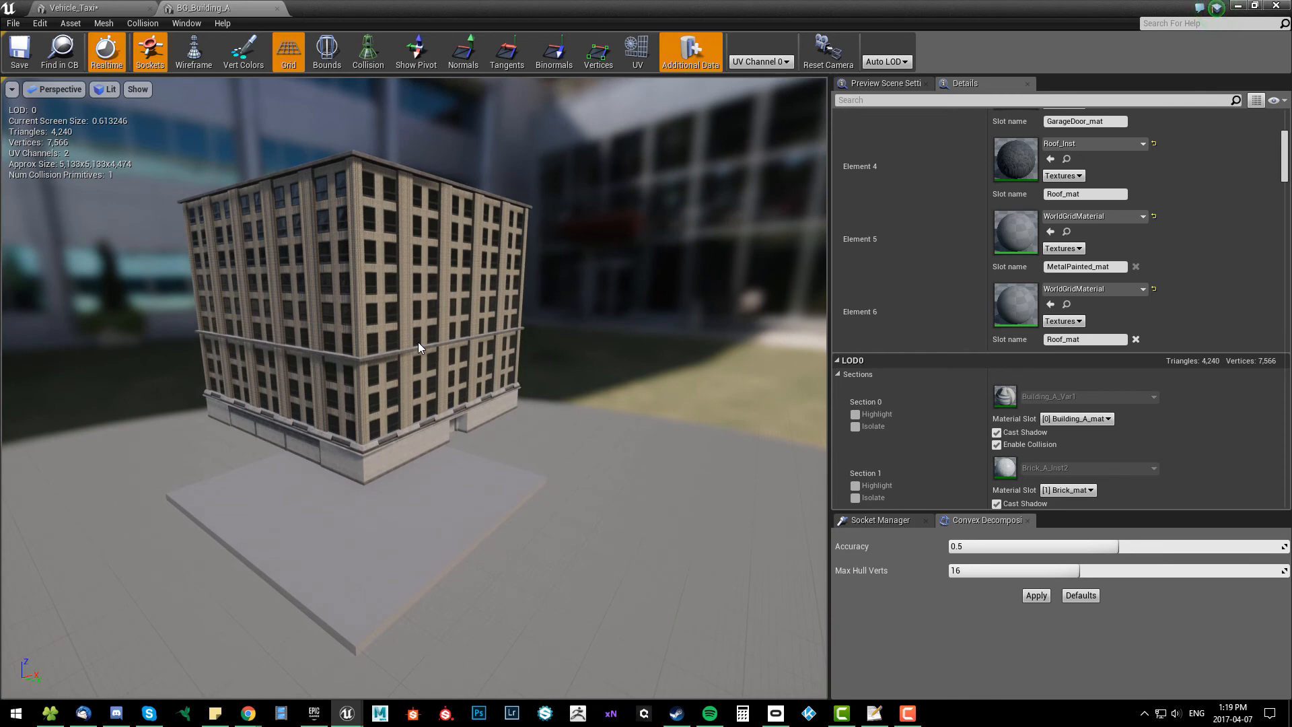
pyautogui.moveTo(454, 349)
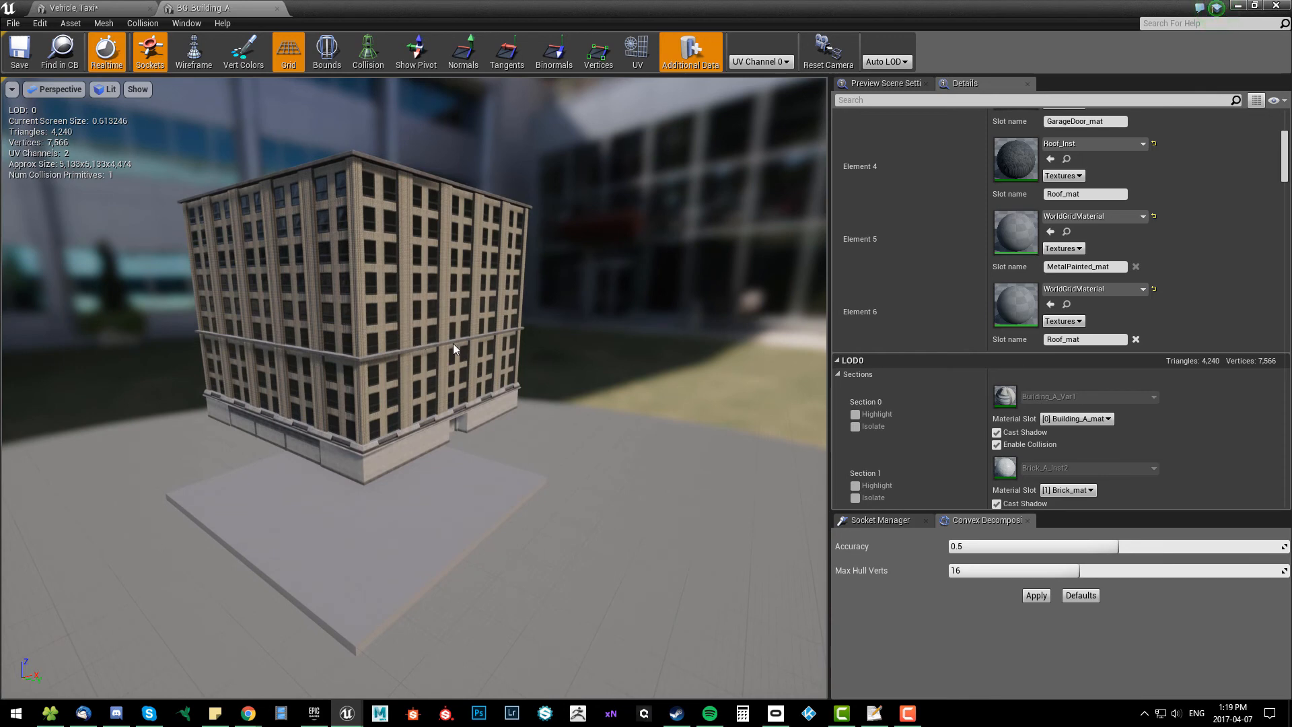
# Bring BG_Building_A's seven material slots — brick, concrete, garage door, roof — into view.
pyautogui.scroll(3)
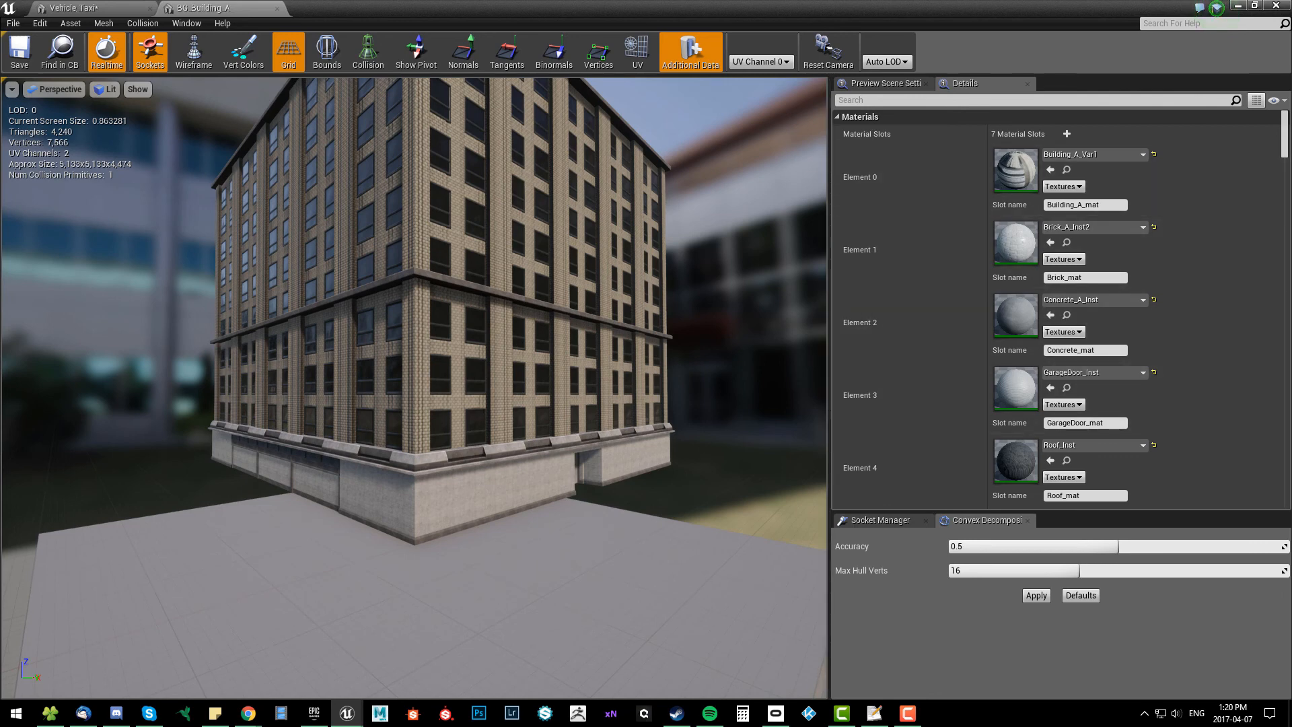
# Review Building_A's LOD Group presets, leave it at None, and switch back to the Vehicle_Taxi mesh.
pyautogui.scroll(-3)
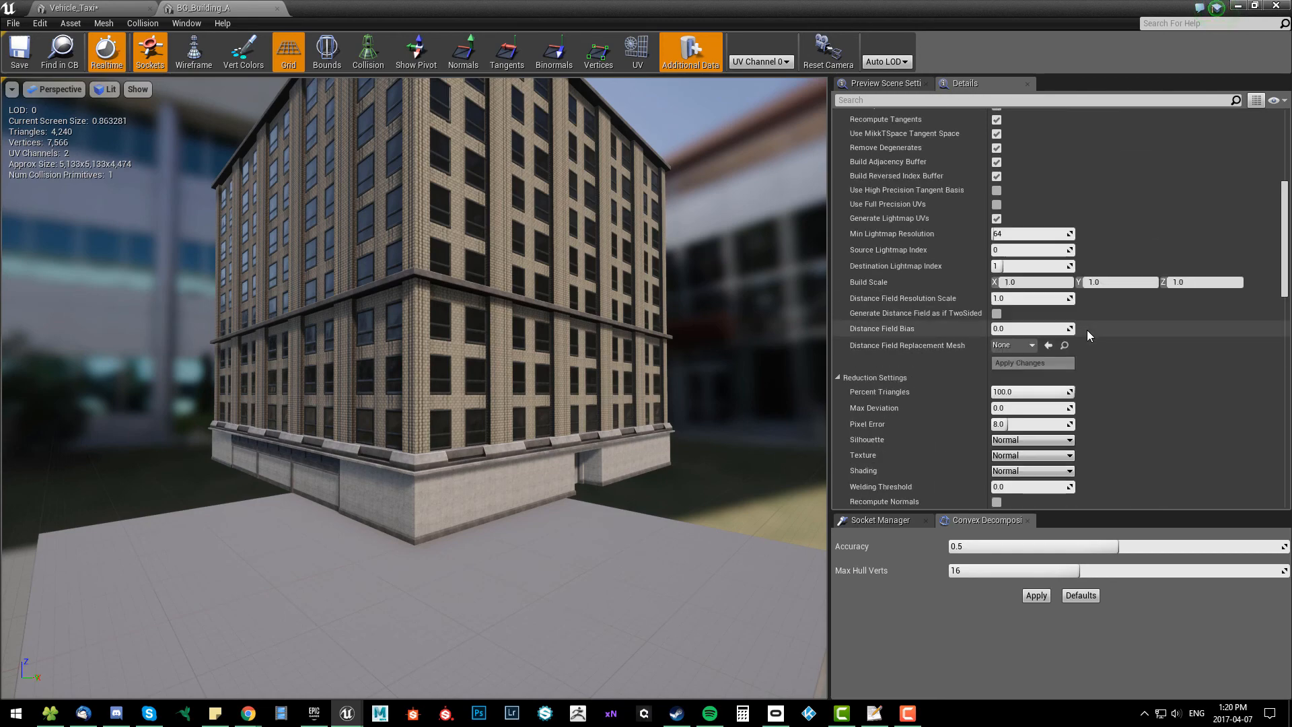
pyautogui.scroll(-3)
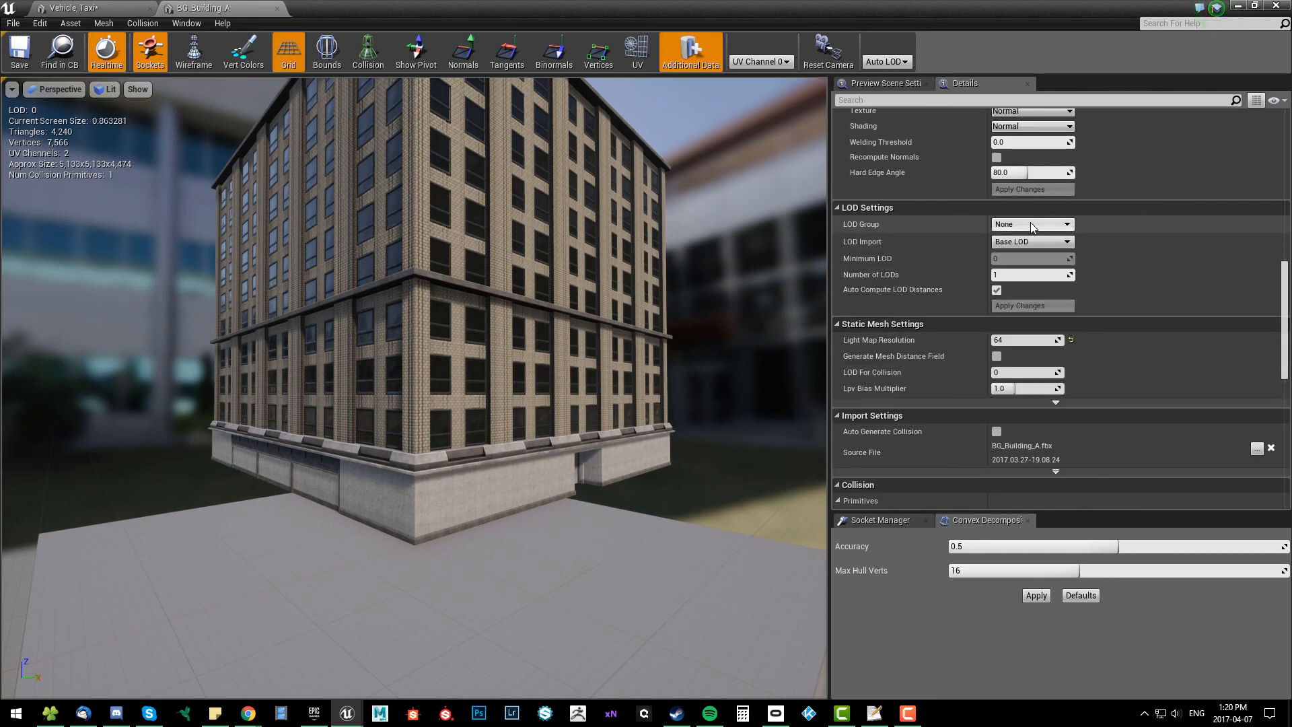
pyautogui.click(1031, 224)
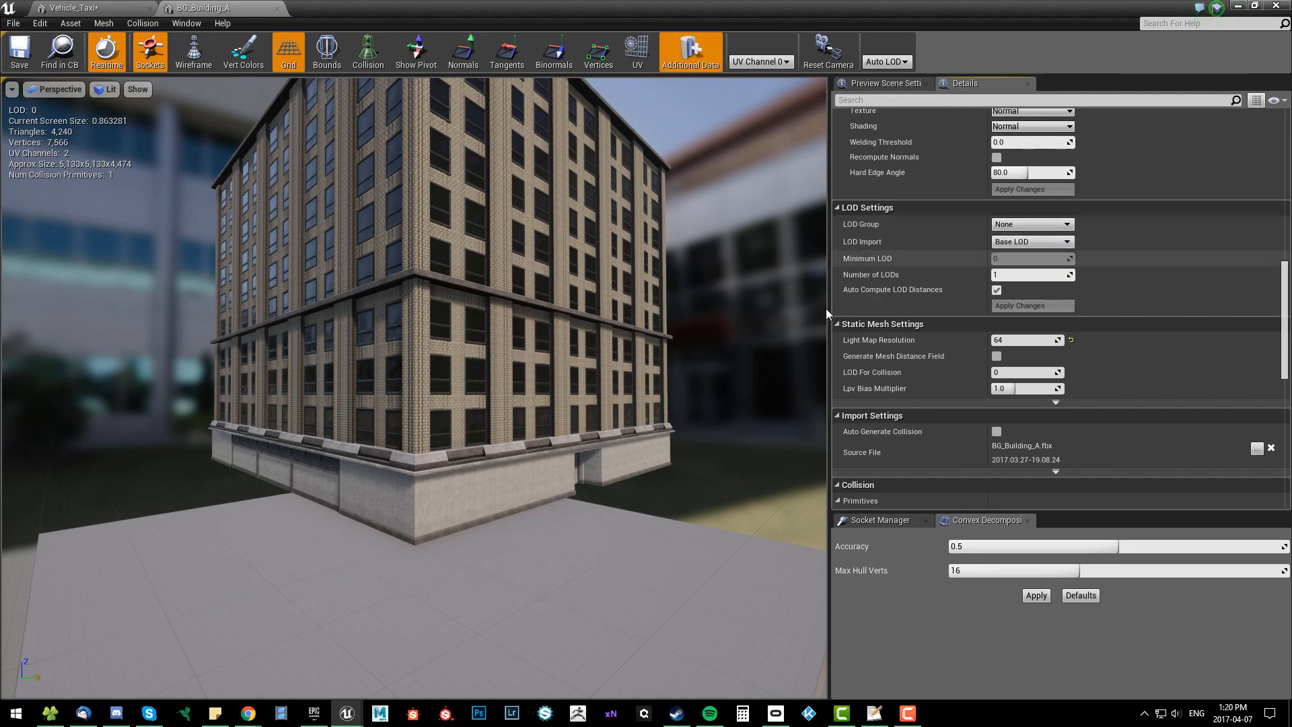
pyautogui.moveTo(977, 205)
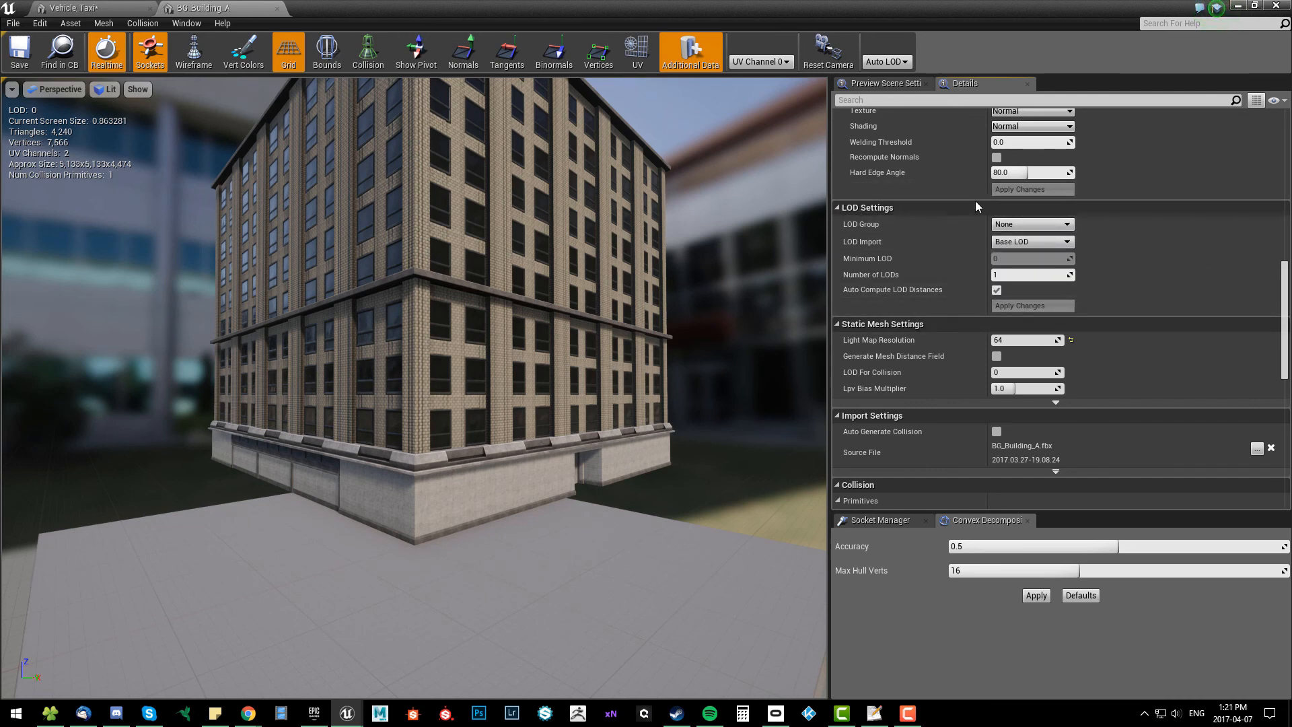
pyautogui.moveTo(937, 213)
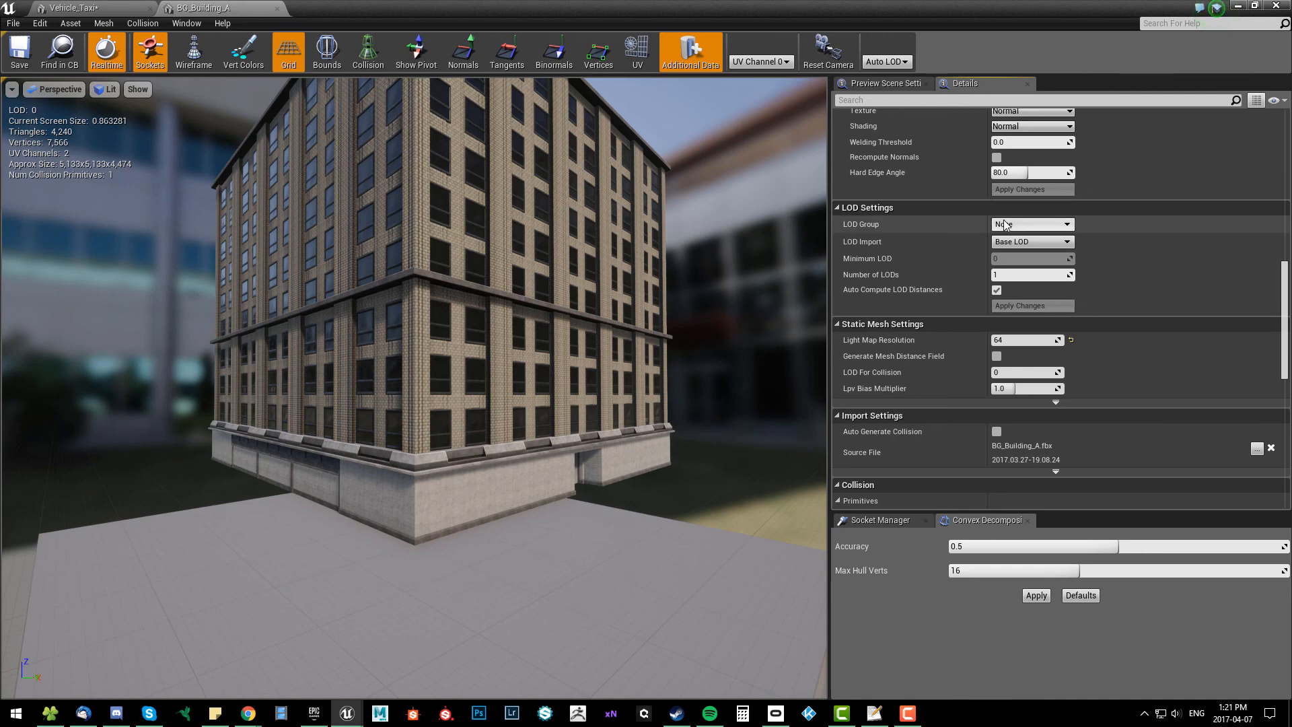
pyautogui.click(1031, 223)
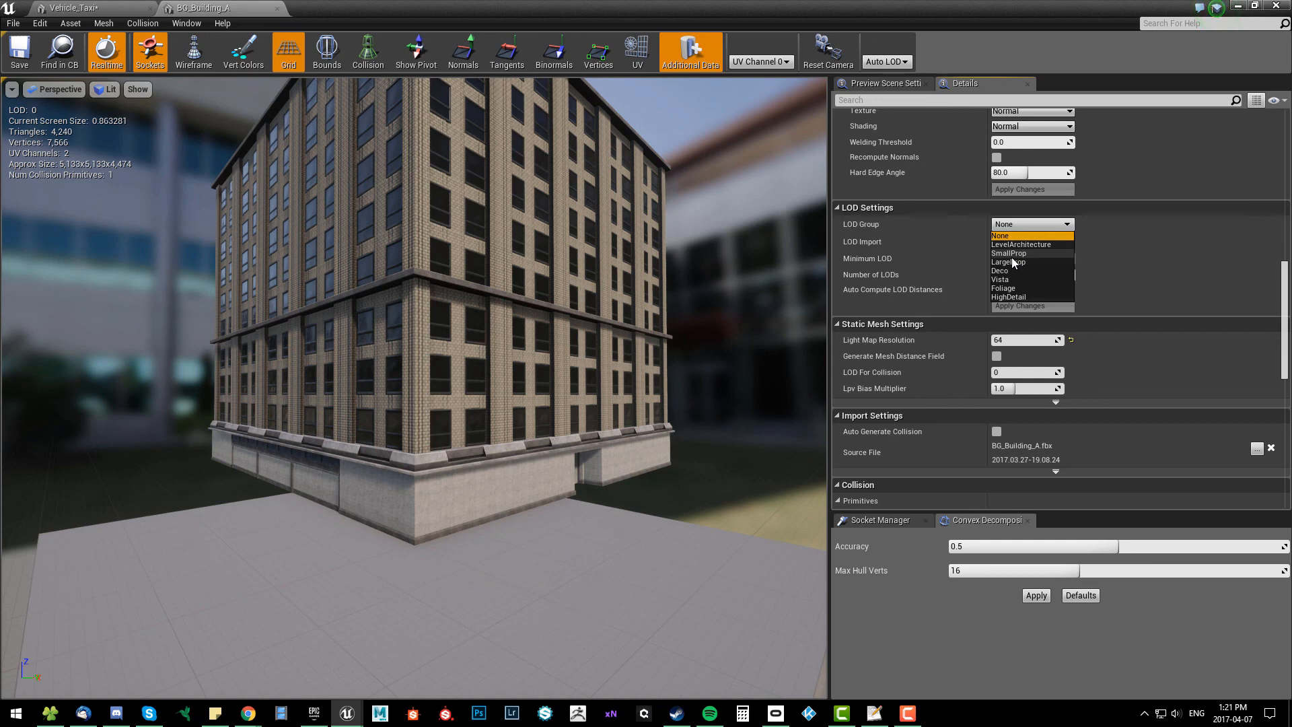
pyautogui.moveTo(1012, 299)
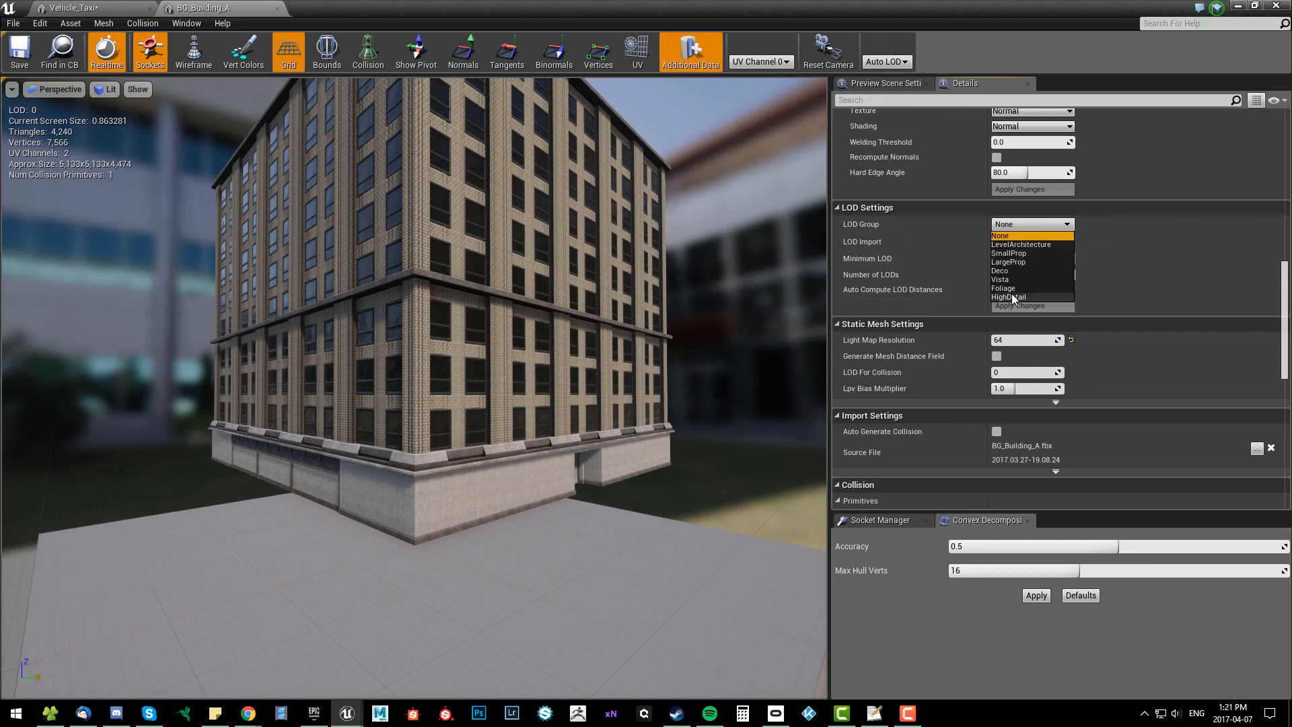
pyautogui.moveTo(1005, 248)
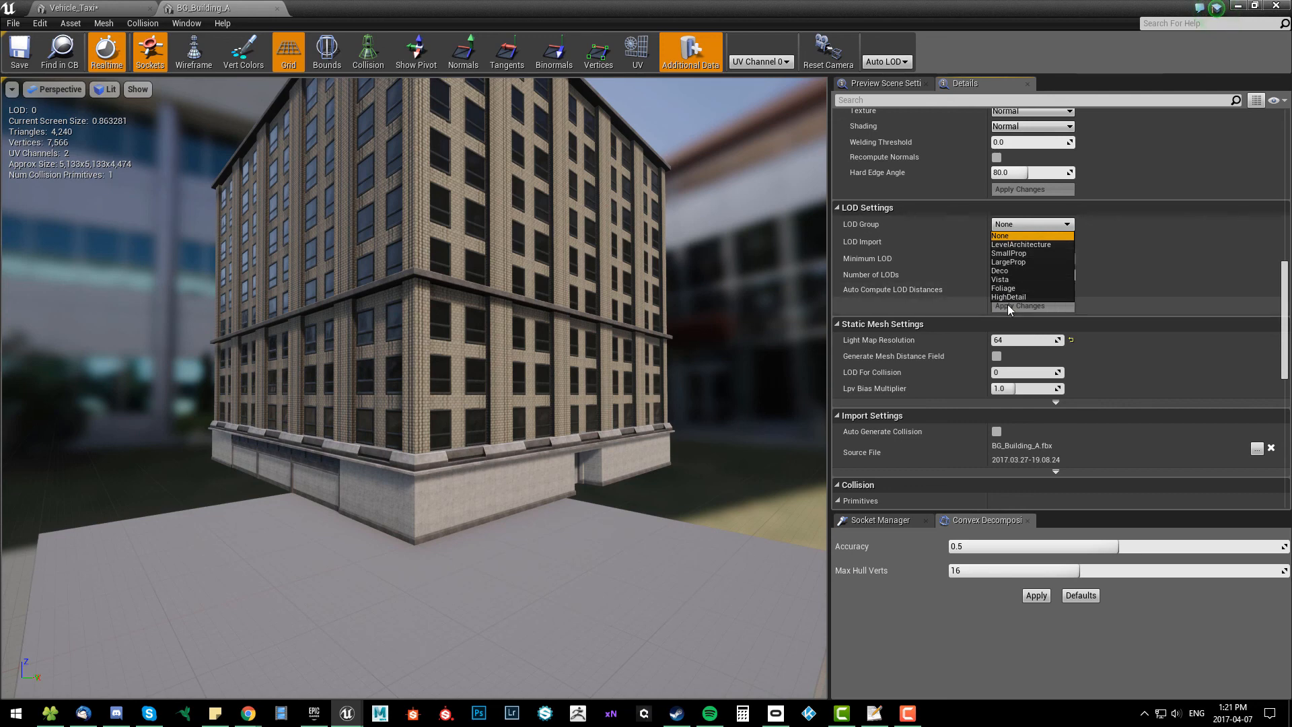
pyautogui.moveTo(1112, 319)
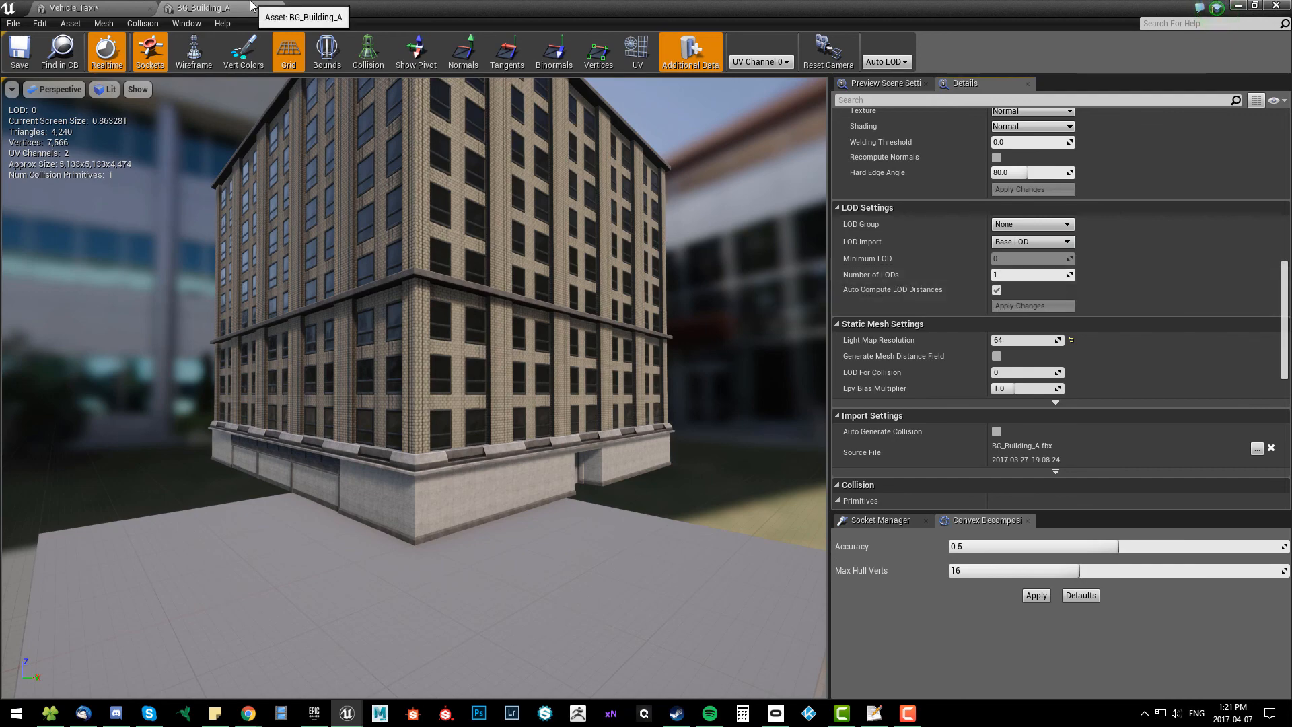
pyautogui.click(69, 8)
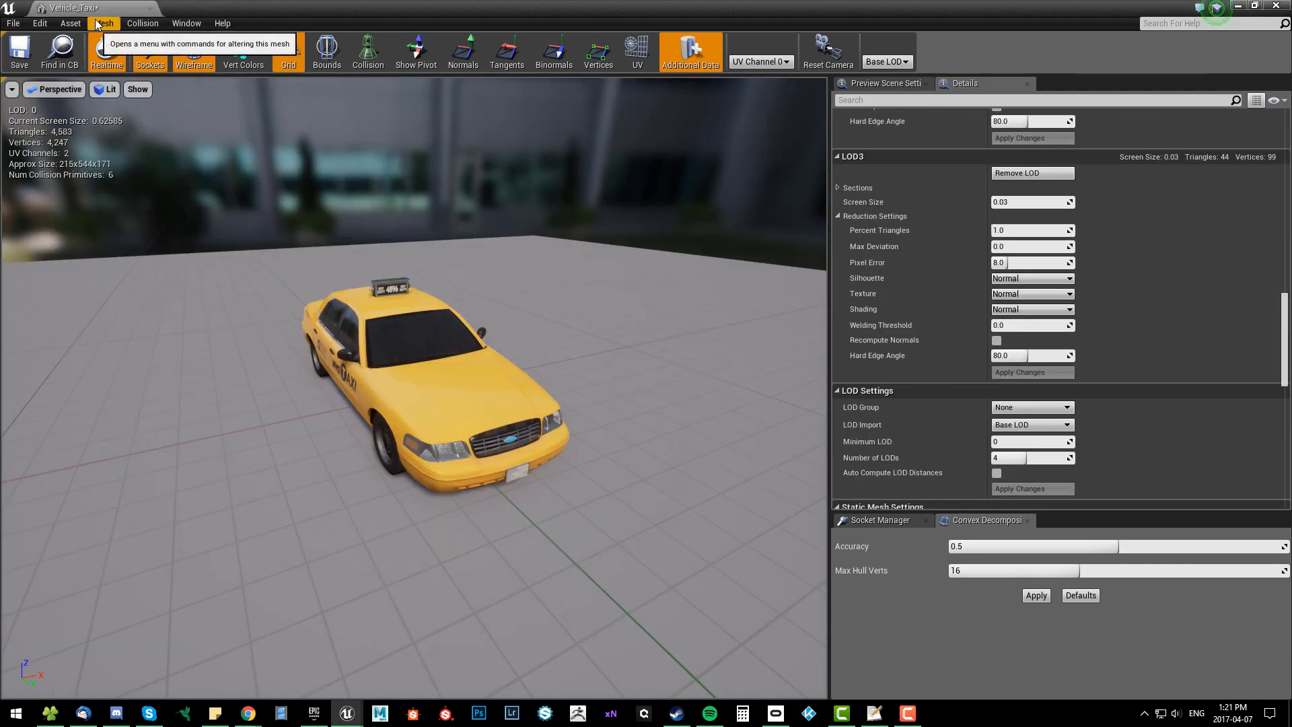